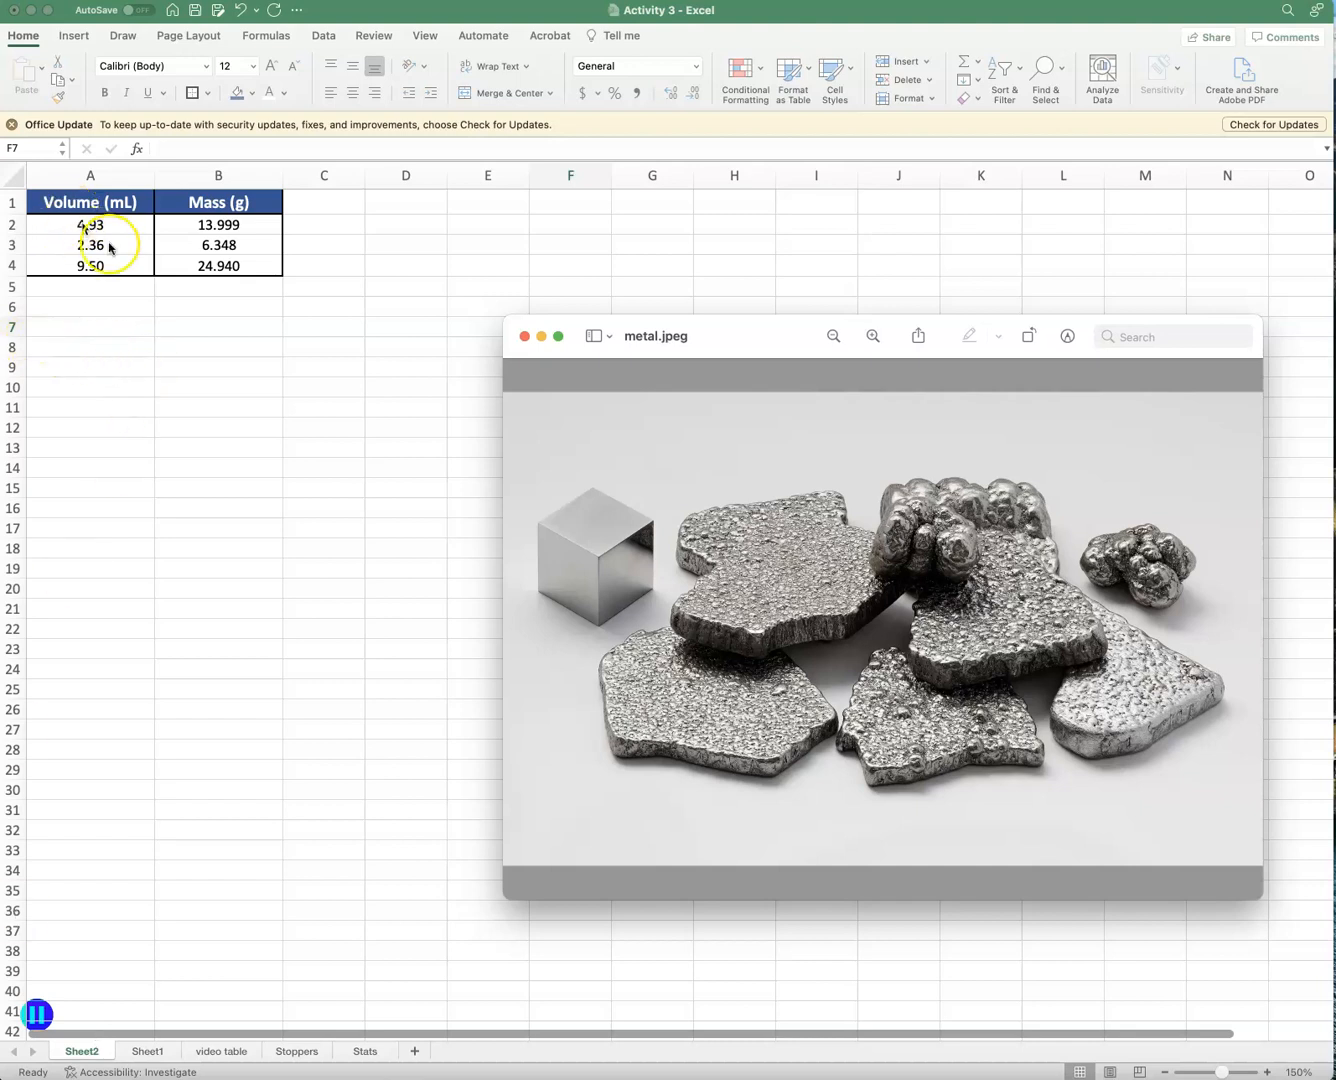
pyautogui.moveTo(526, 356)
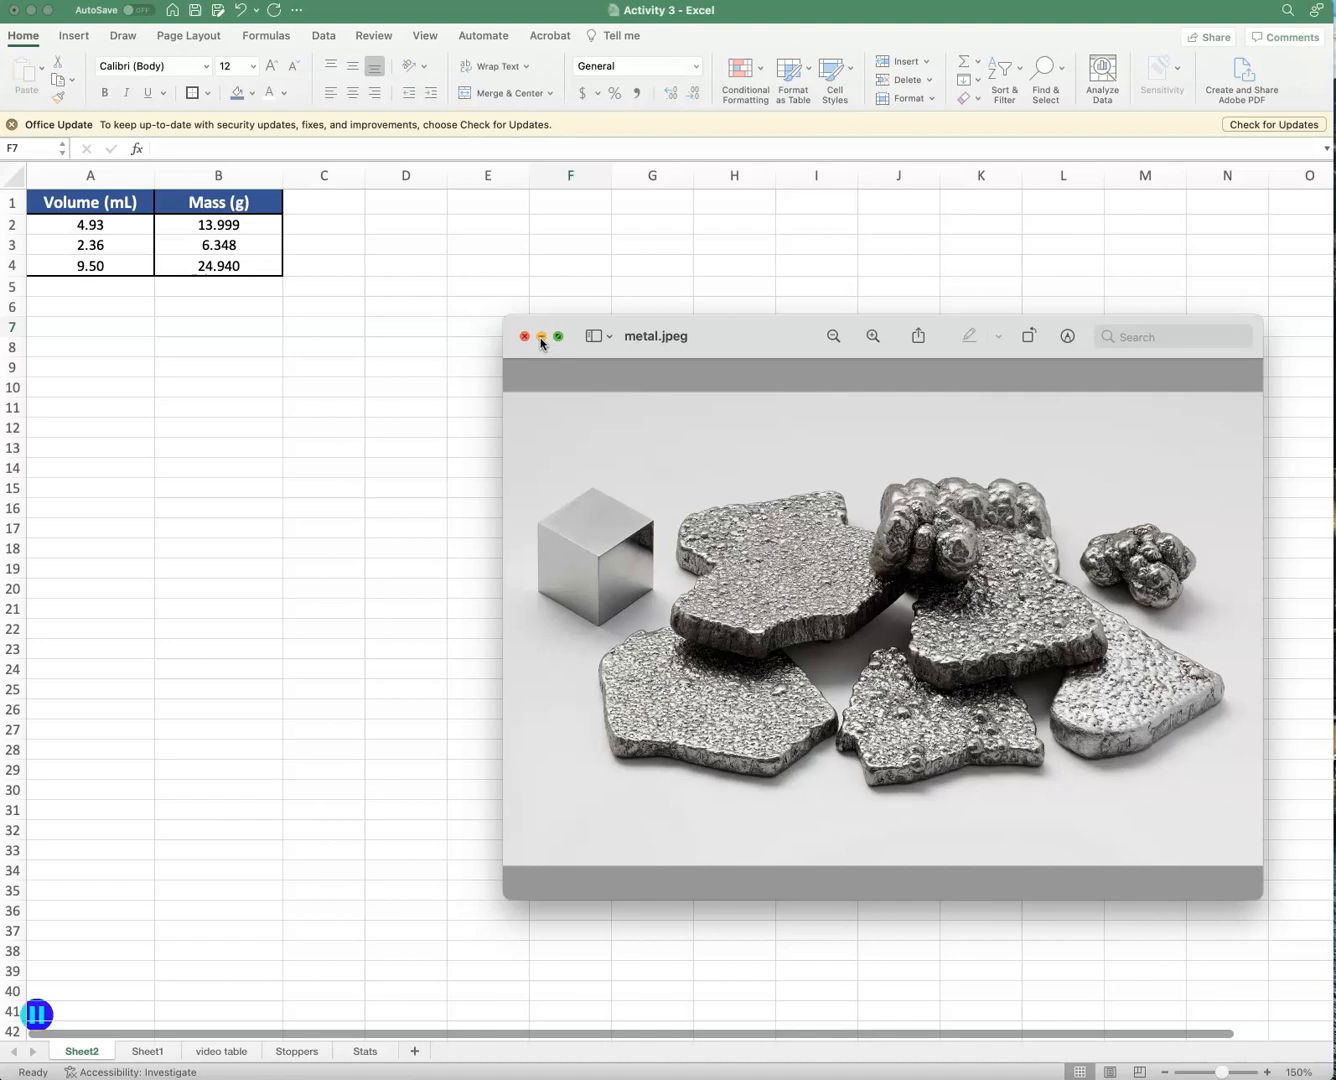
# Close the photo and add the note 'Density = mass/volume' in A7 below the table.
pyautogui.click(524, 336)
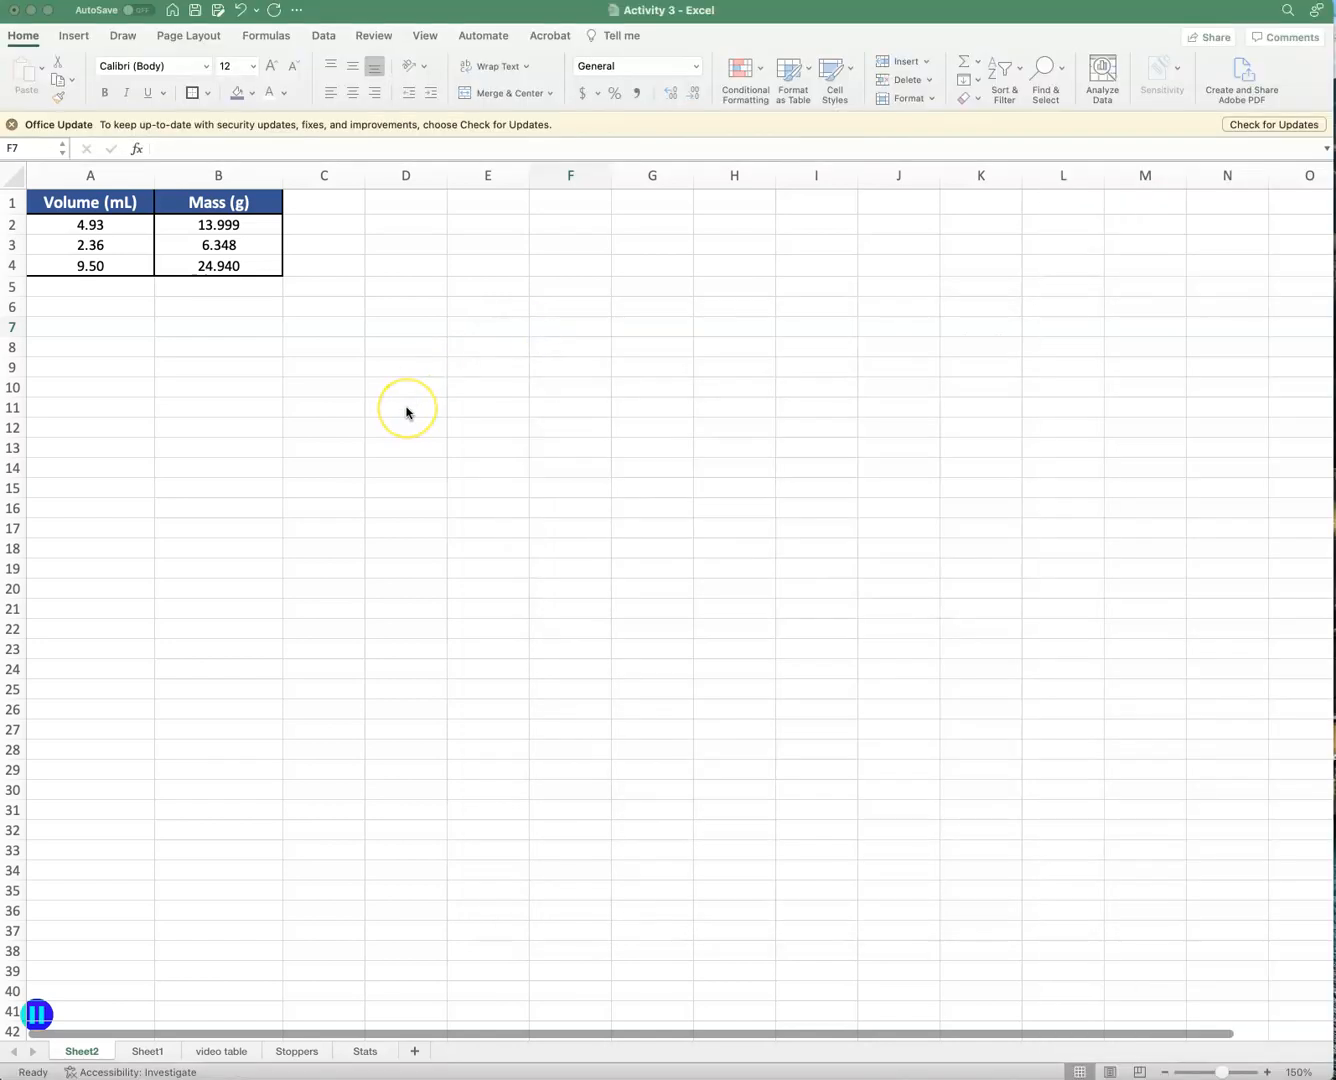
pyautogui.scroll(-3)
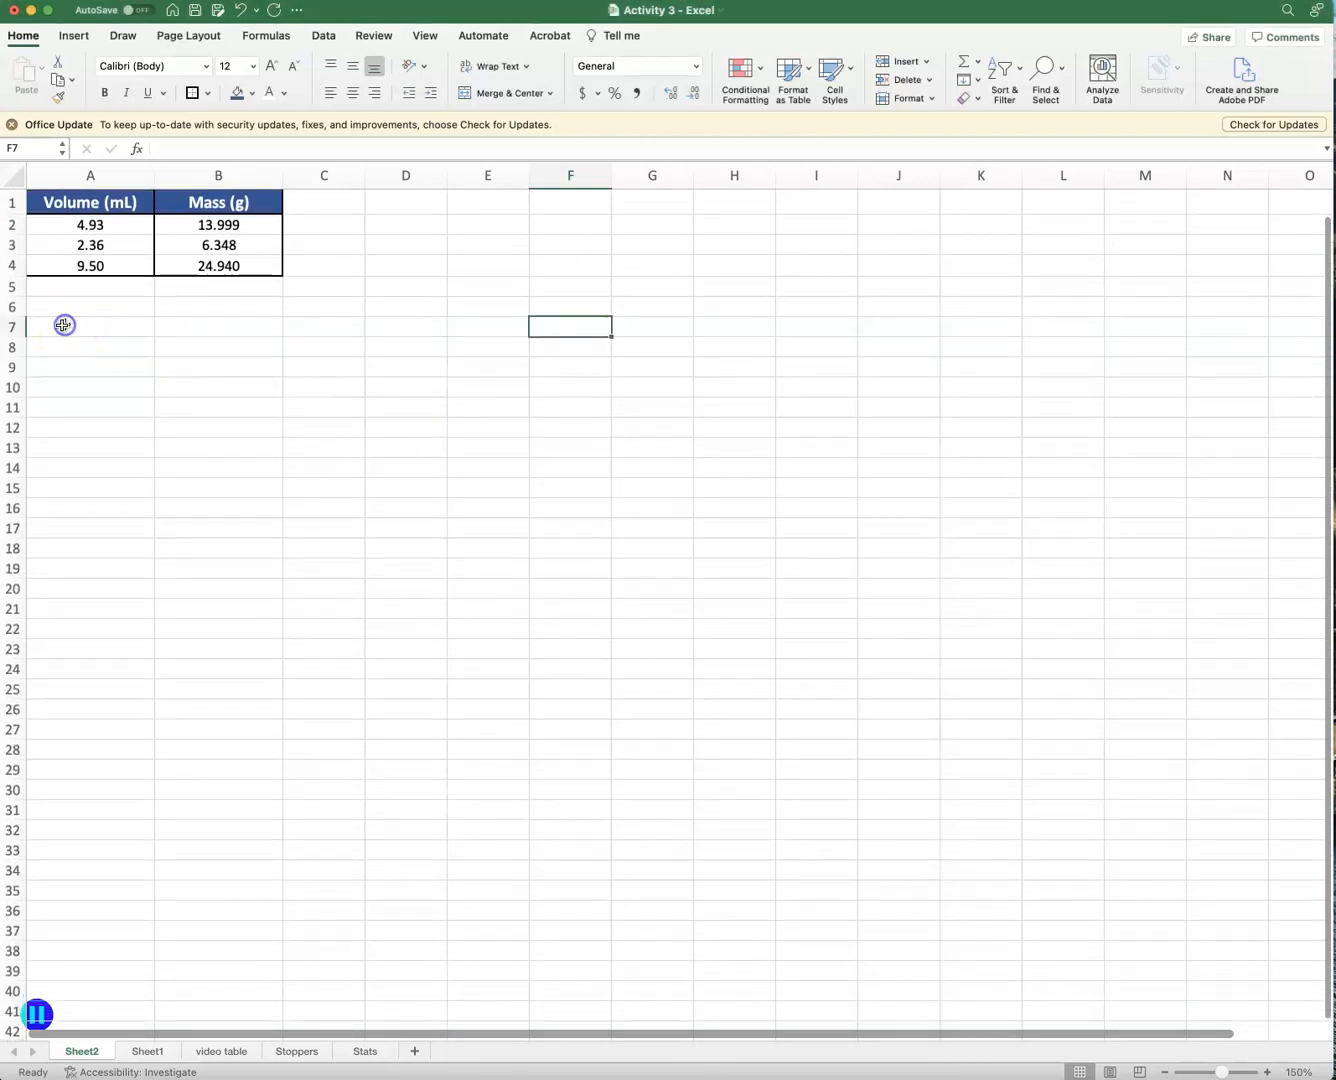
pyautogui.write('Density = m')
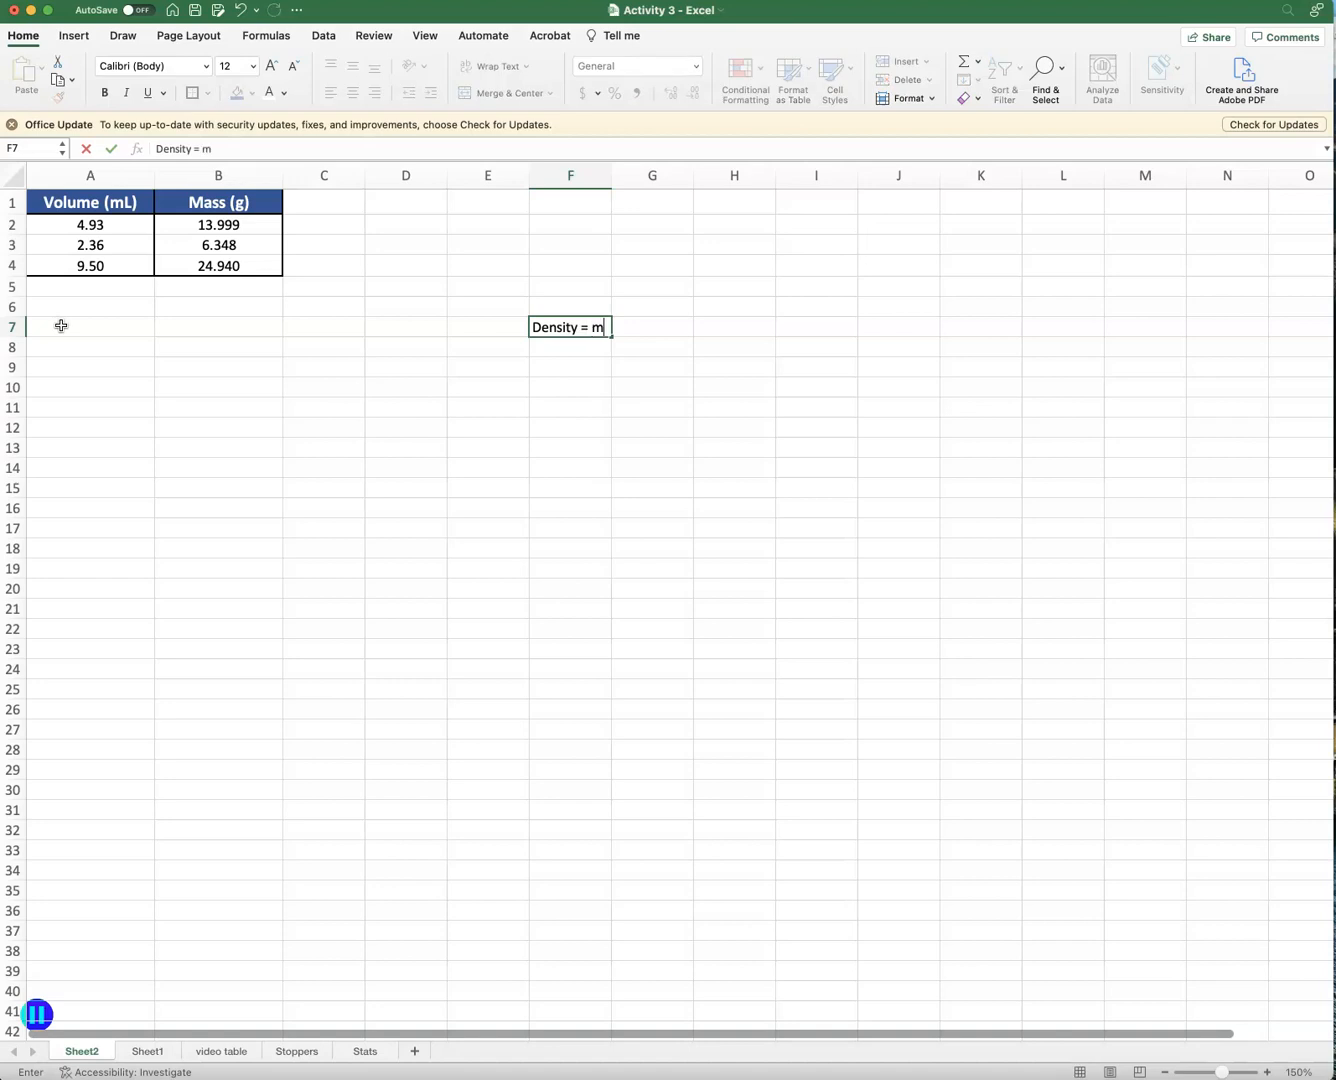
pyautogui.write('ass/')
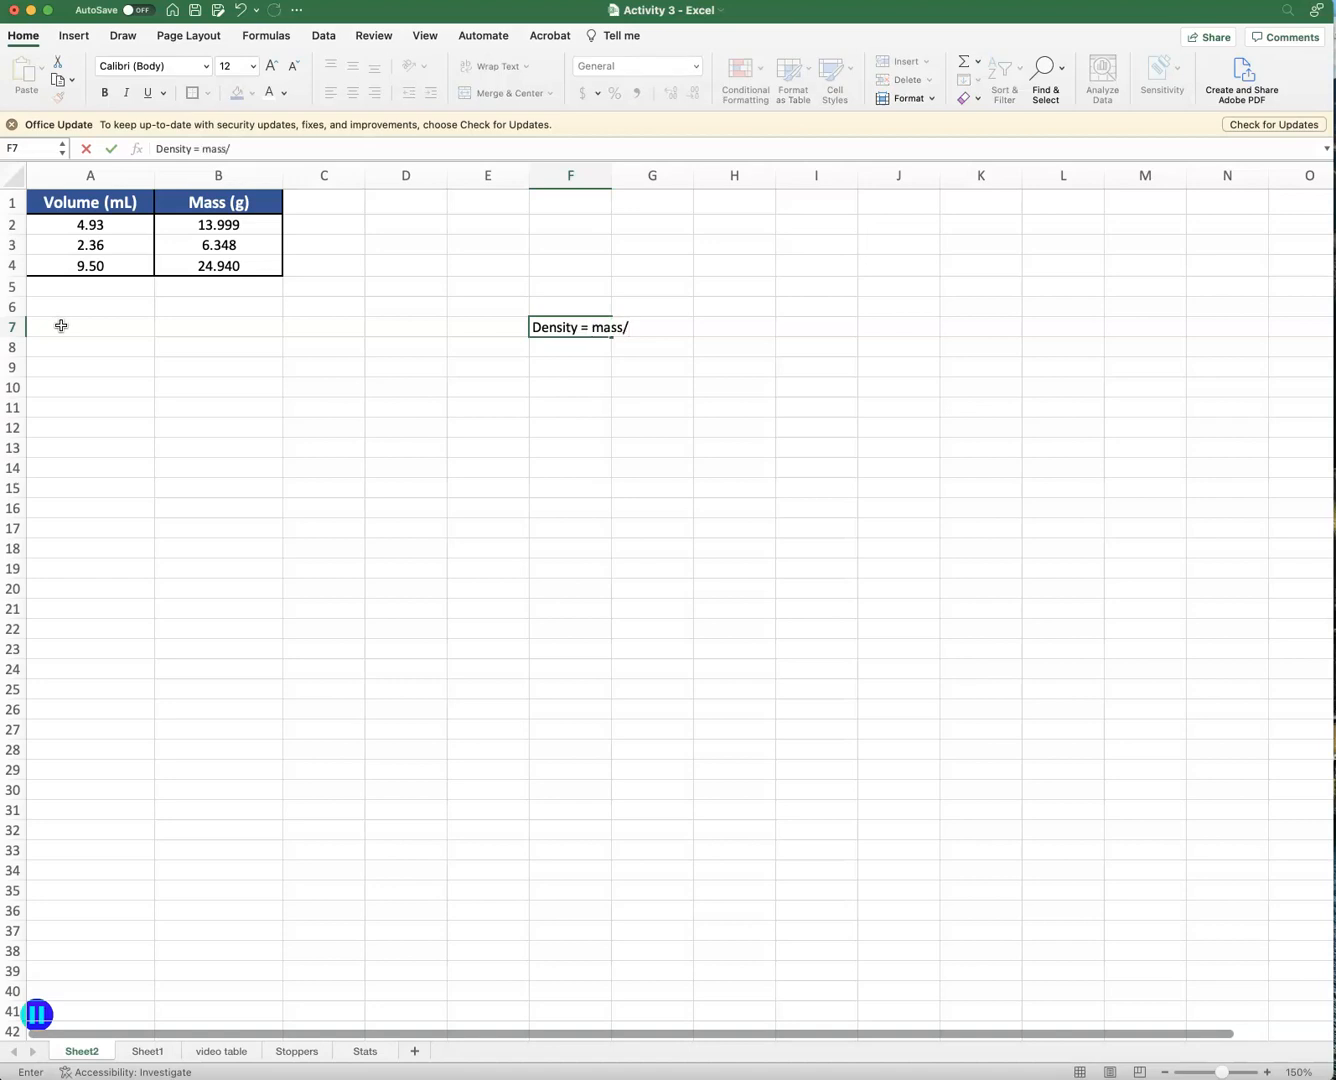
pyautogui.write('volume')
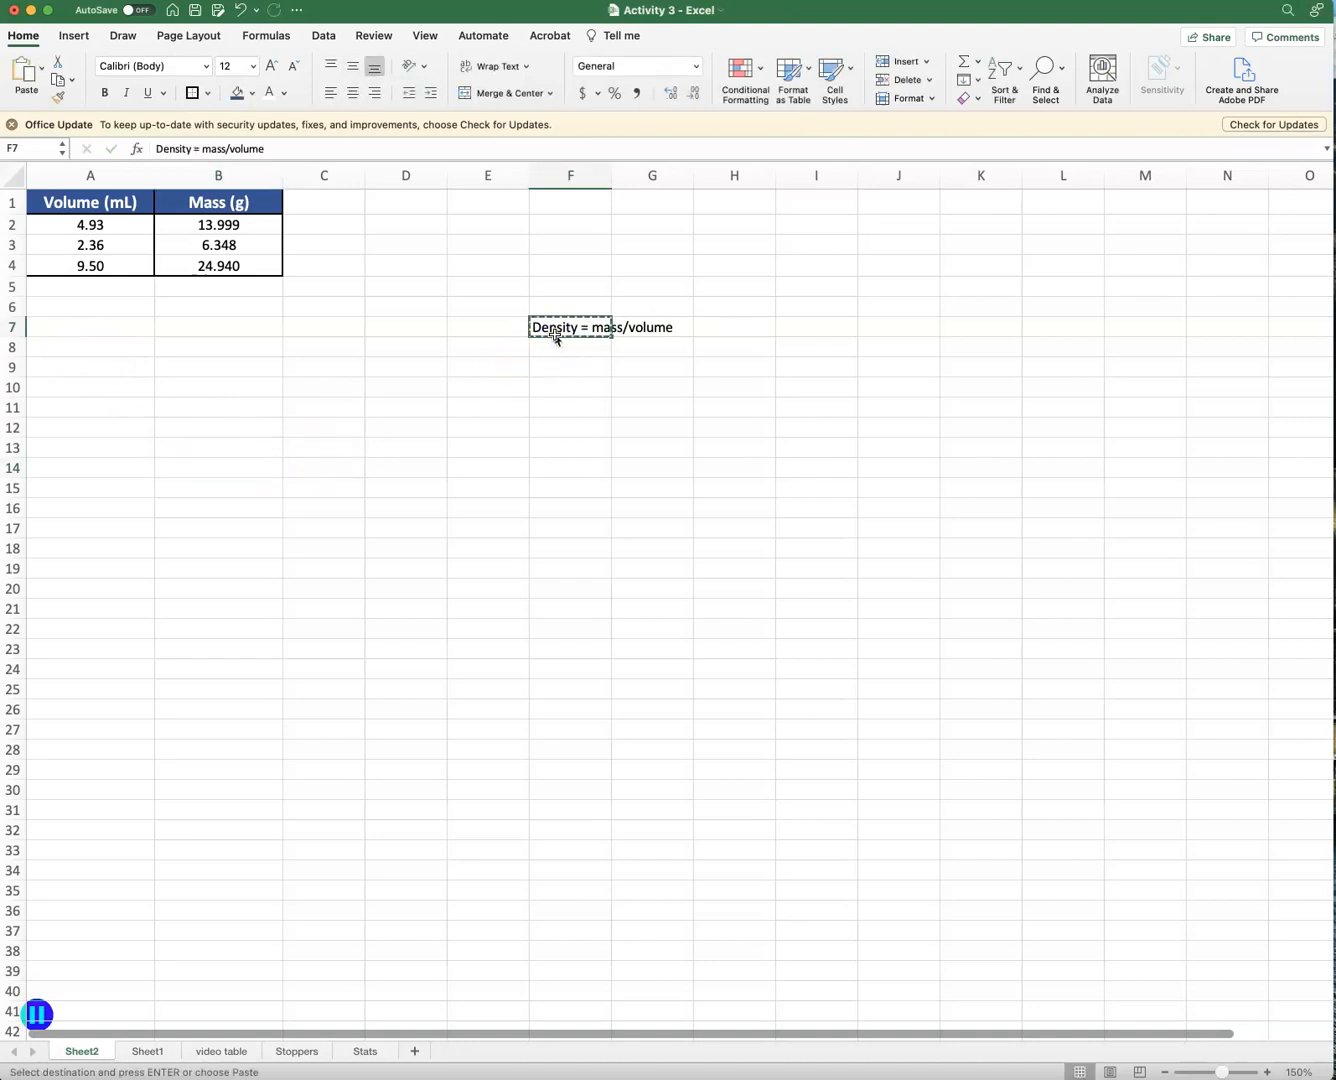
pyautogui.click(88, 328)
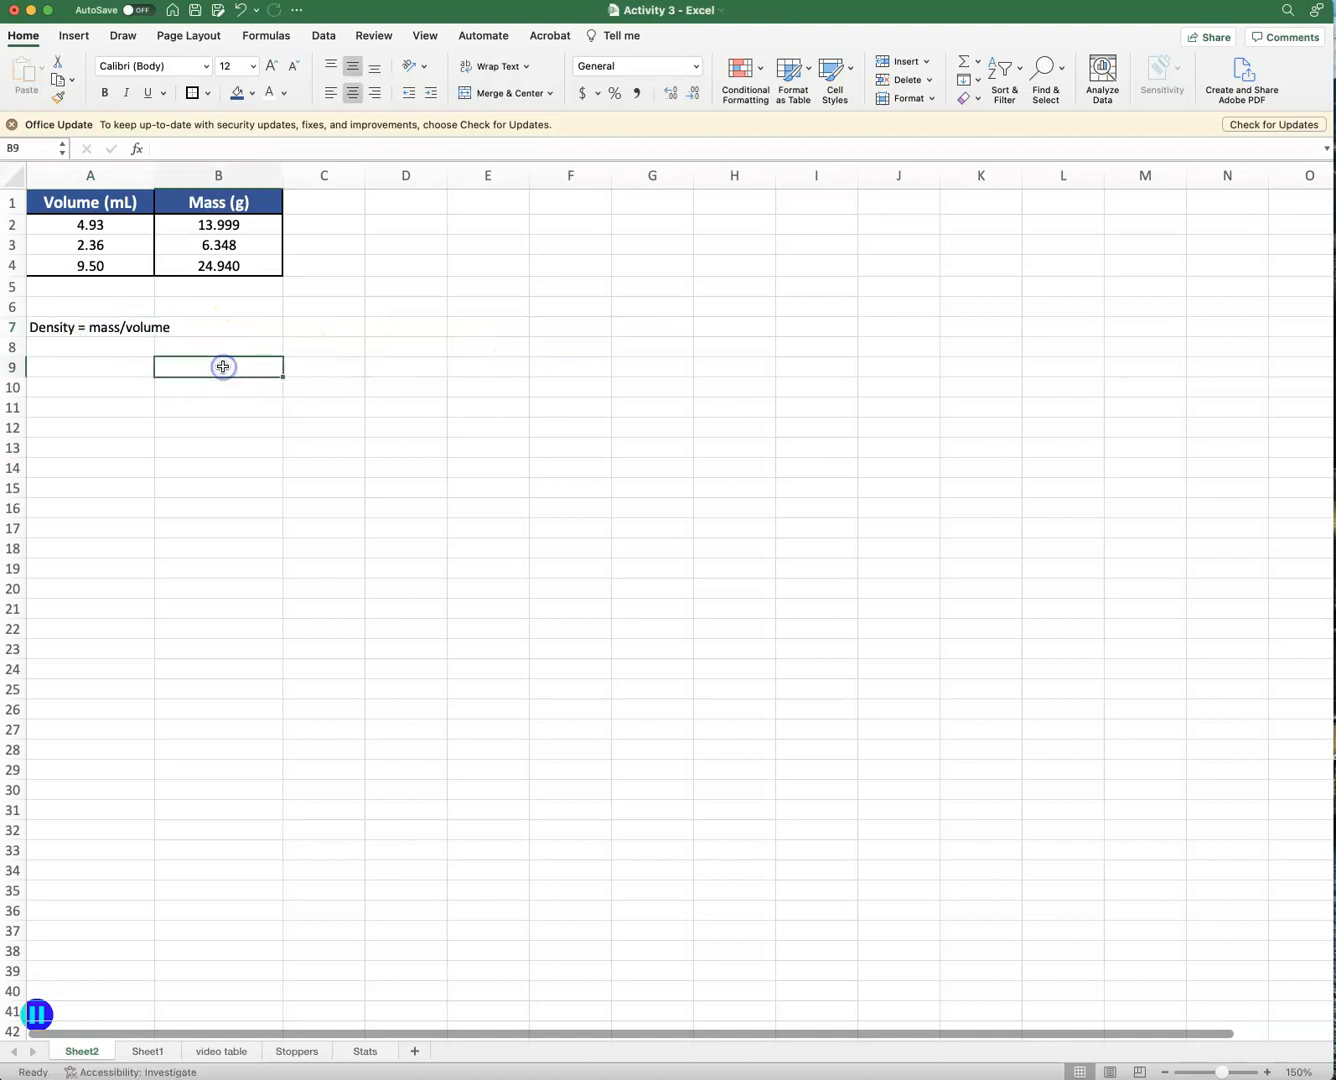
pyautogui.moveTo(328, 202)
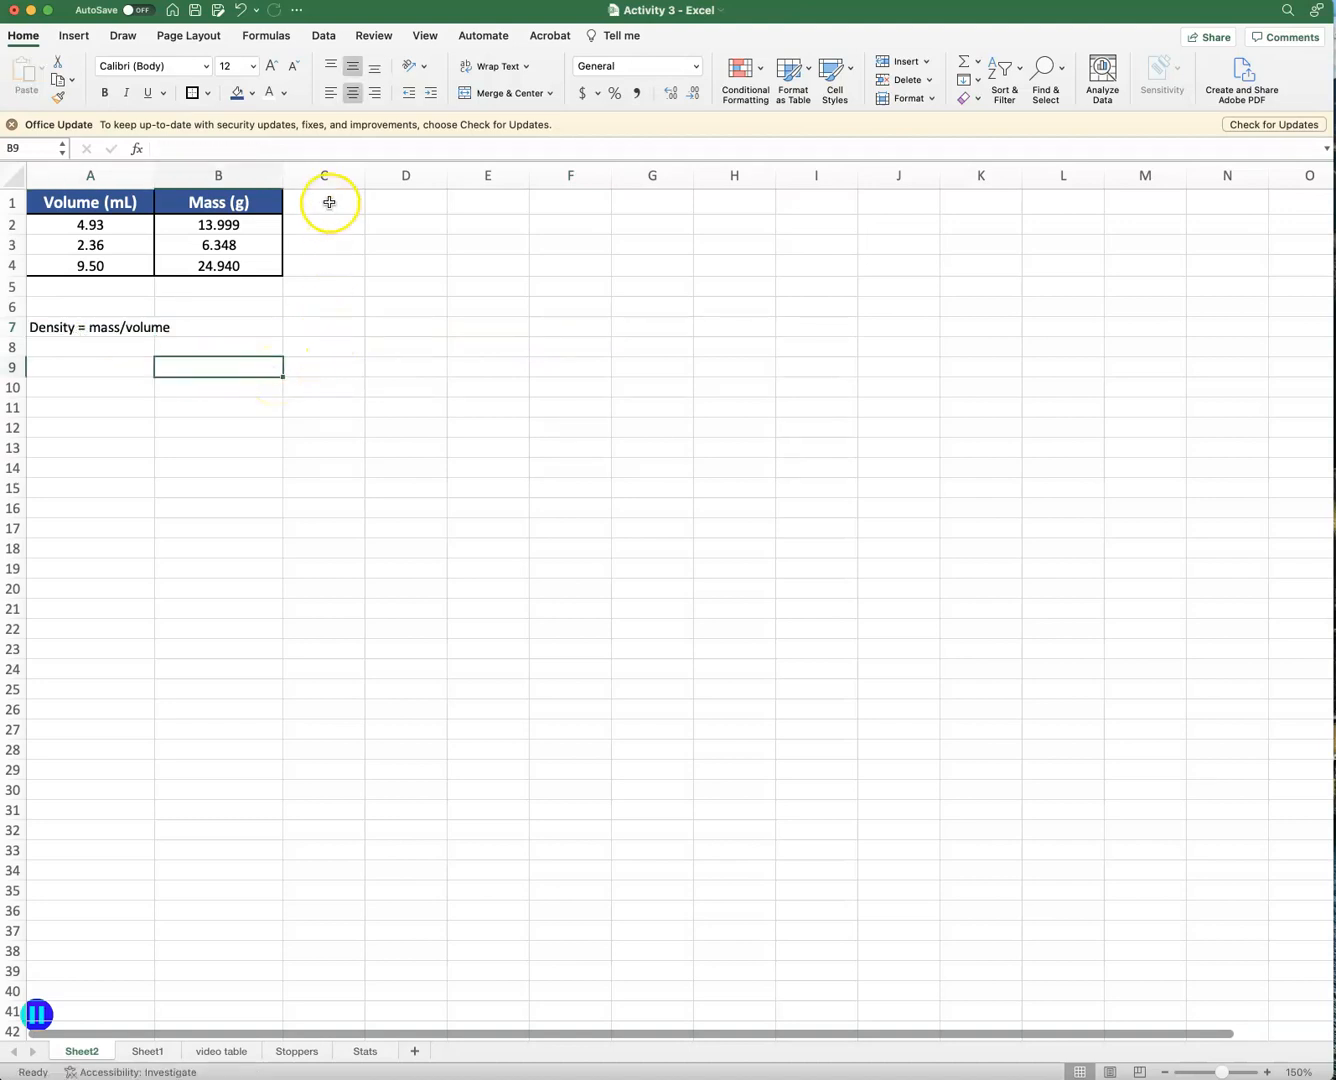
# Add the heading D in C1 and enter =B2/A2 in C2 for the first density.
pyautogui.click(324, 202)
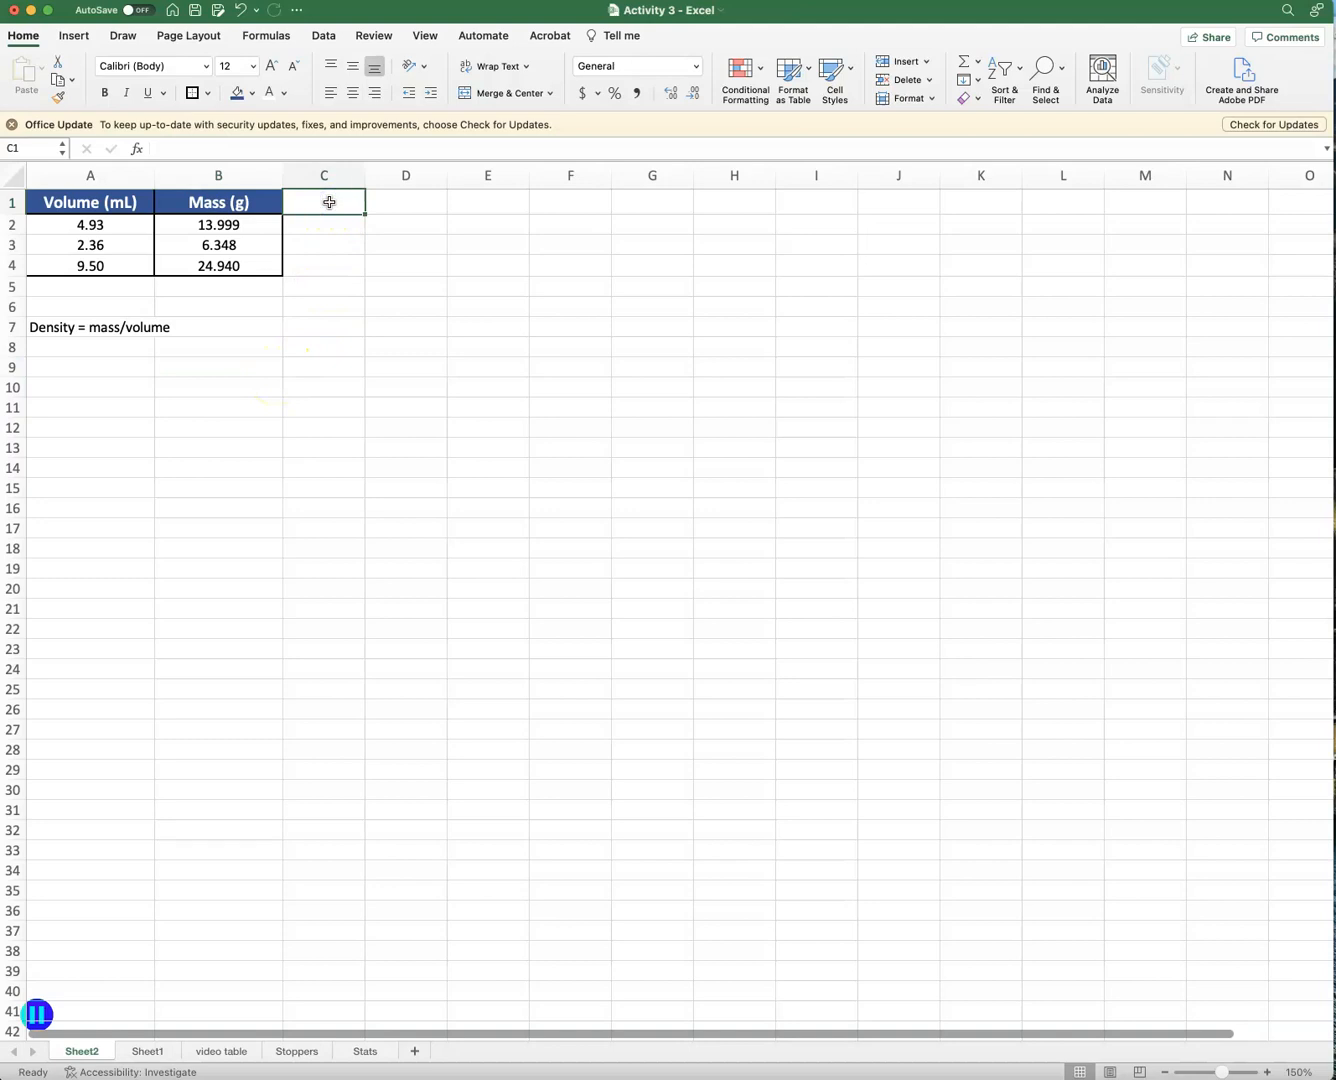
pyautogui.write('D')
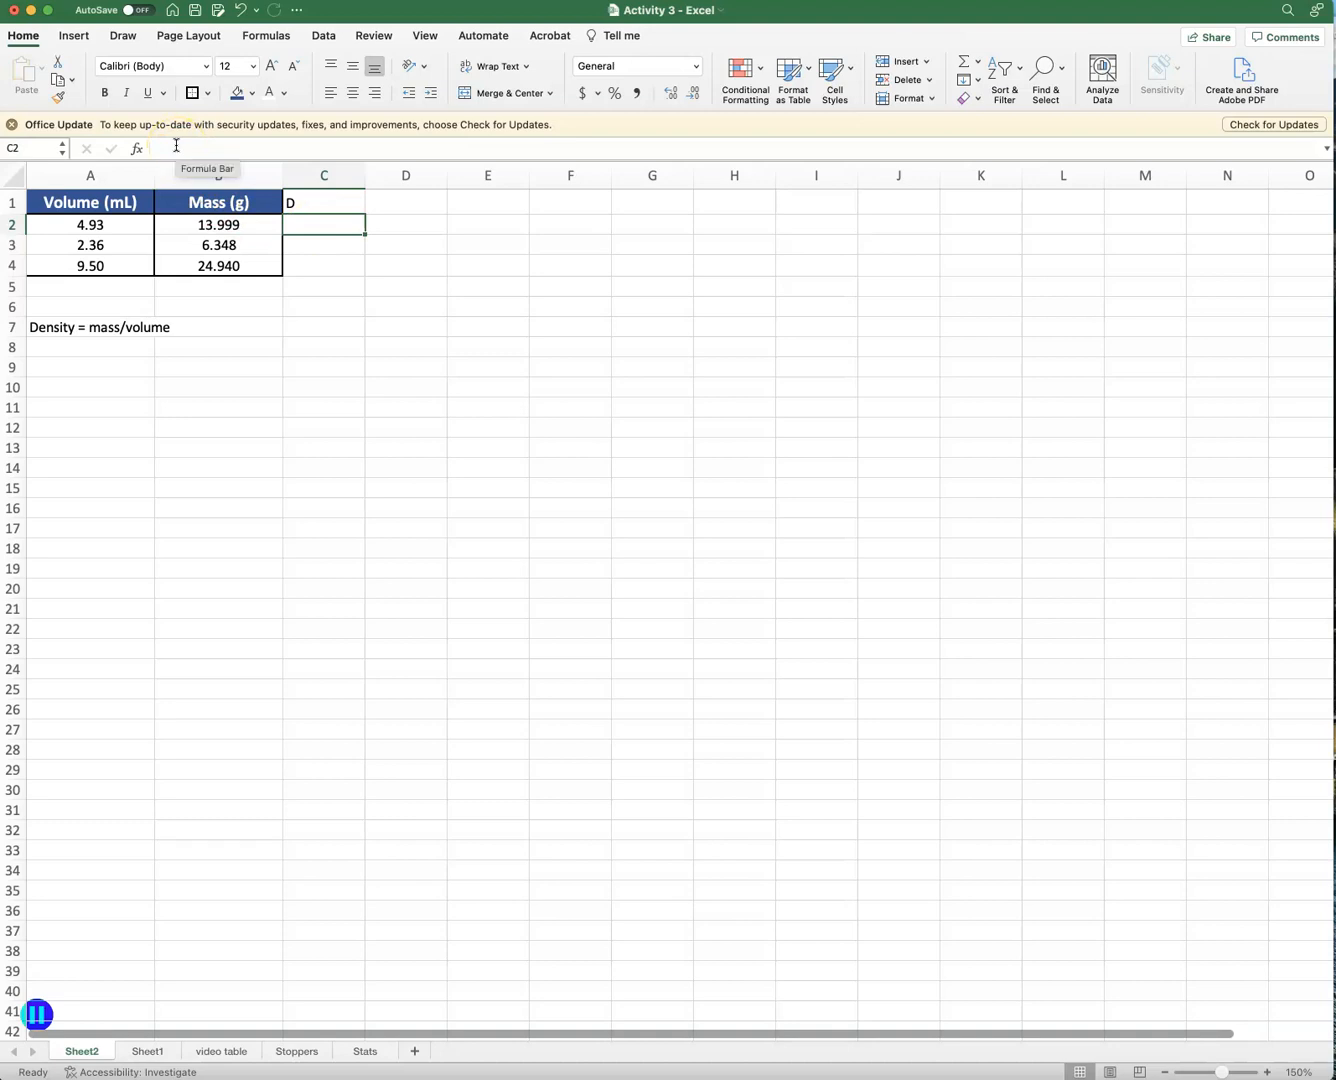
pyautogui.click(176, 148)
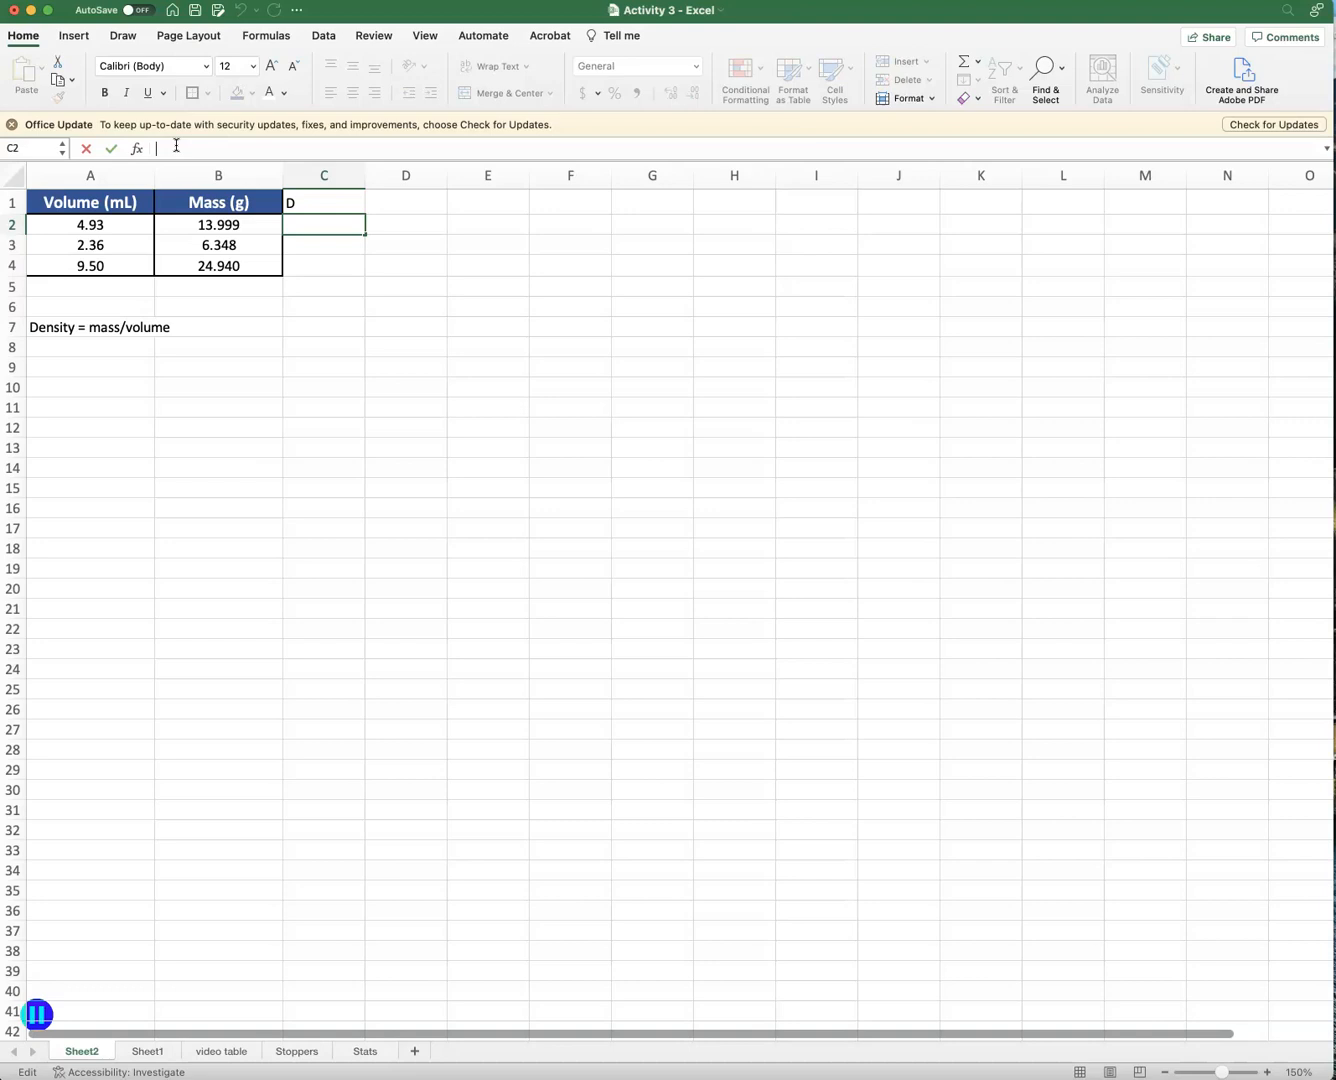
pyautogui.write('=')
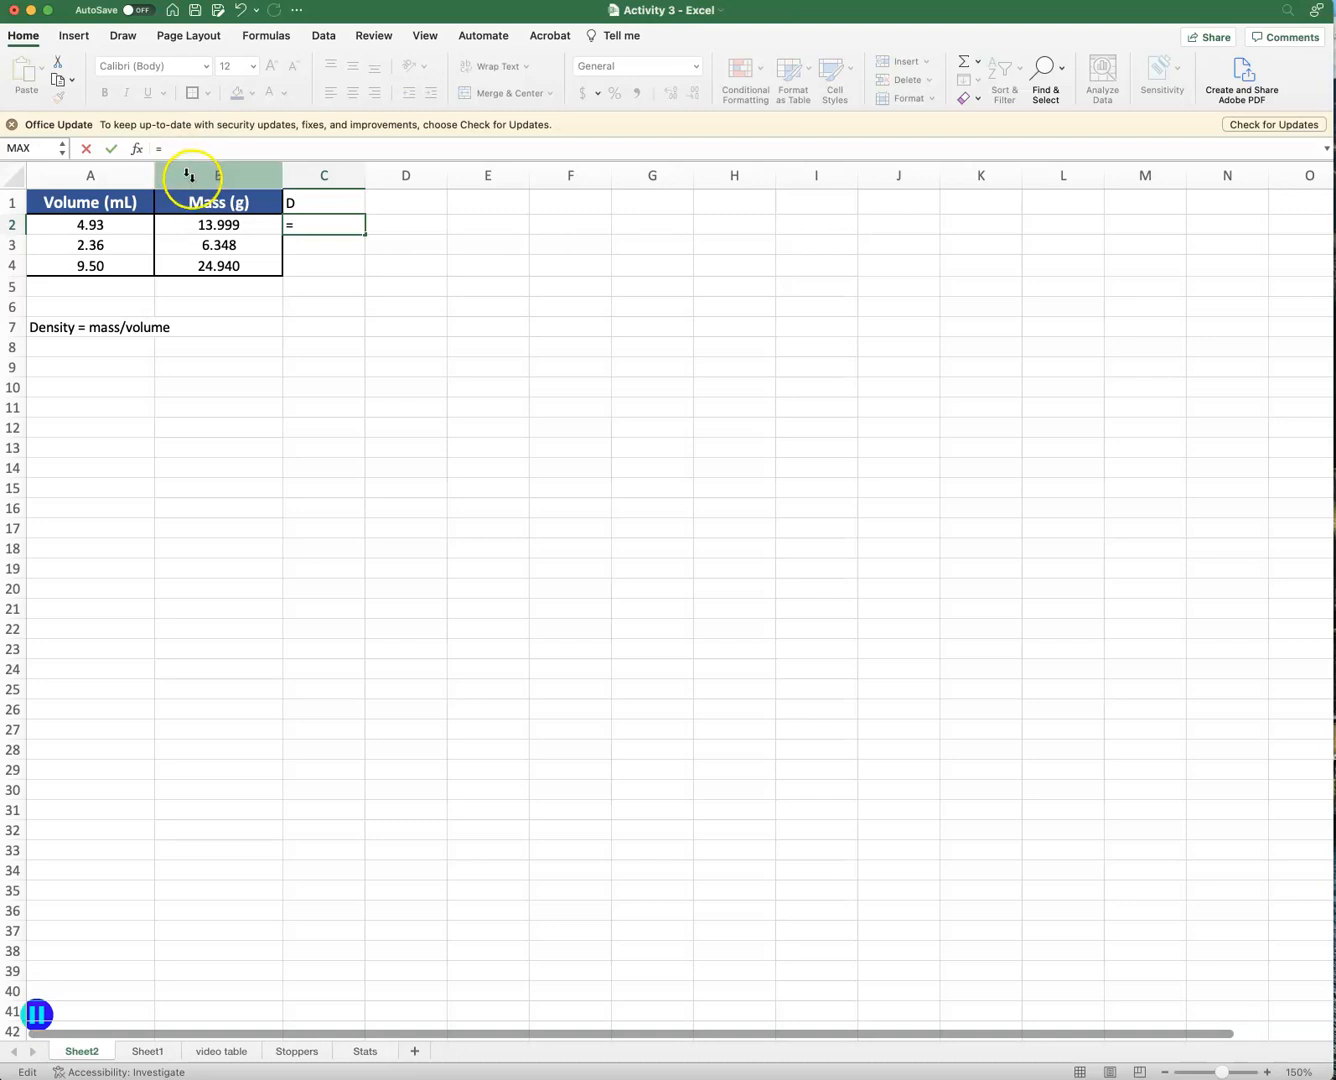
pyautogui.click(218, 224)
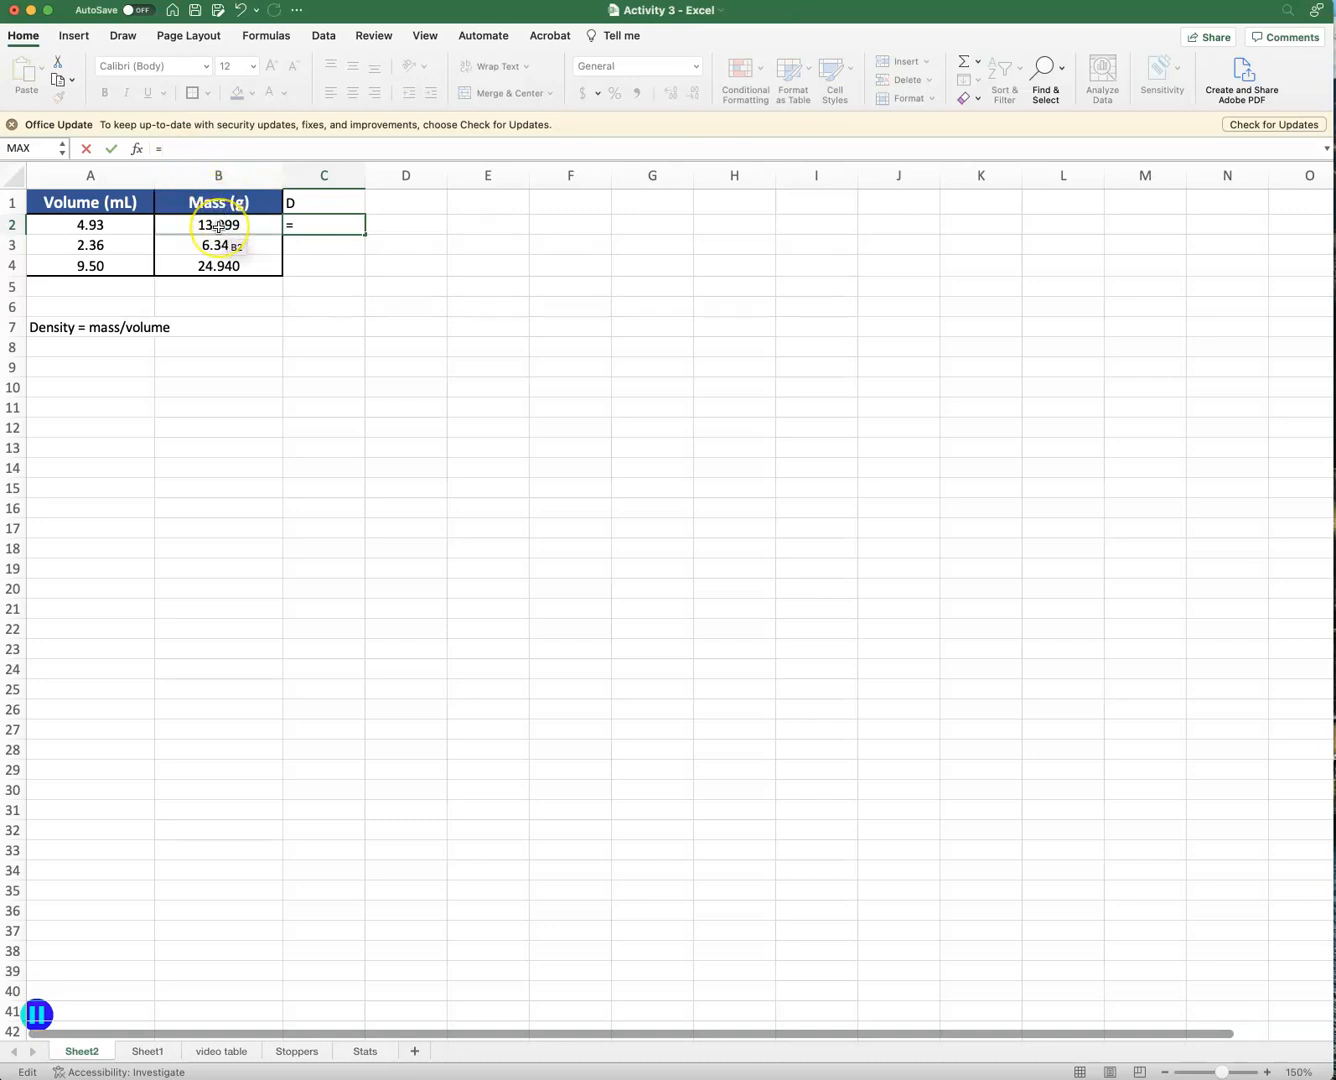
pyautogui.click(218, 224)
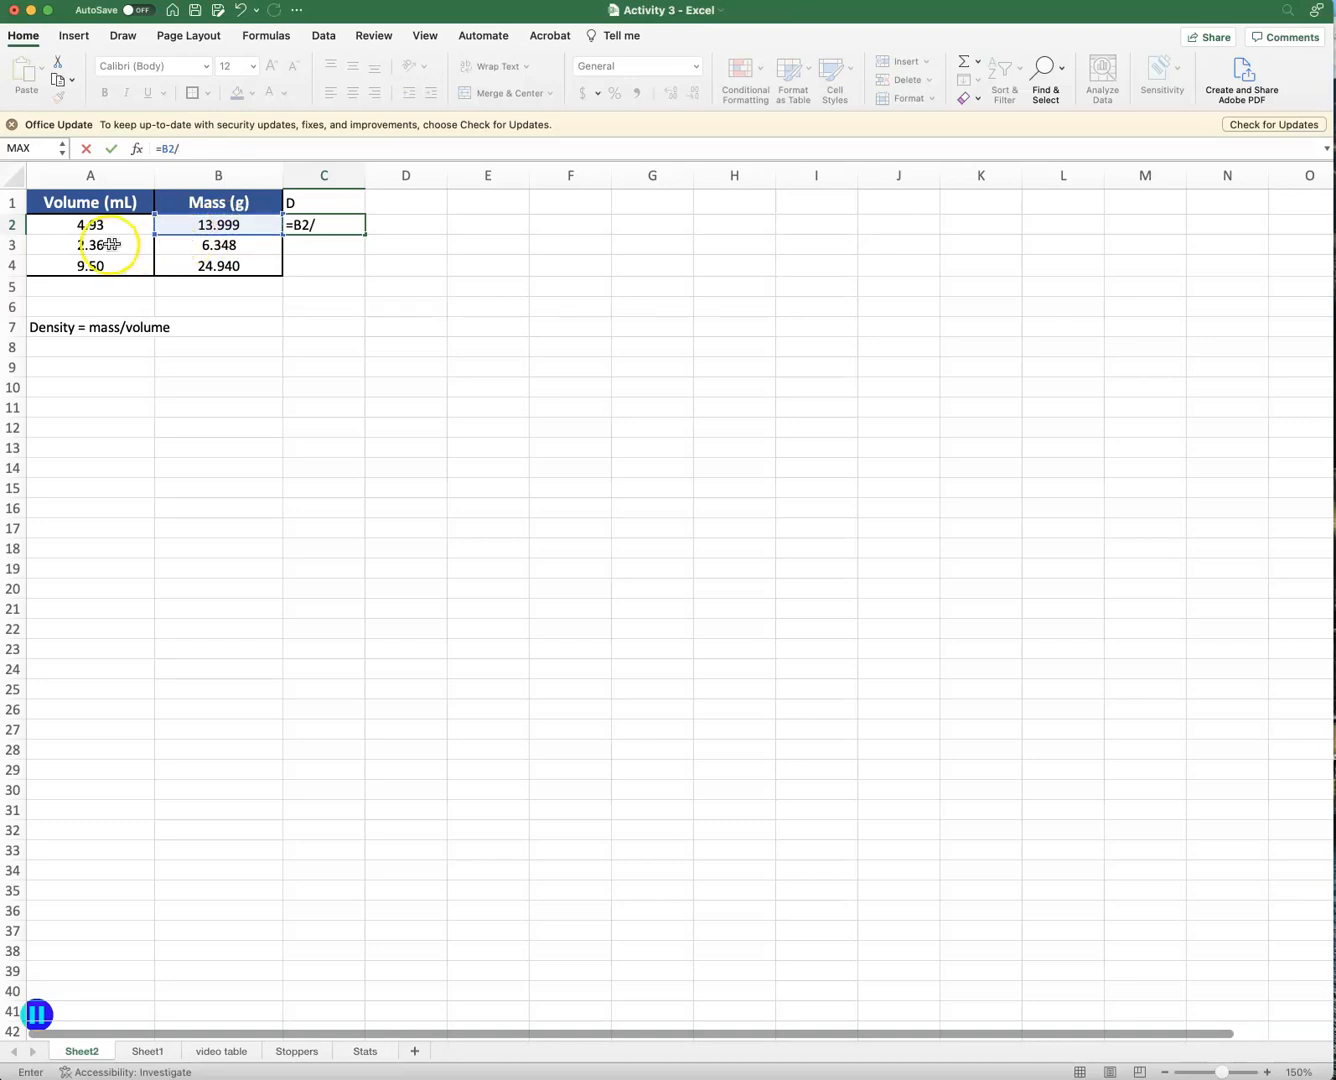
pyautogui.click(90, 224)
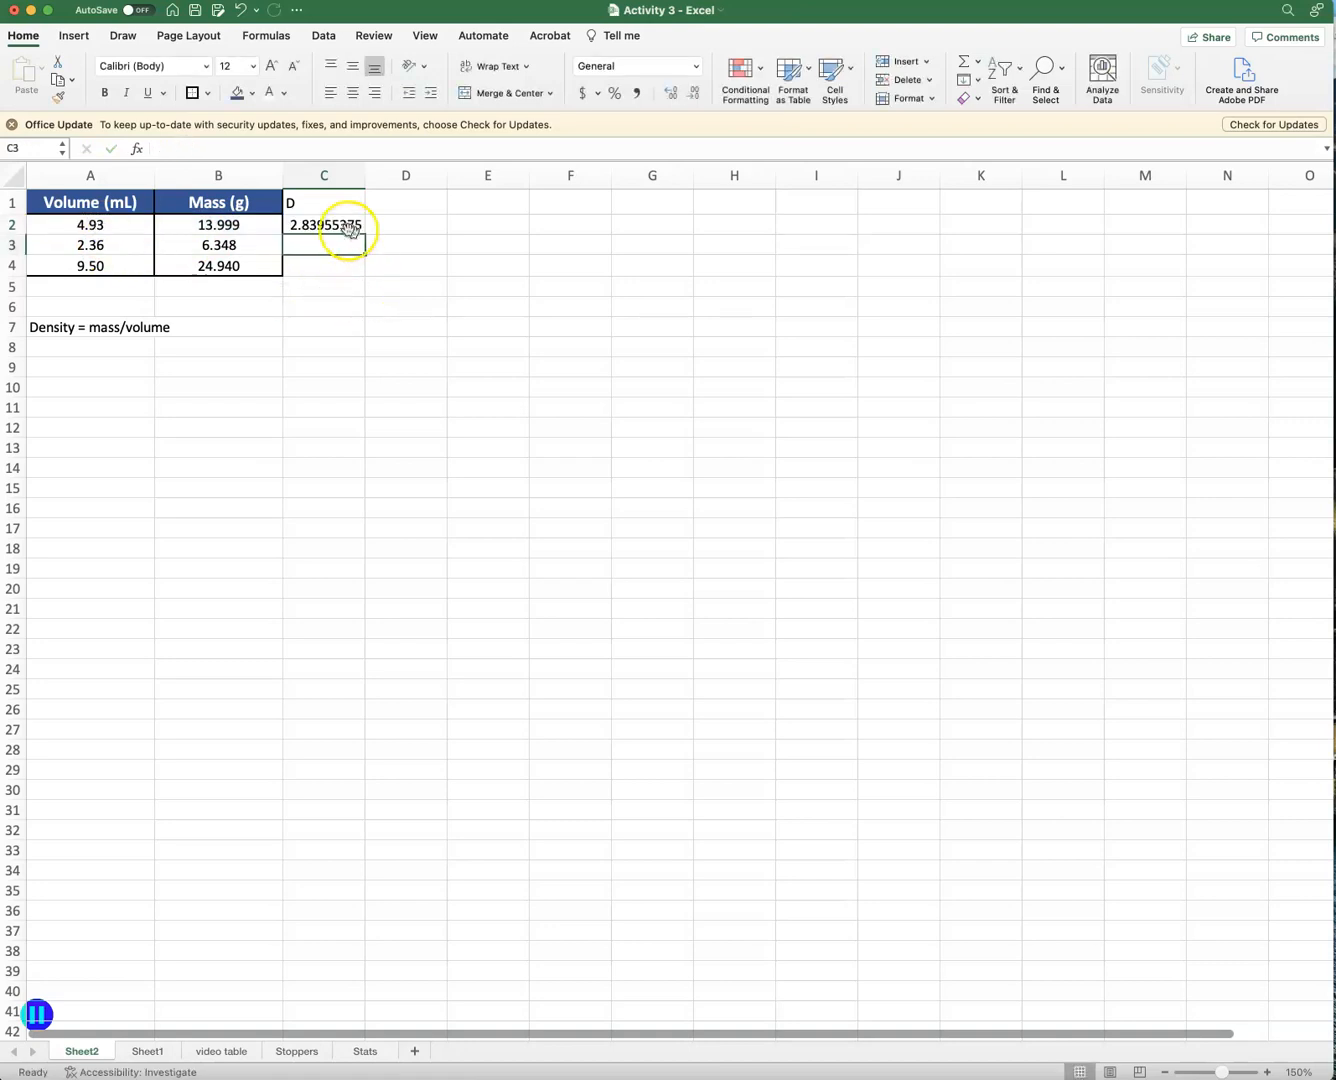
# Fill the density formula from C2 down to C4, giving about 2.84, 2.69 and 2.63.
pyautogui.click(324, 224)
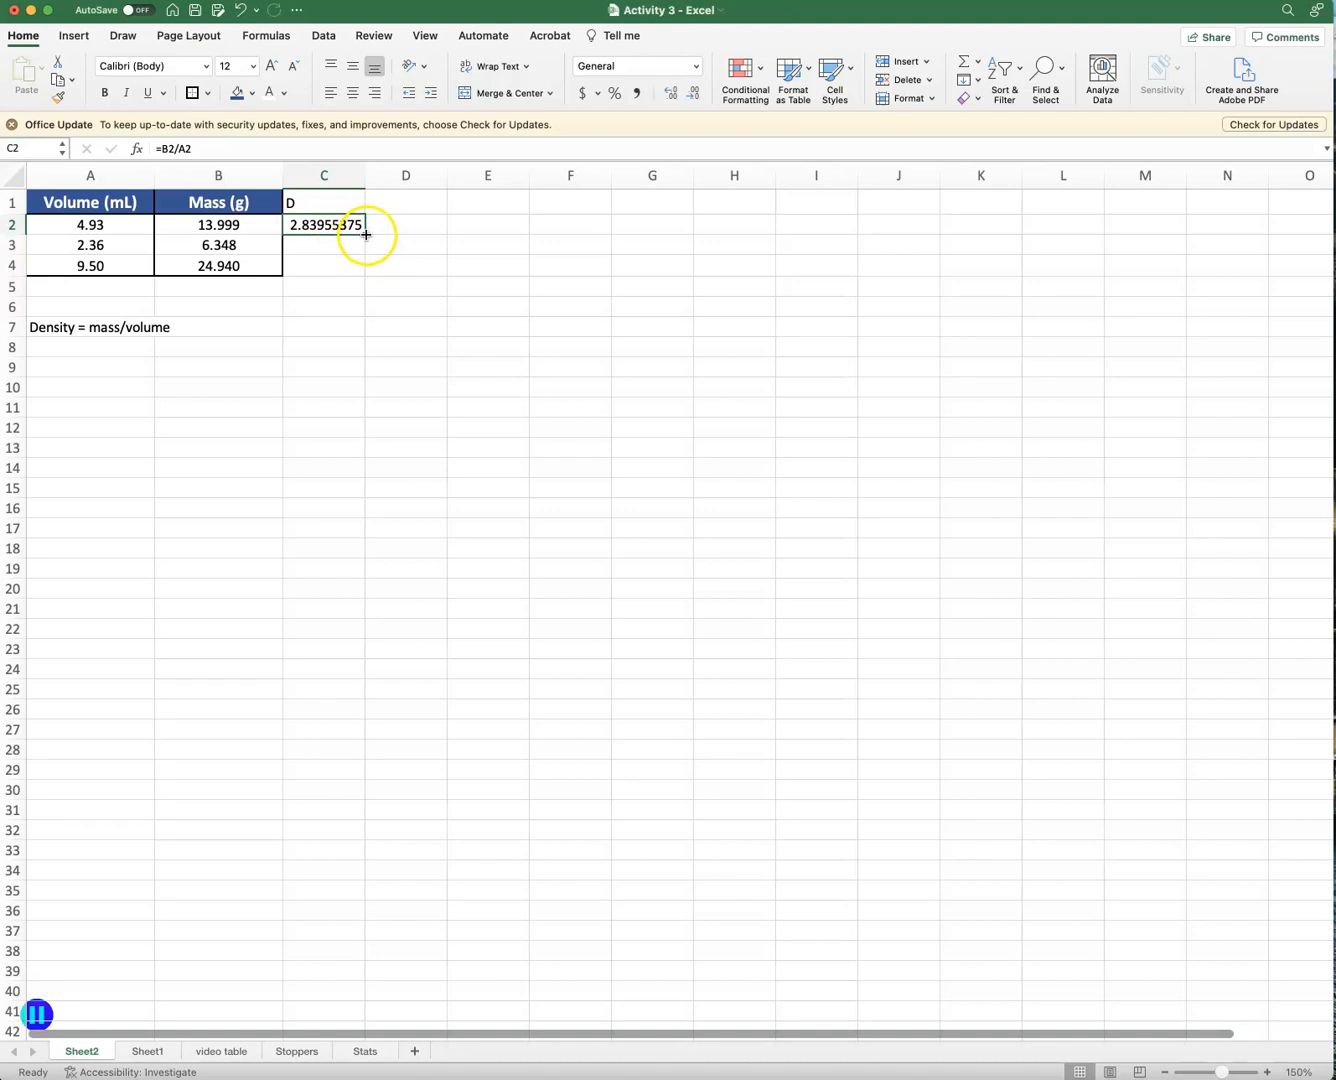
pyautogui.moveTo(364, 236); pyautogui.dragTo(362, 272)
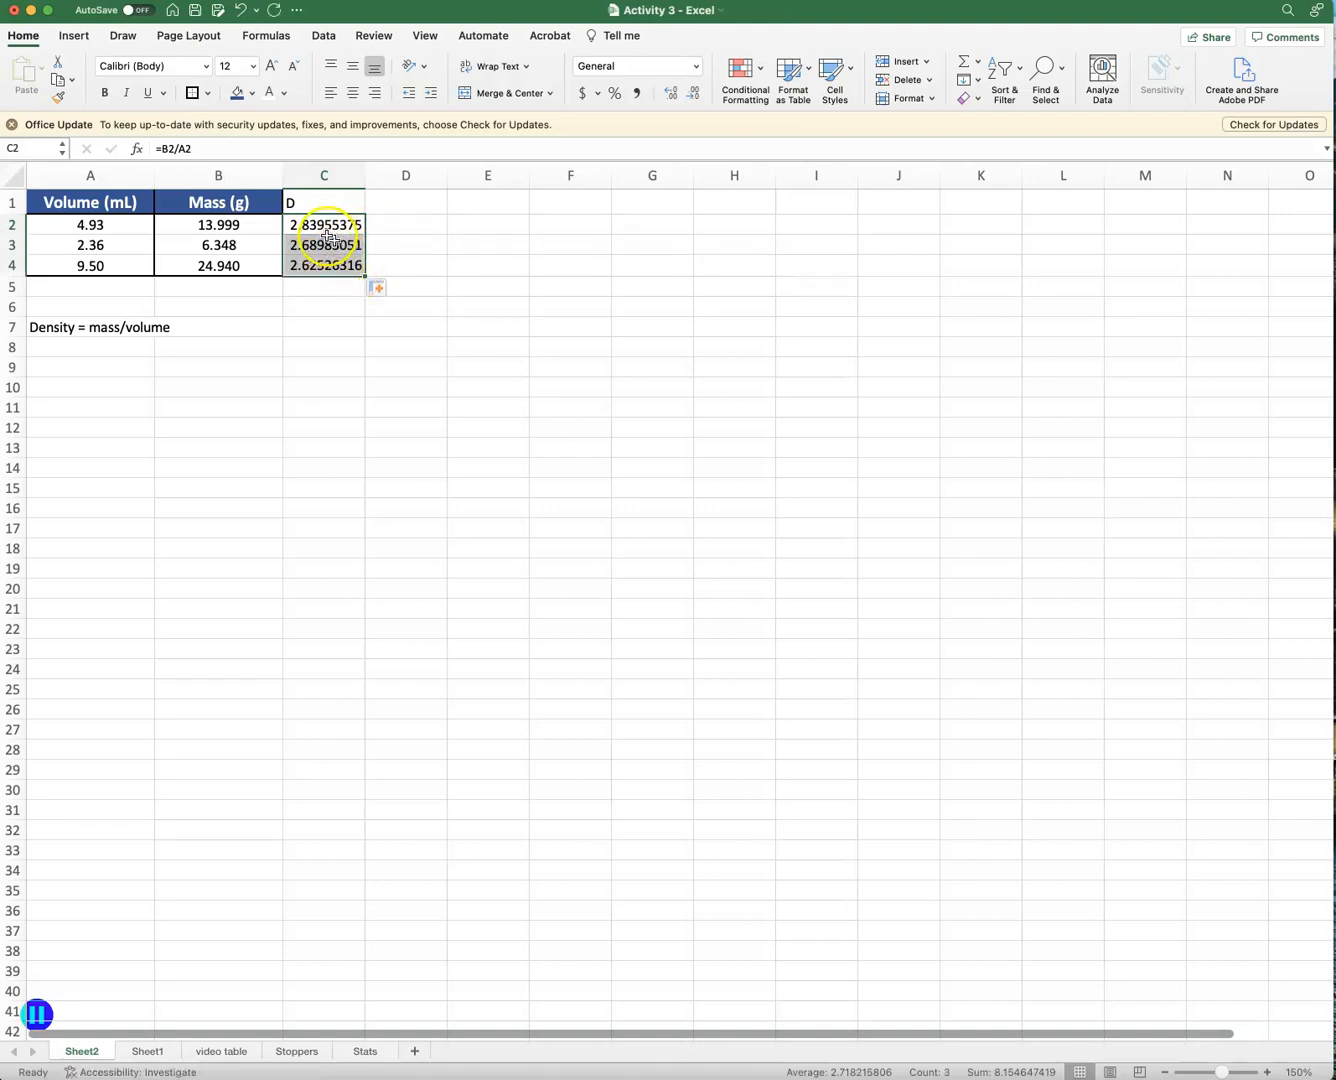
pyautogui.moveTo(366, 300)
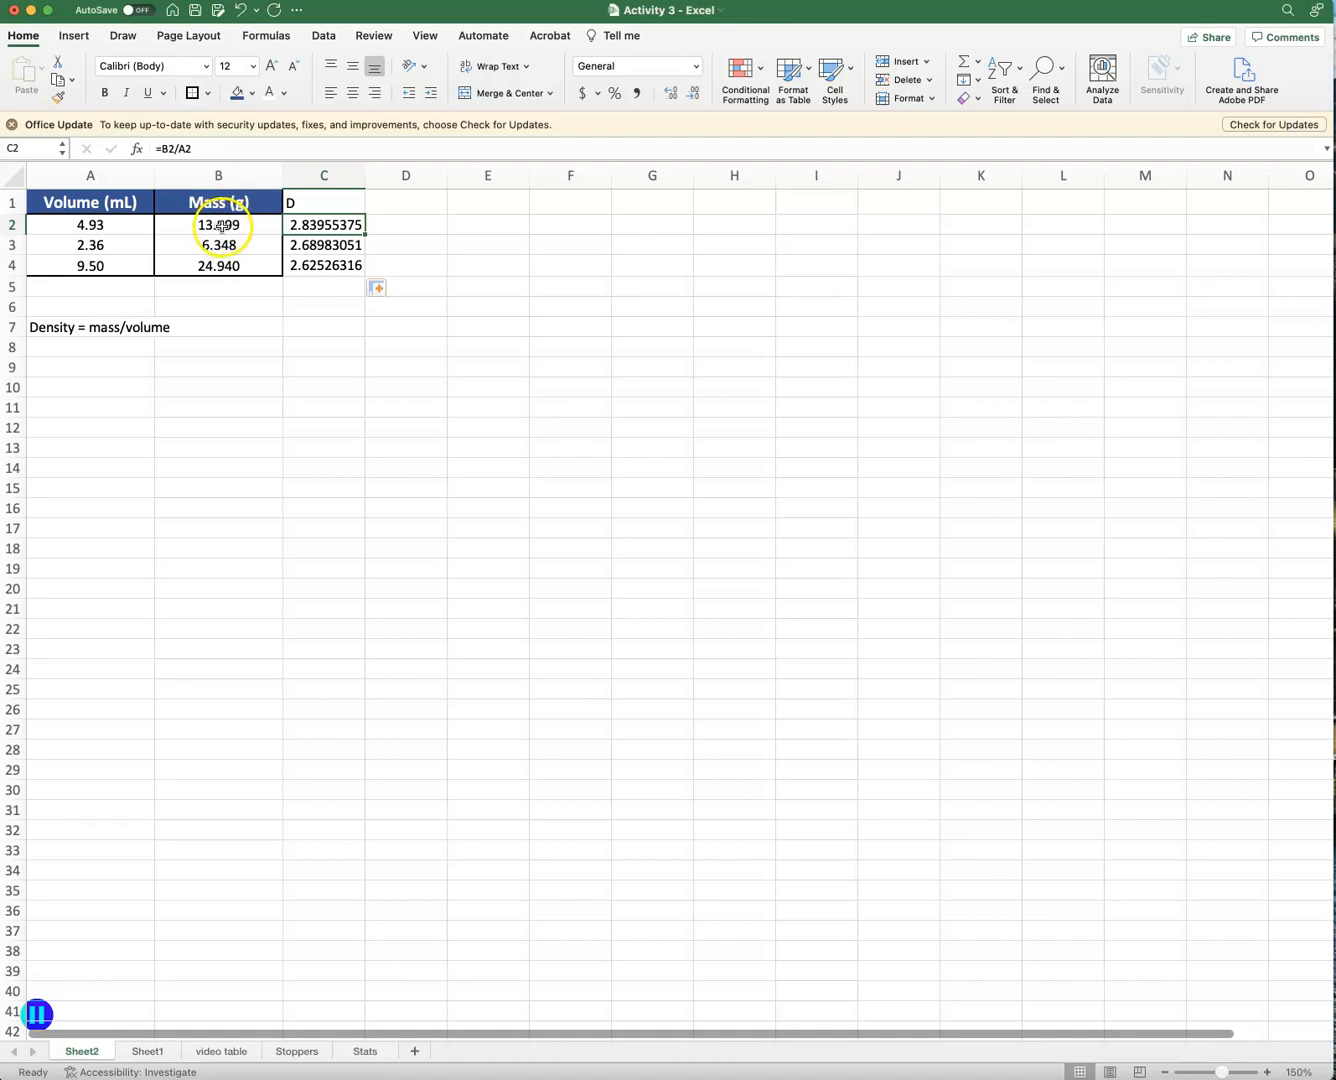
pyautogui.click(218, 176)
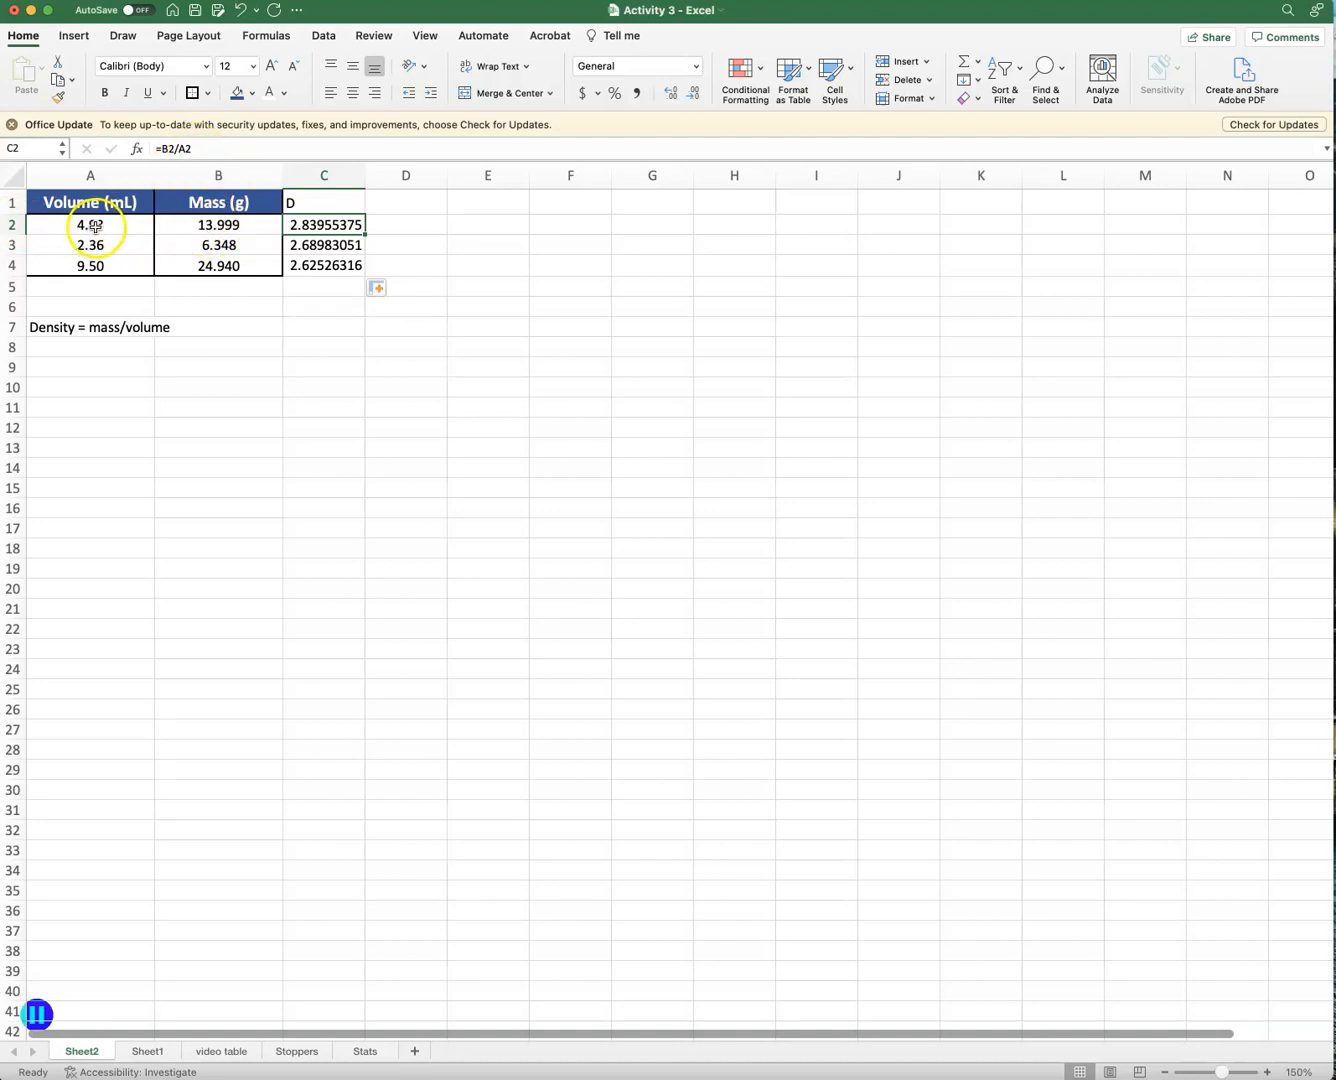
pyautogui.click(324, 244)
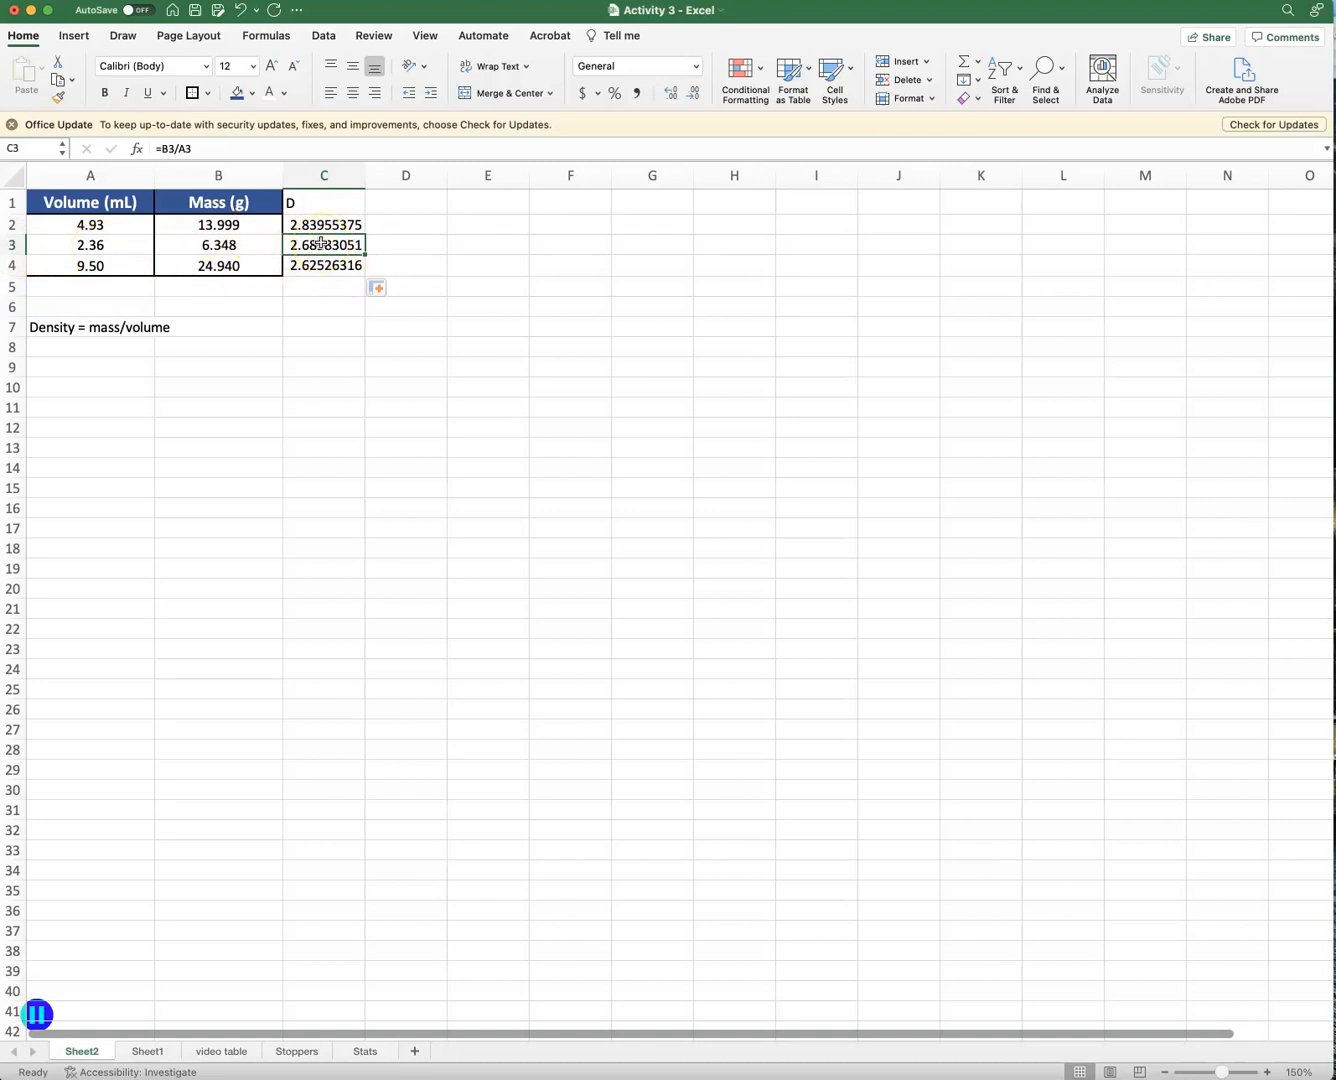
pyautogui.moveTo(172, 252)
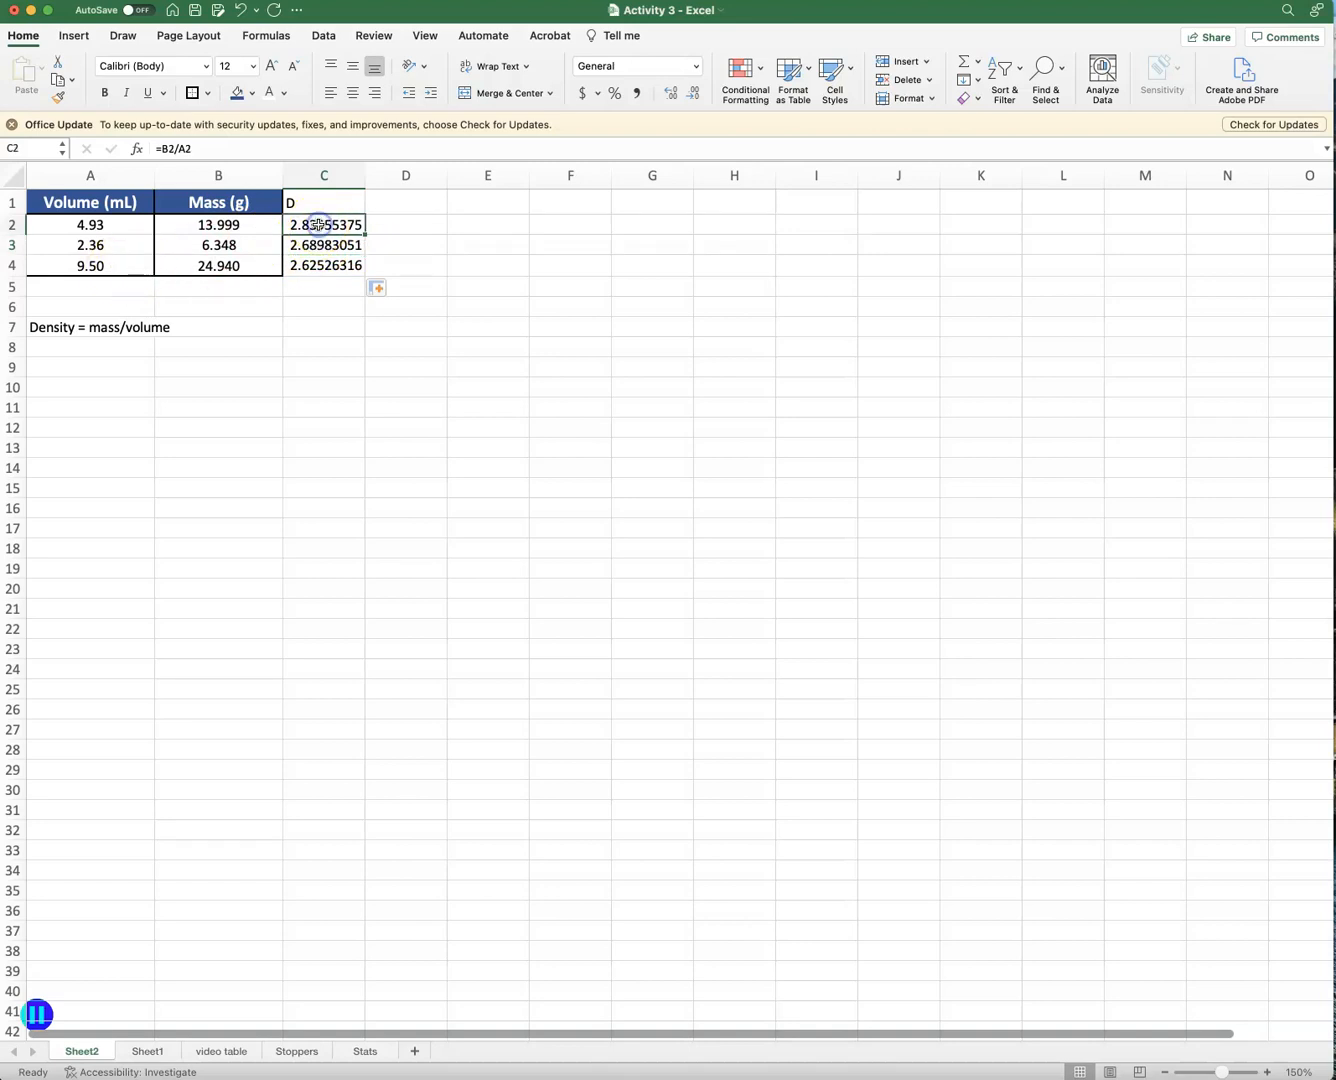
# Show the three densities in C2:C4 to two decimal places.
pyautogui.moveTo(324, 224); pyautogui.dragTo(324, 264)
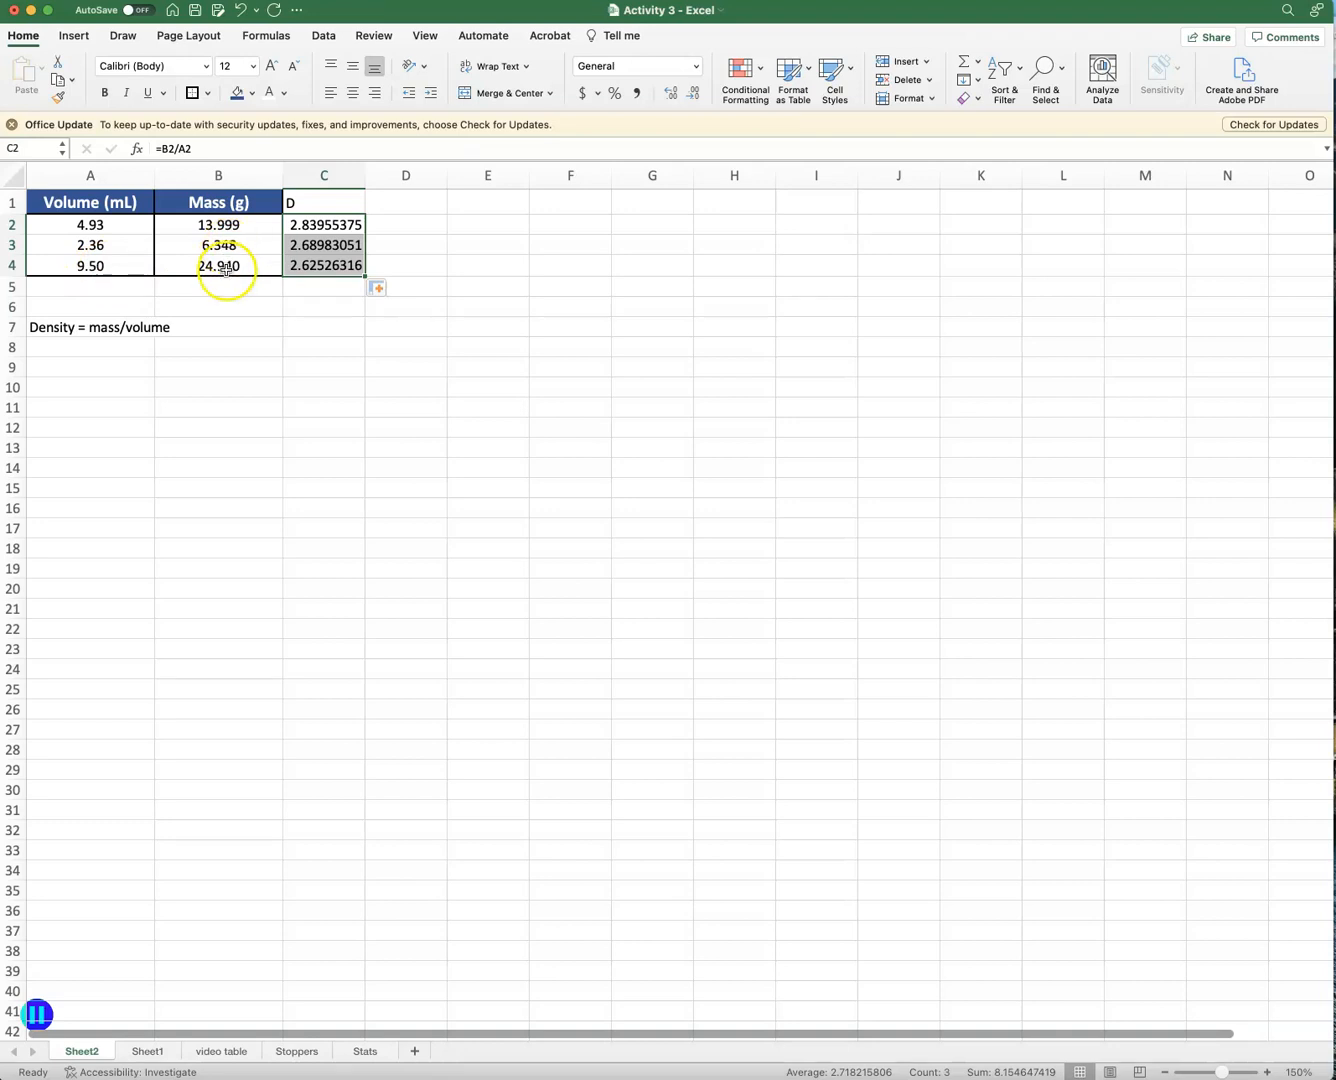
pyautogui.moveTo(1146, 212)
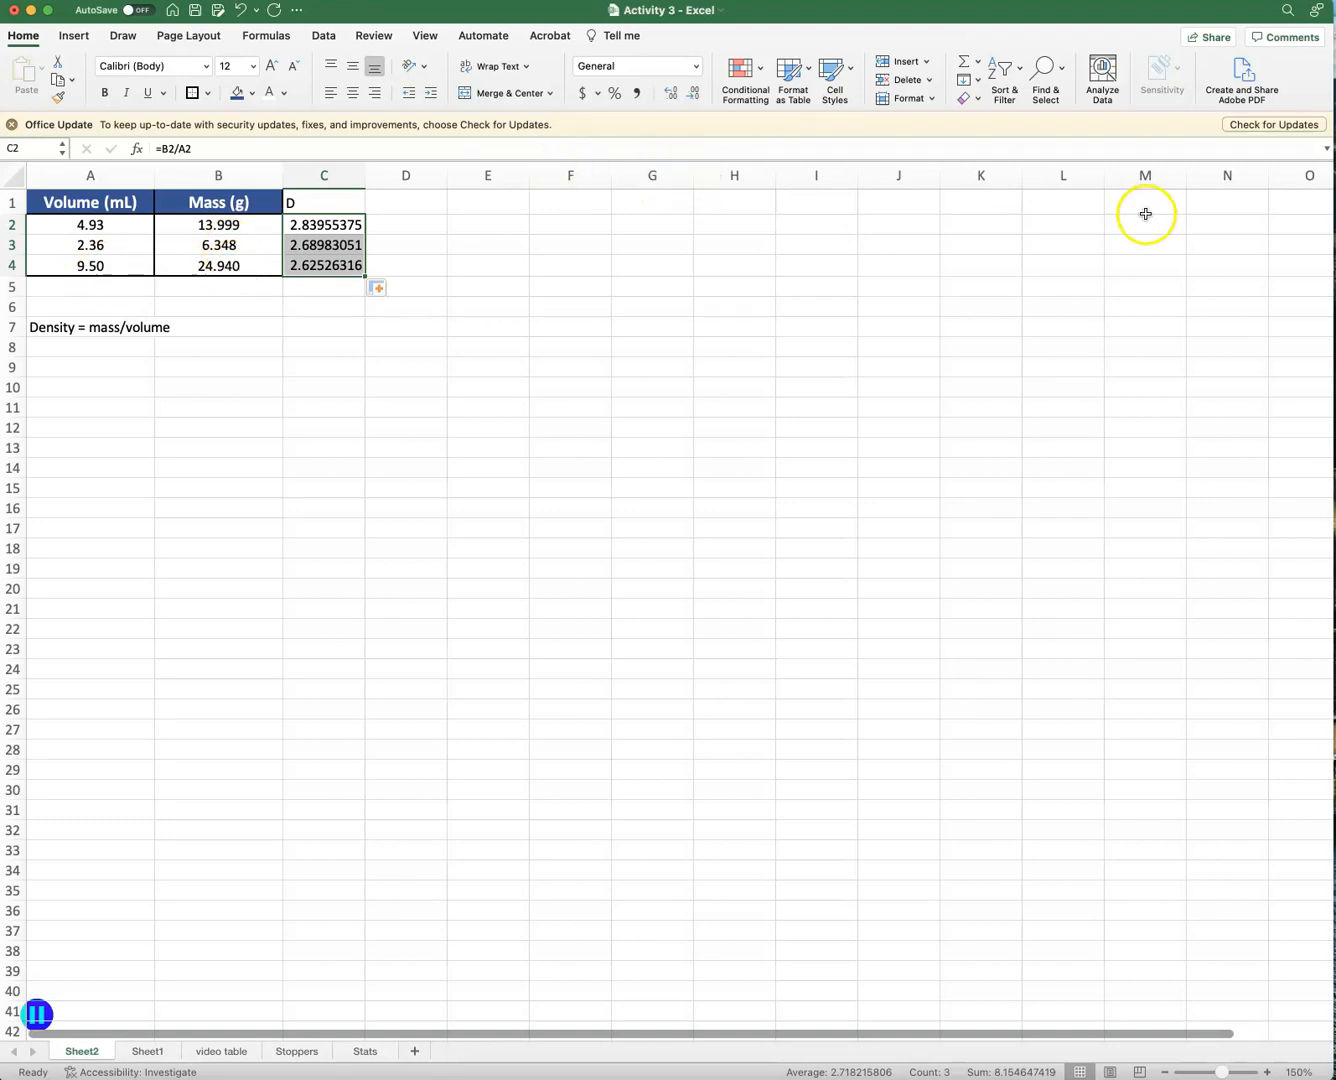
pyautogui.click(672, 92)
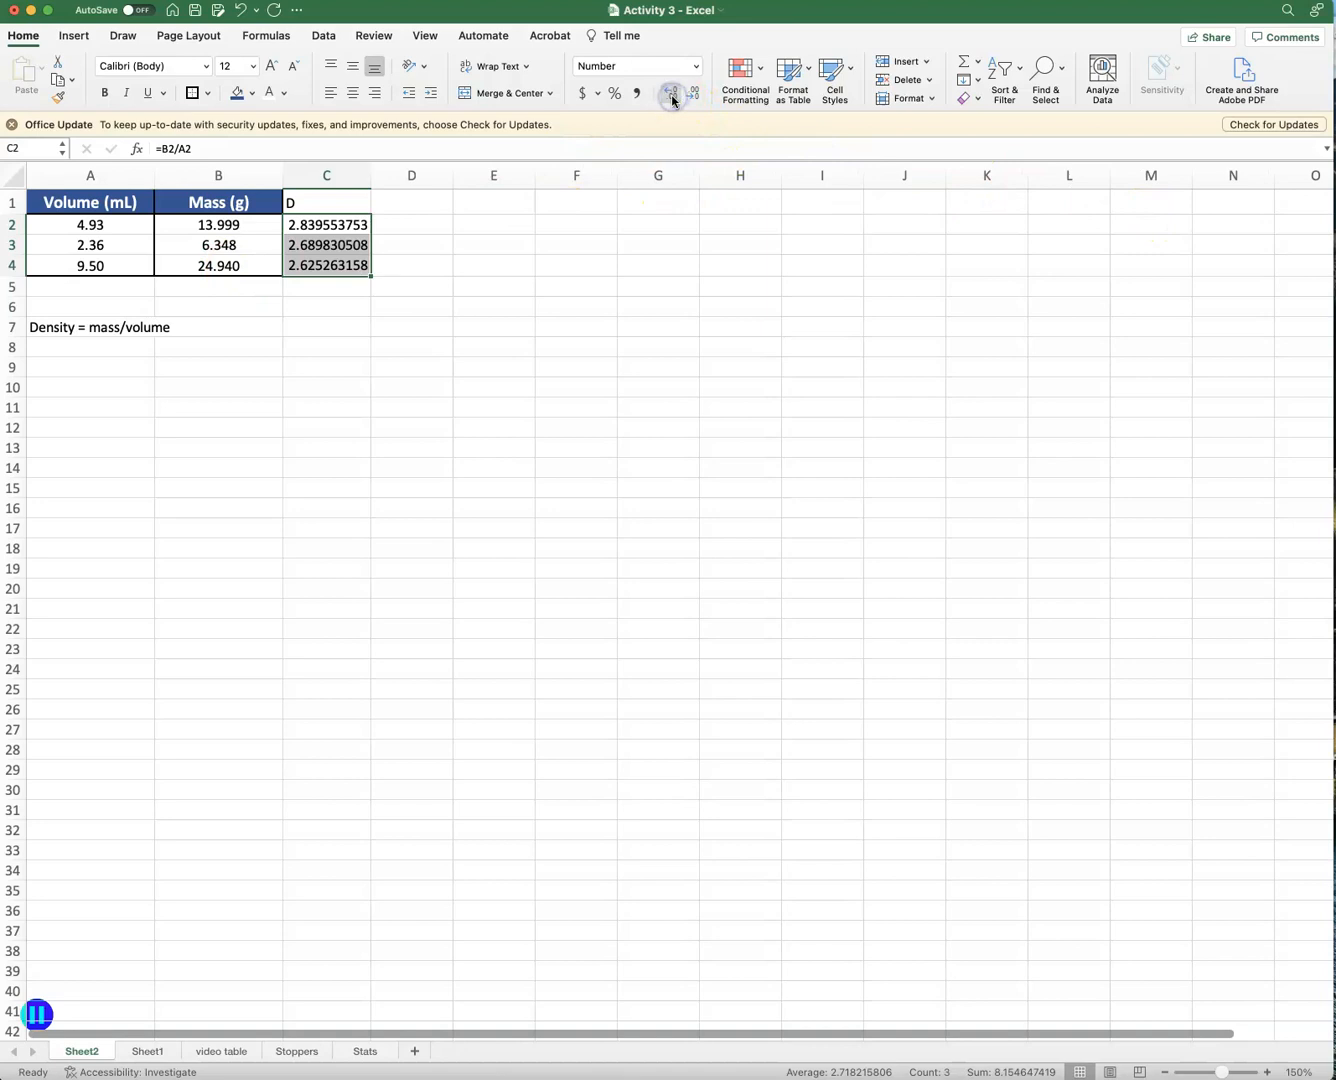
pyautogui.click(694, 94)
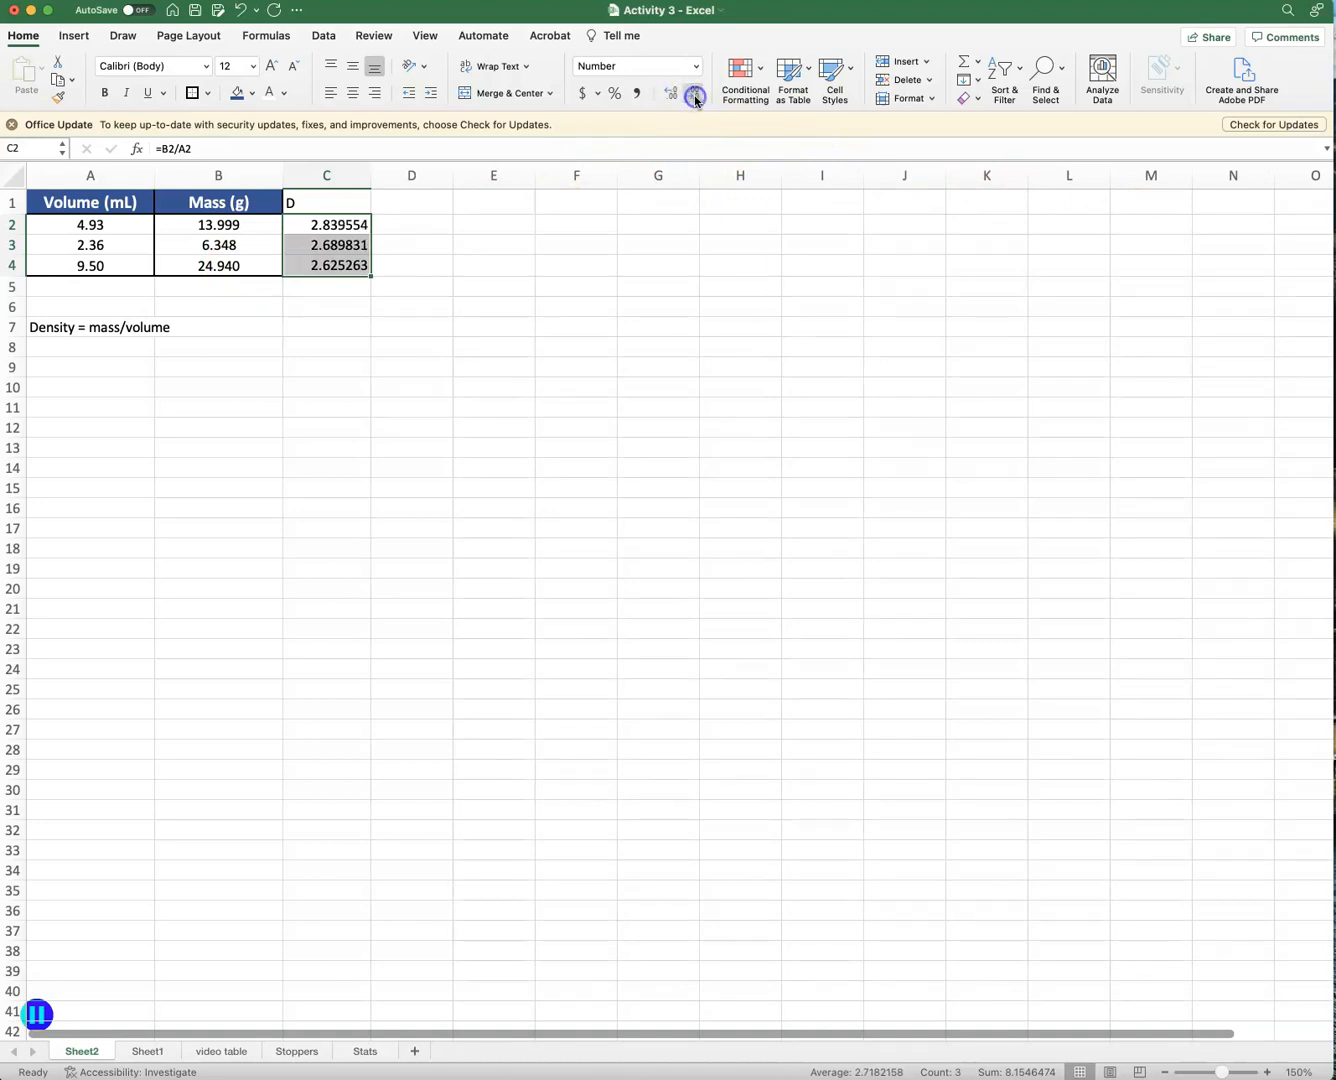
pyautogui.click(694, 94)
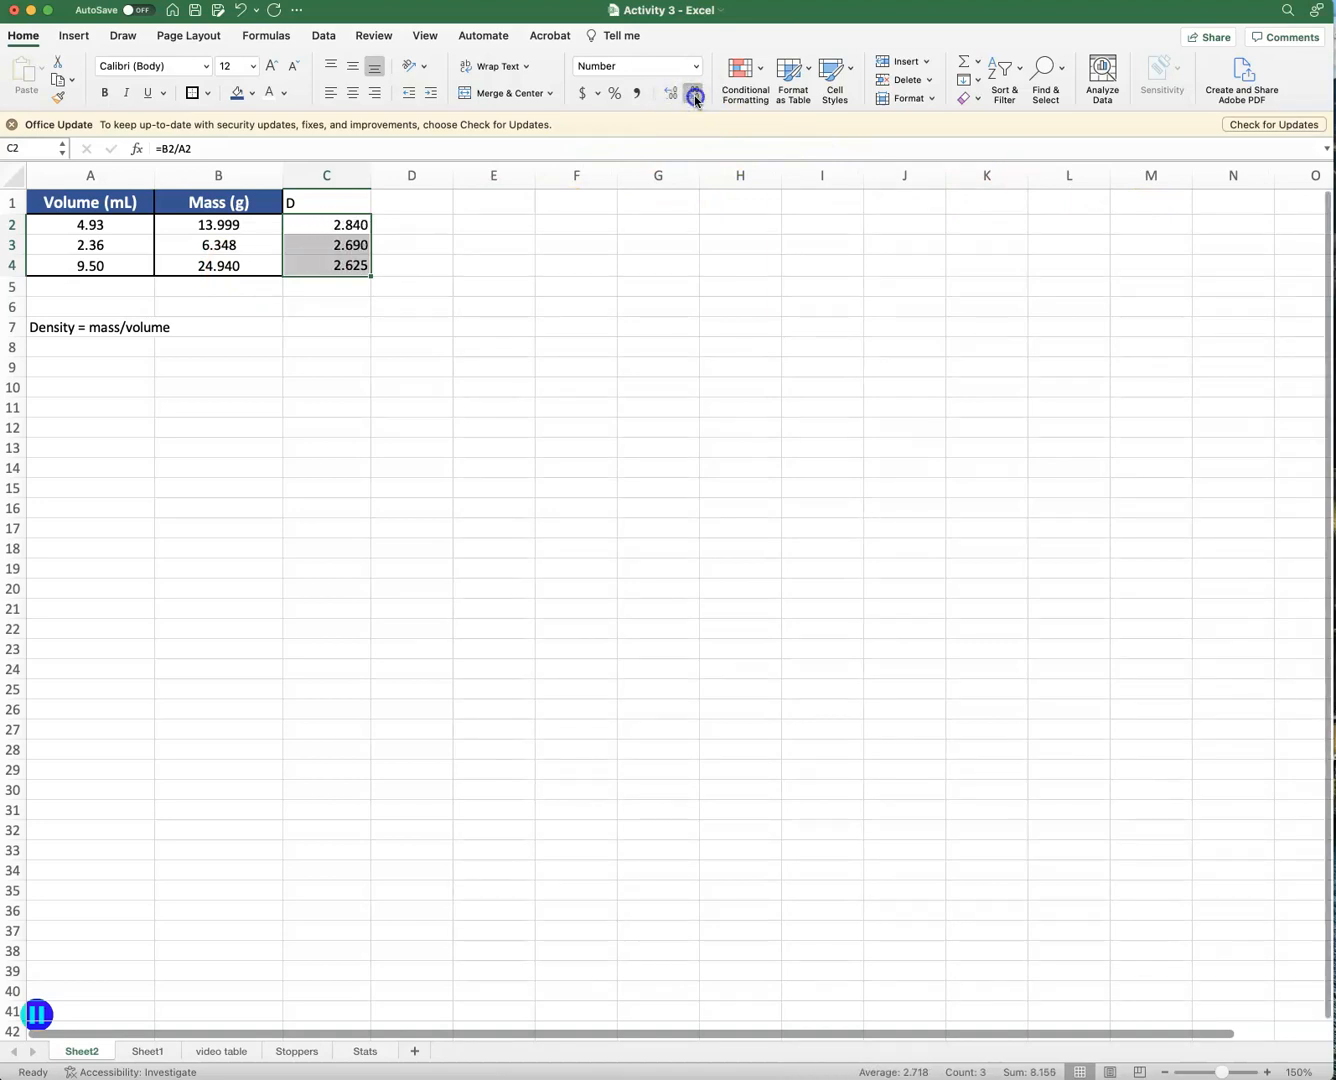
pyautogui.click(692, 92)
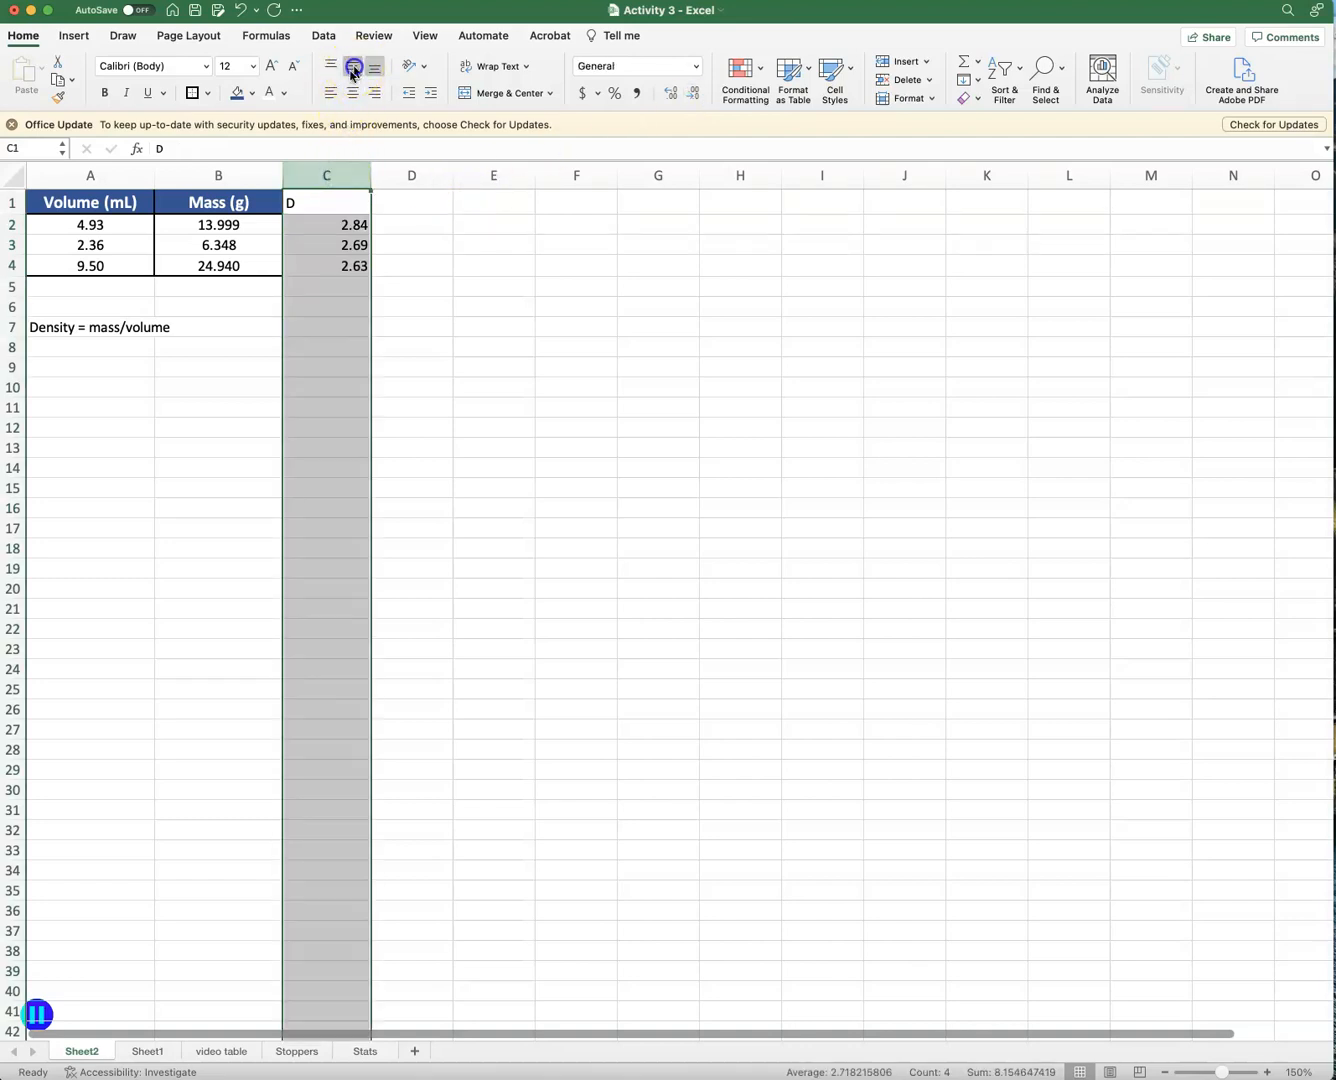
# Centre and format the D heading over the density column.
pyautogui.click(352, 68)
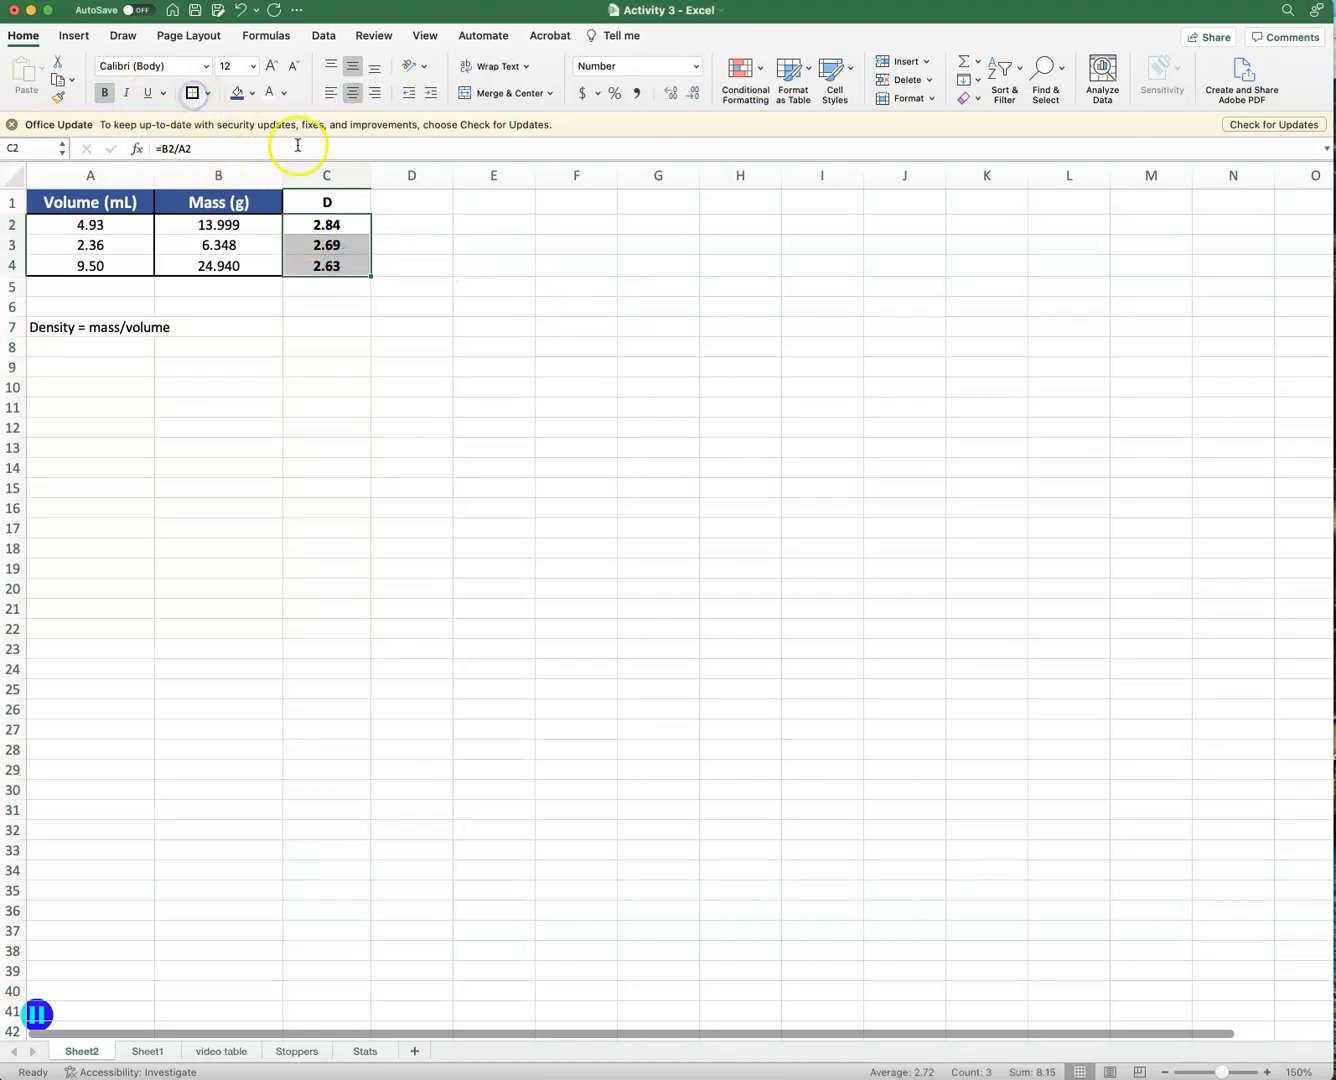
pyautogui.click(326, 202)
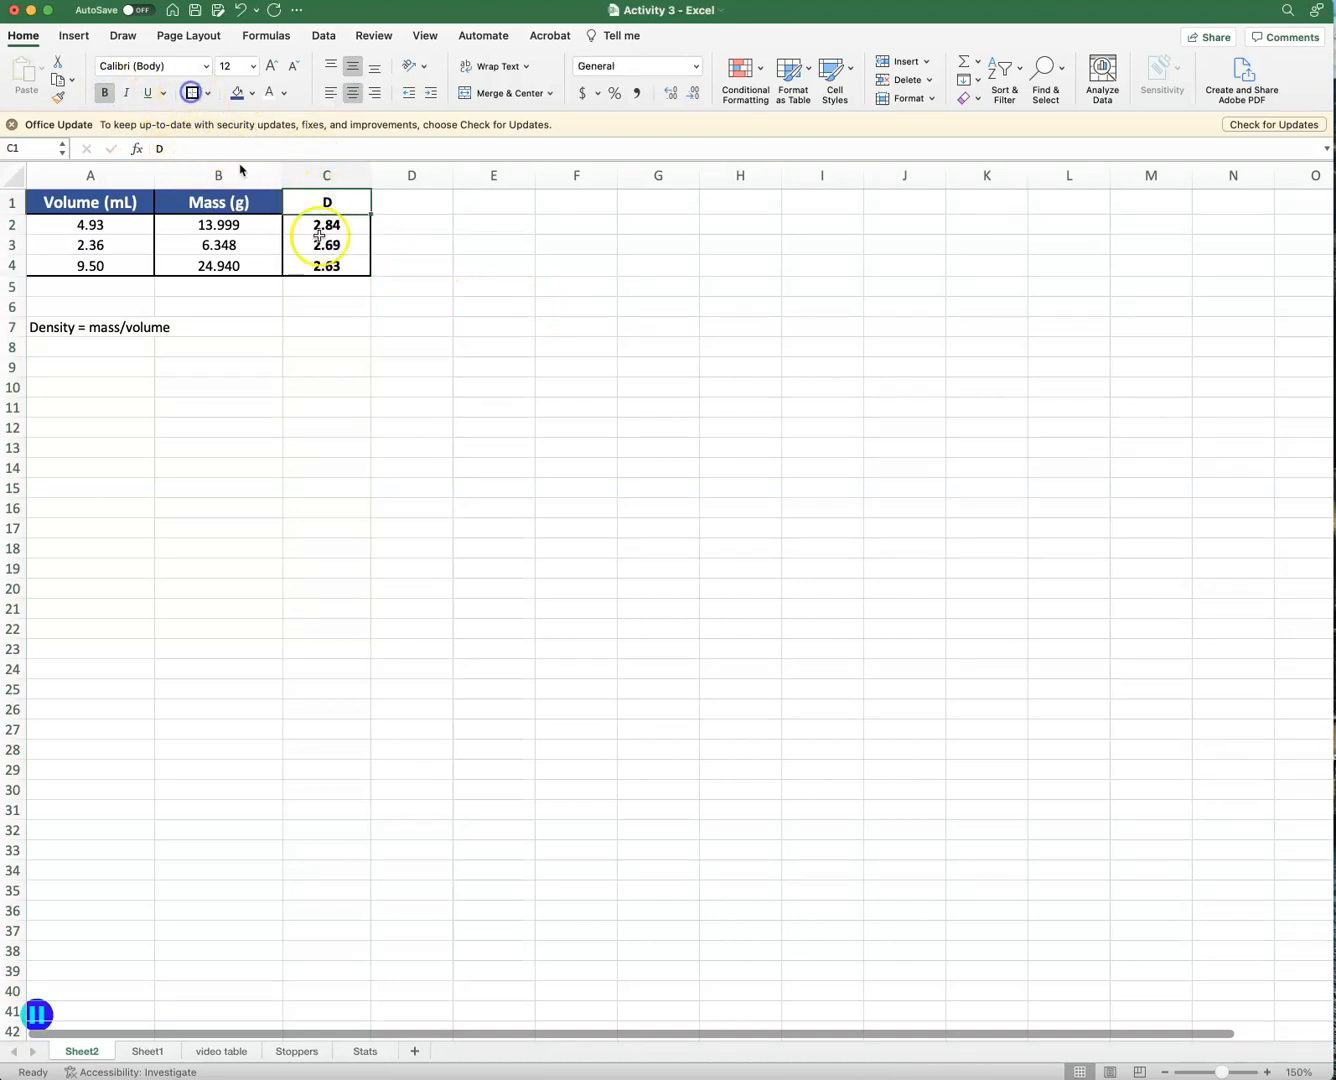
# Enter the labels Average in B6 and Stdev in B7 below the table.
pyautogui.click(218, 328)
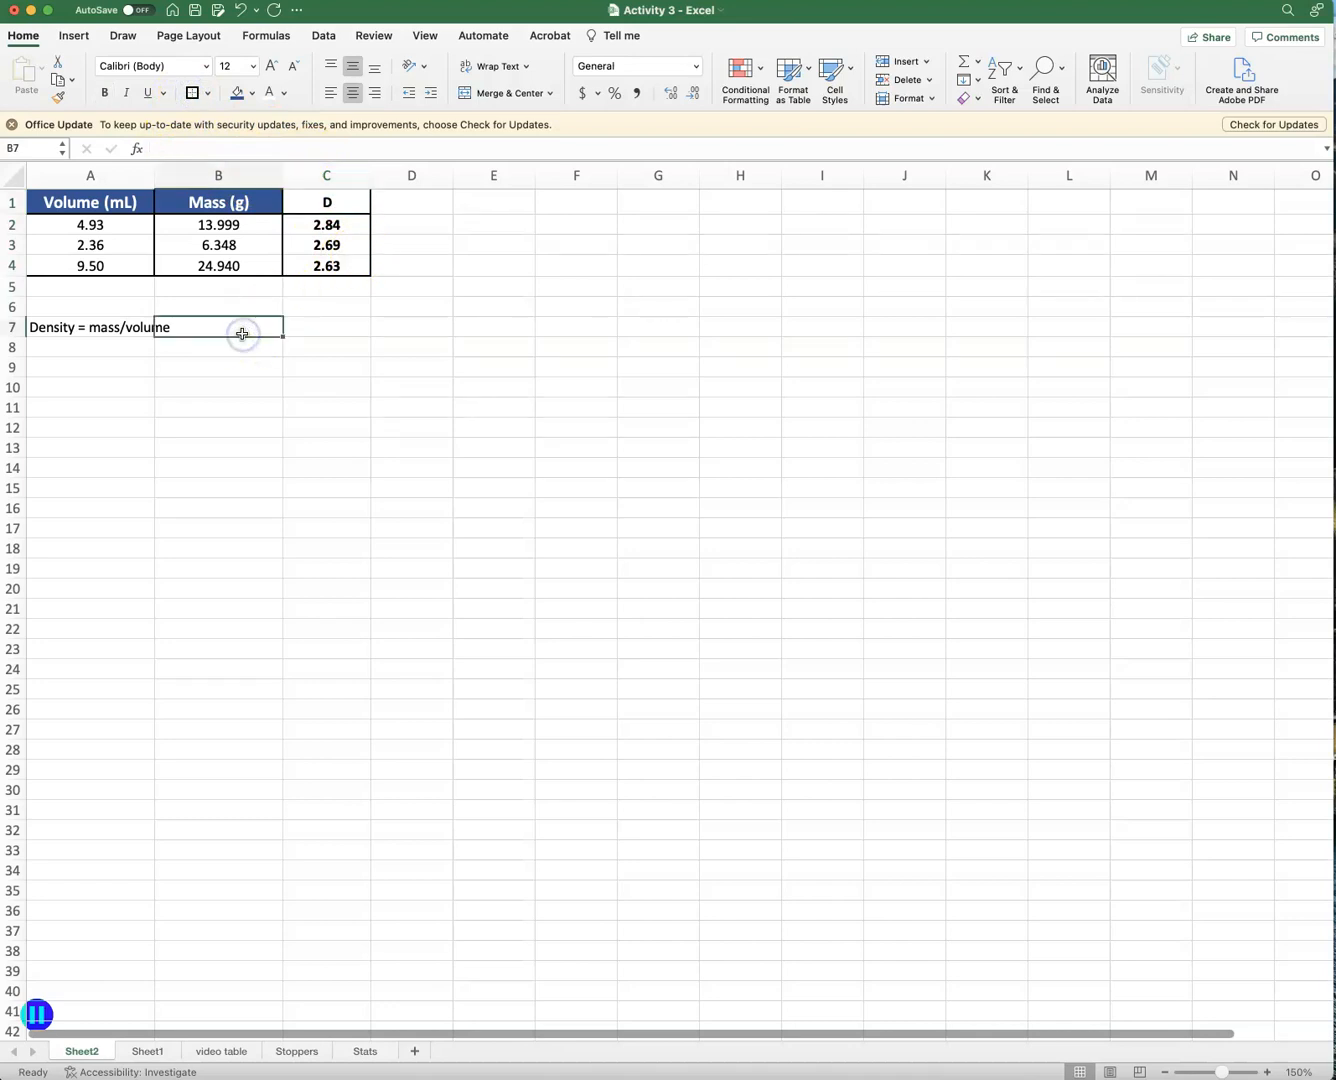
pyautogui.click(88, 176)
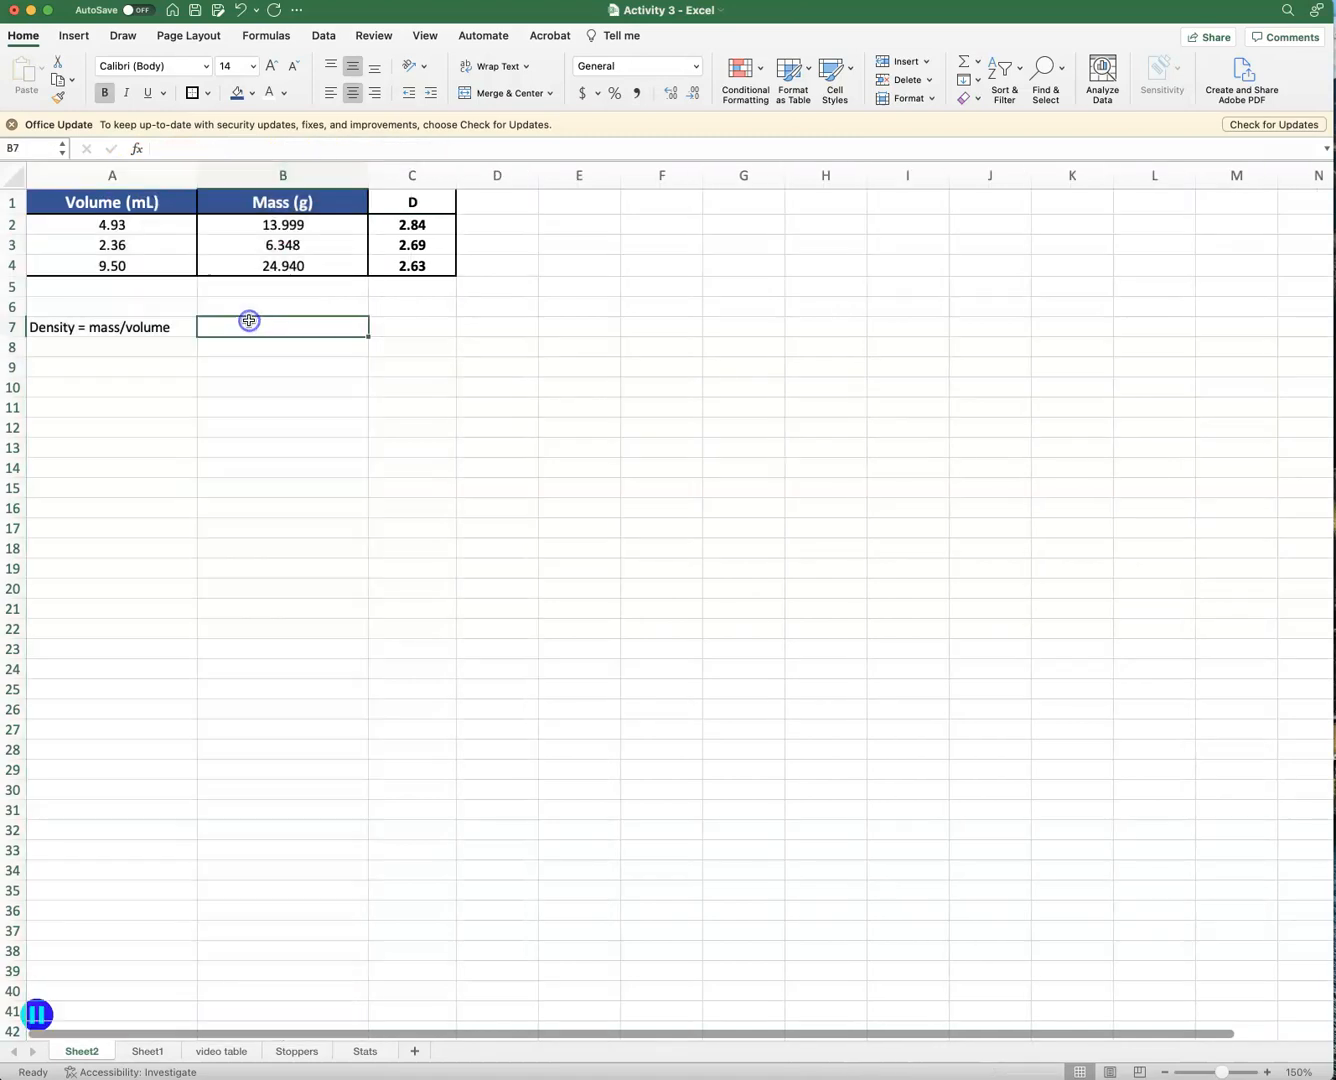
pyautogui.click(284, 306)
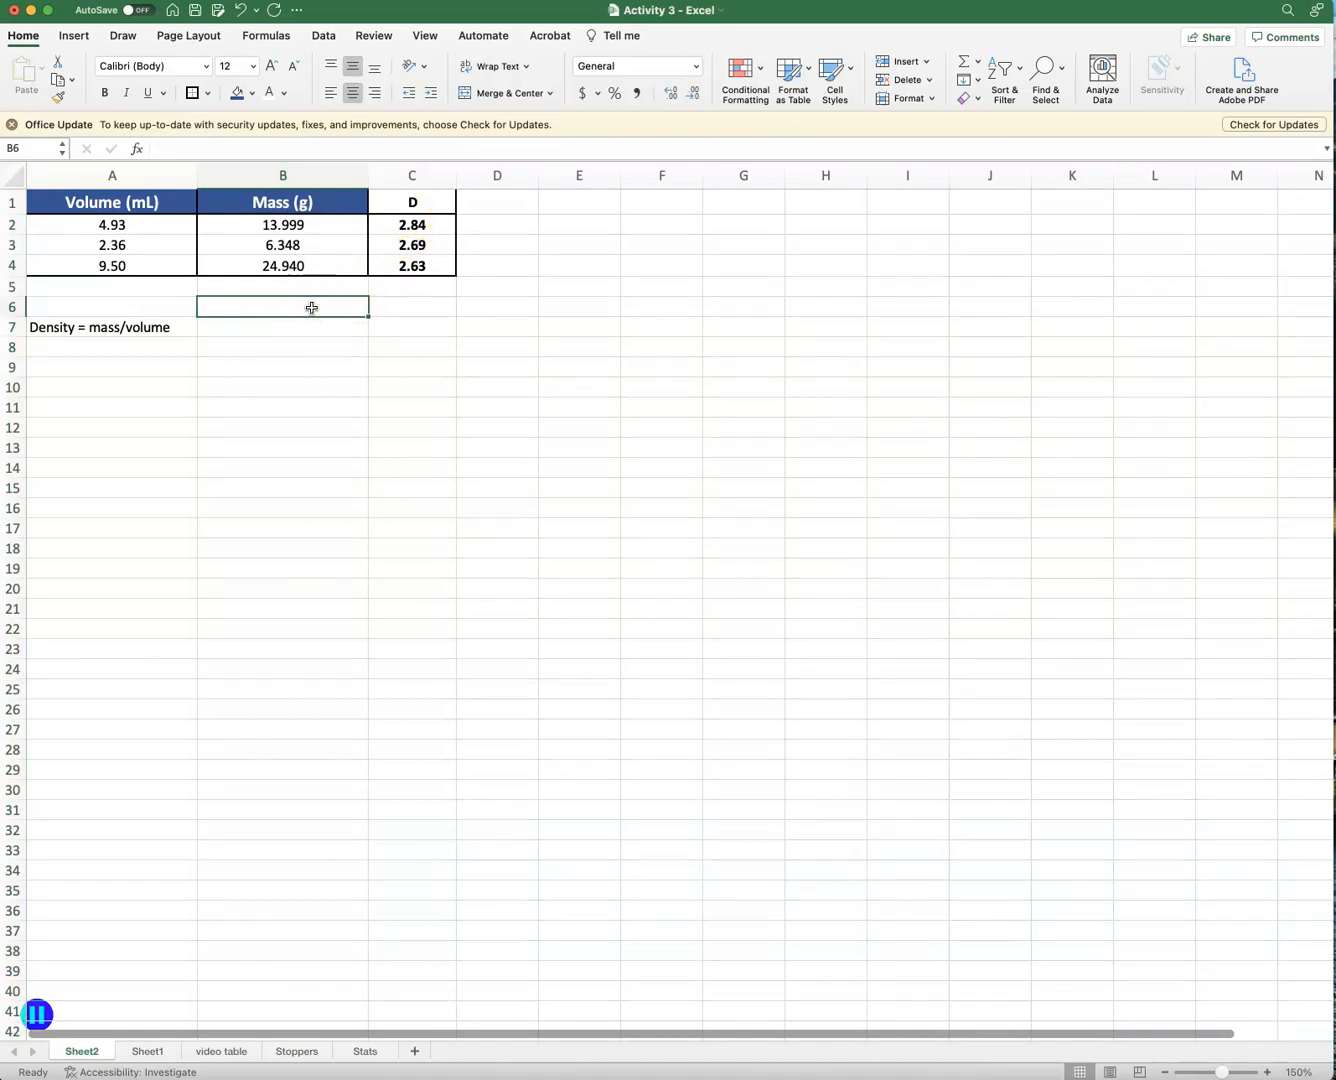
pyautogui.write('Average')
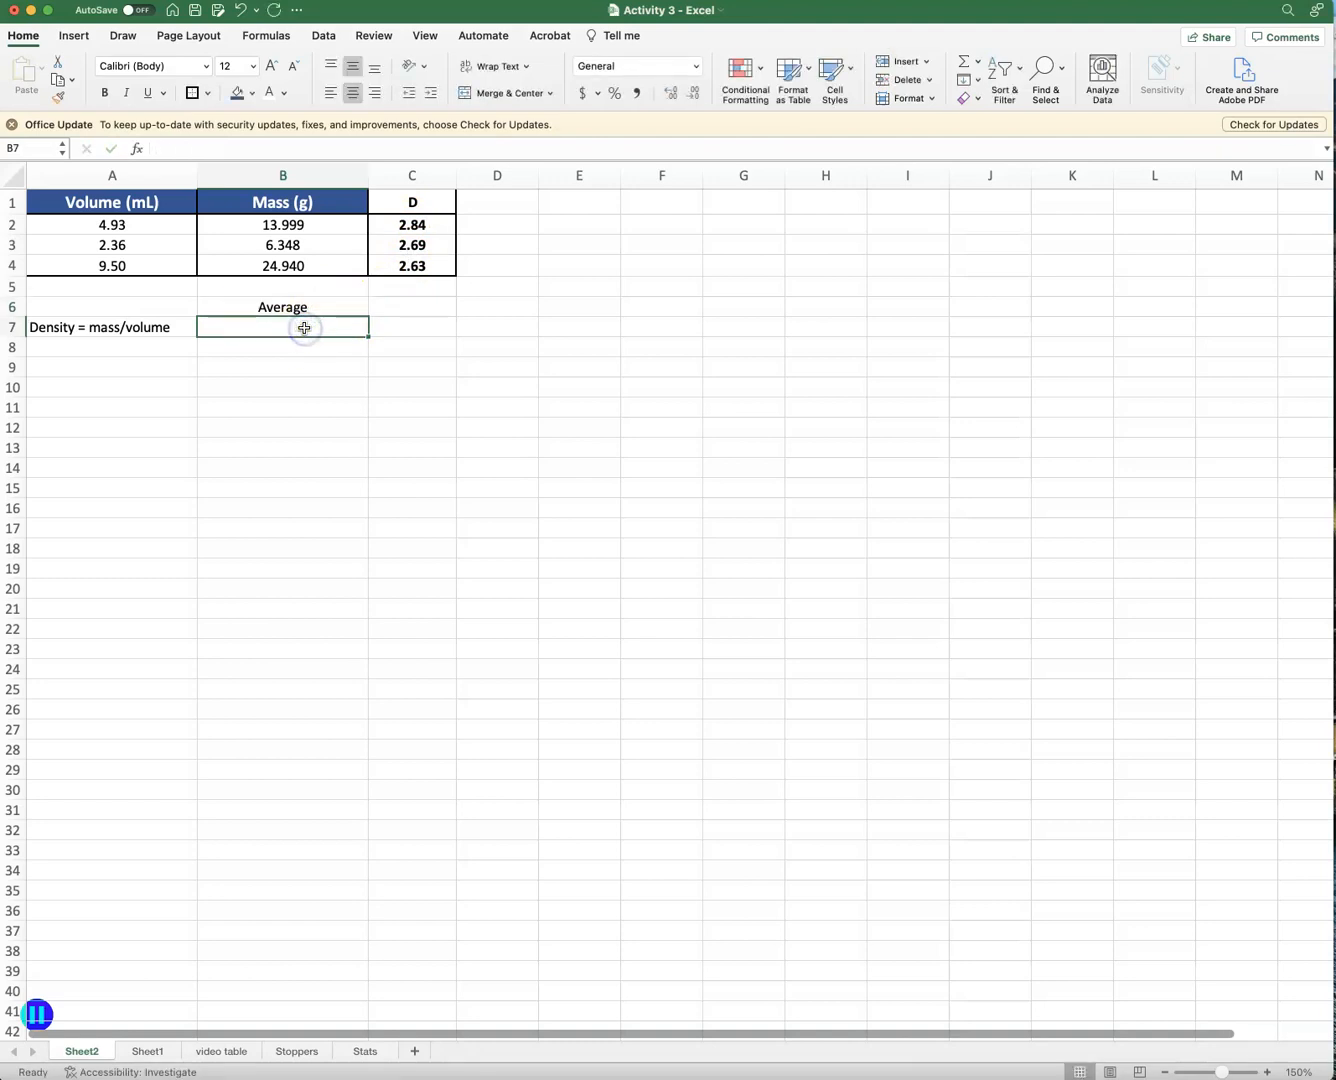
pyautogui.write('Std d')
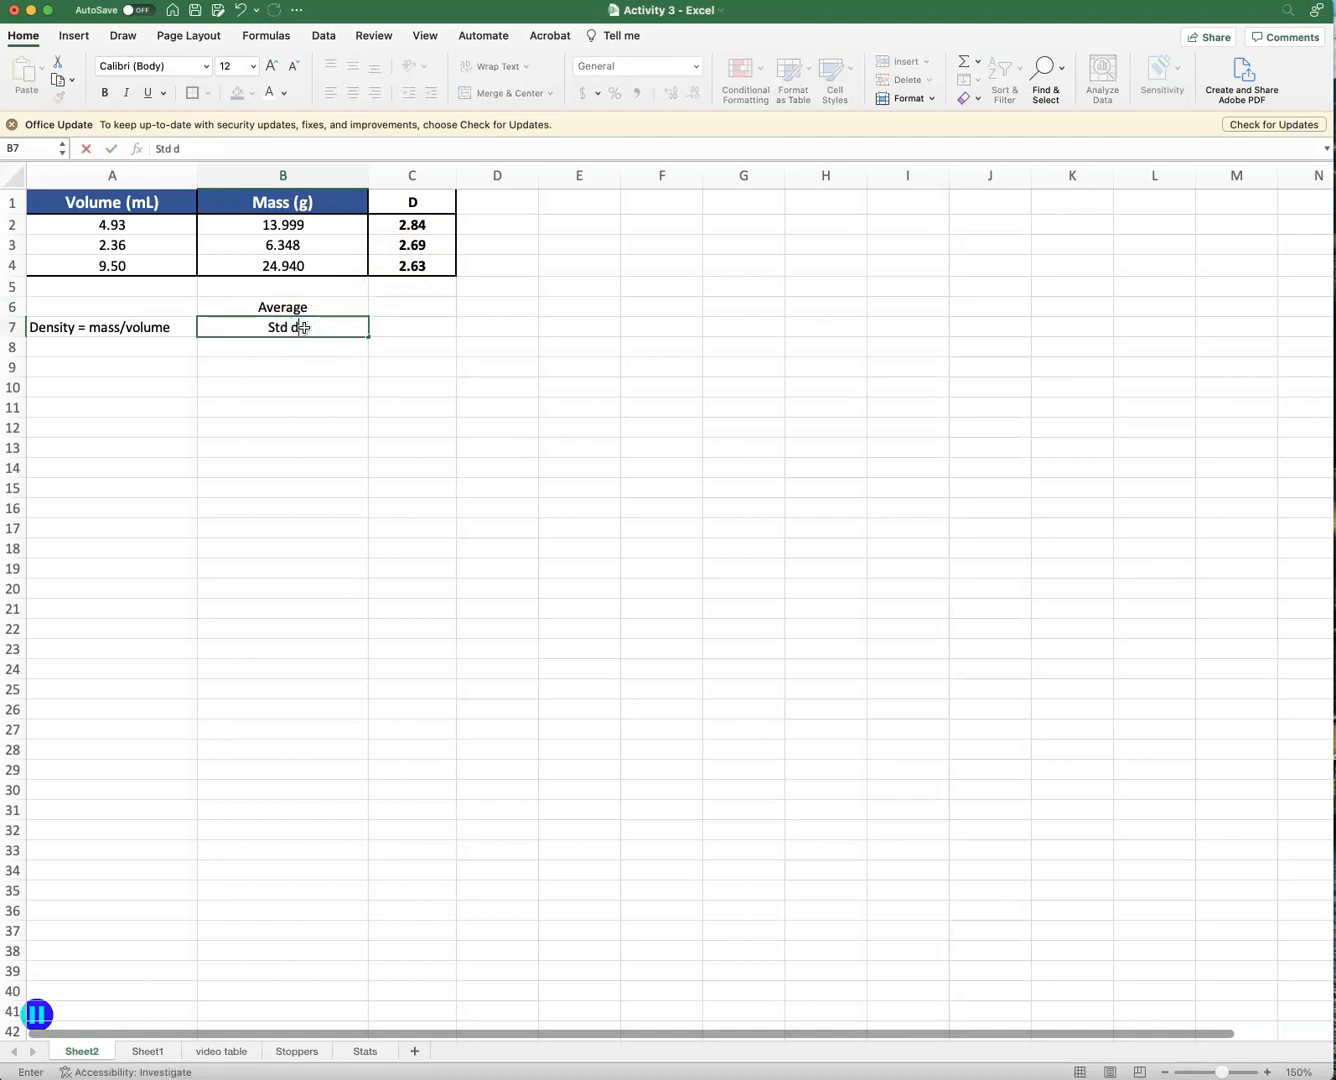
pyautogui.press('Backspace')
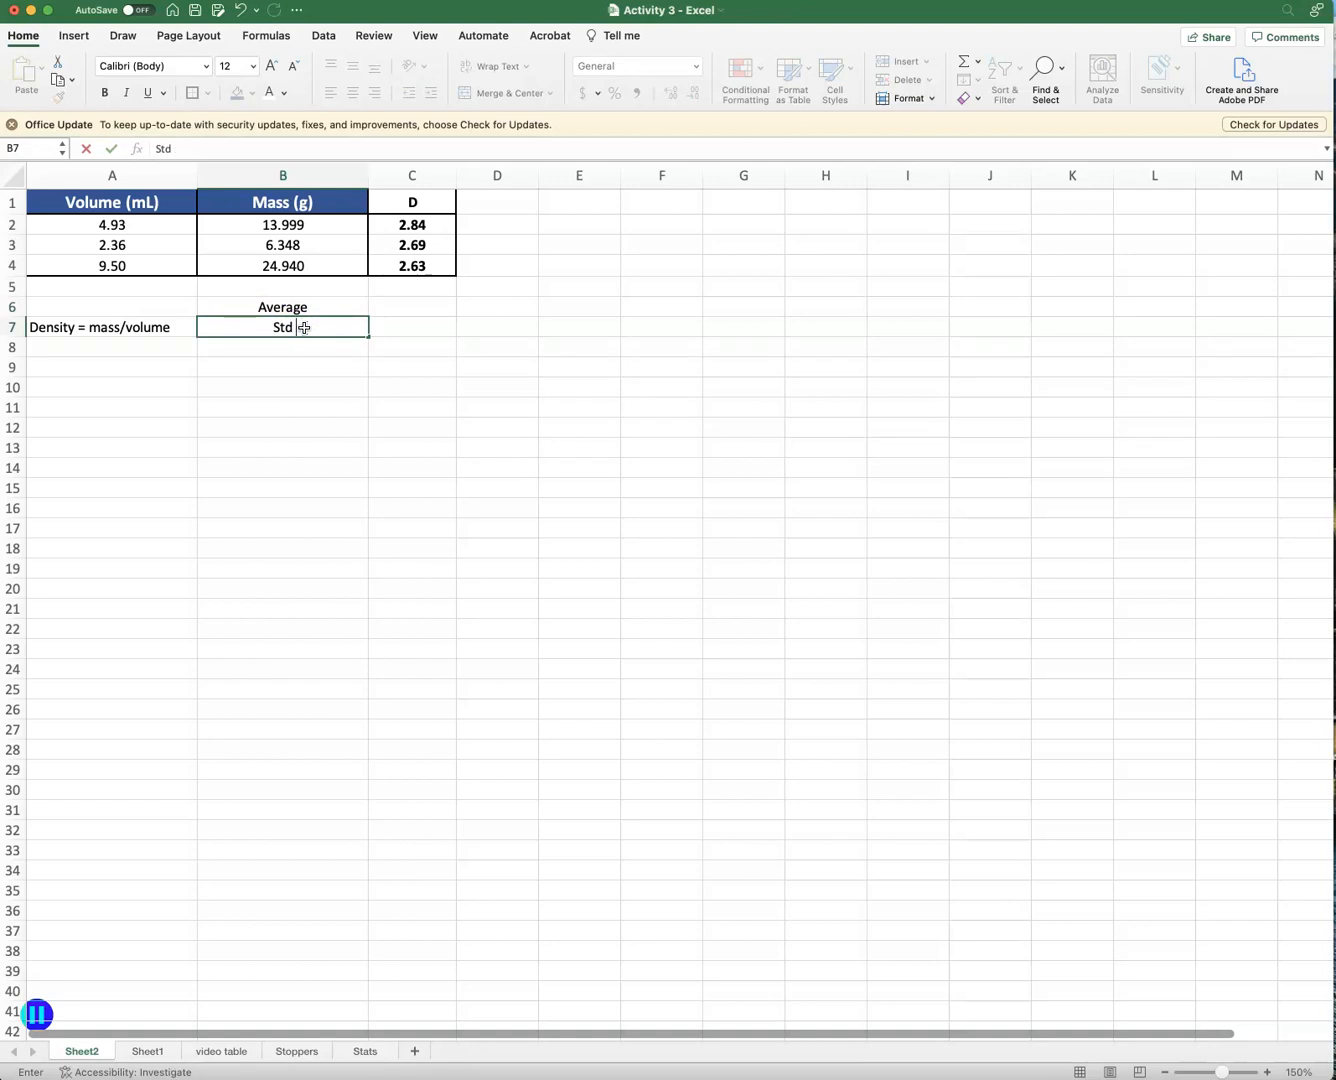
pyautogui.write('ev')
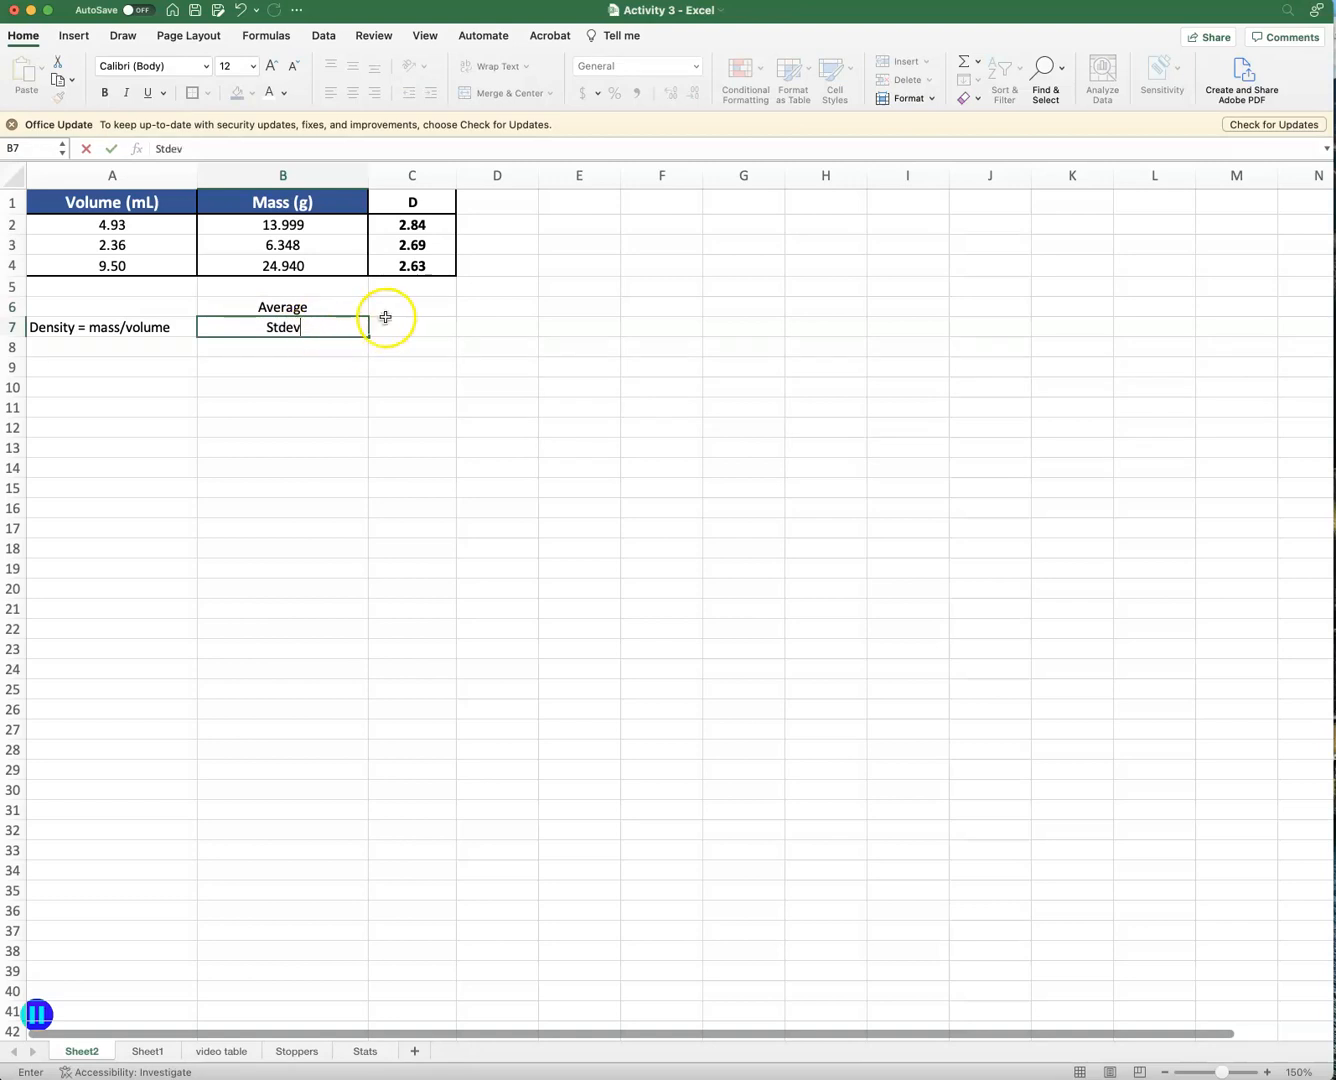
pyautogui.click(412, 308)
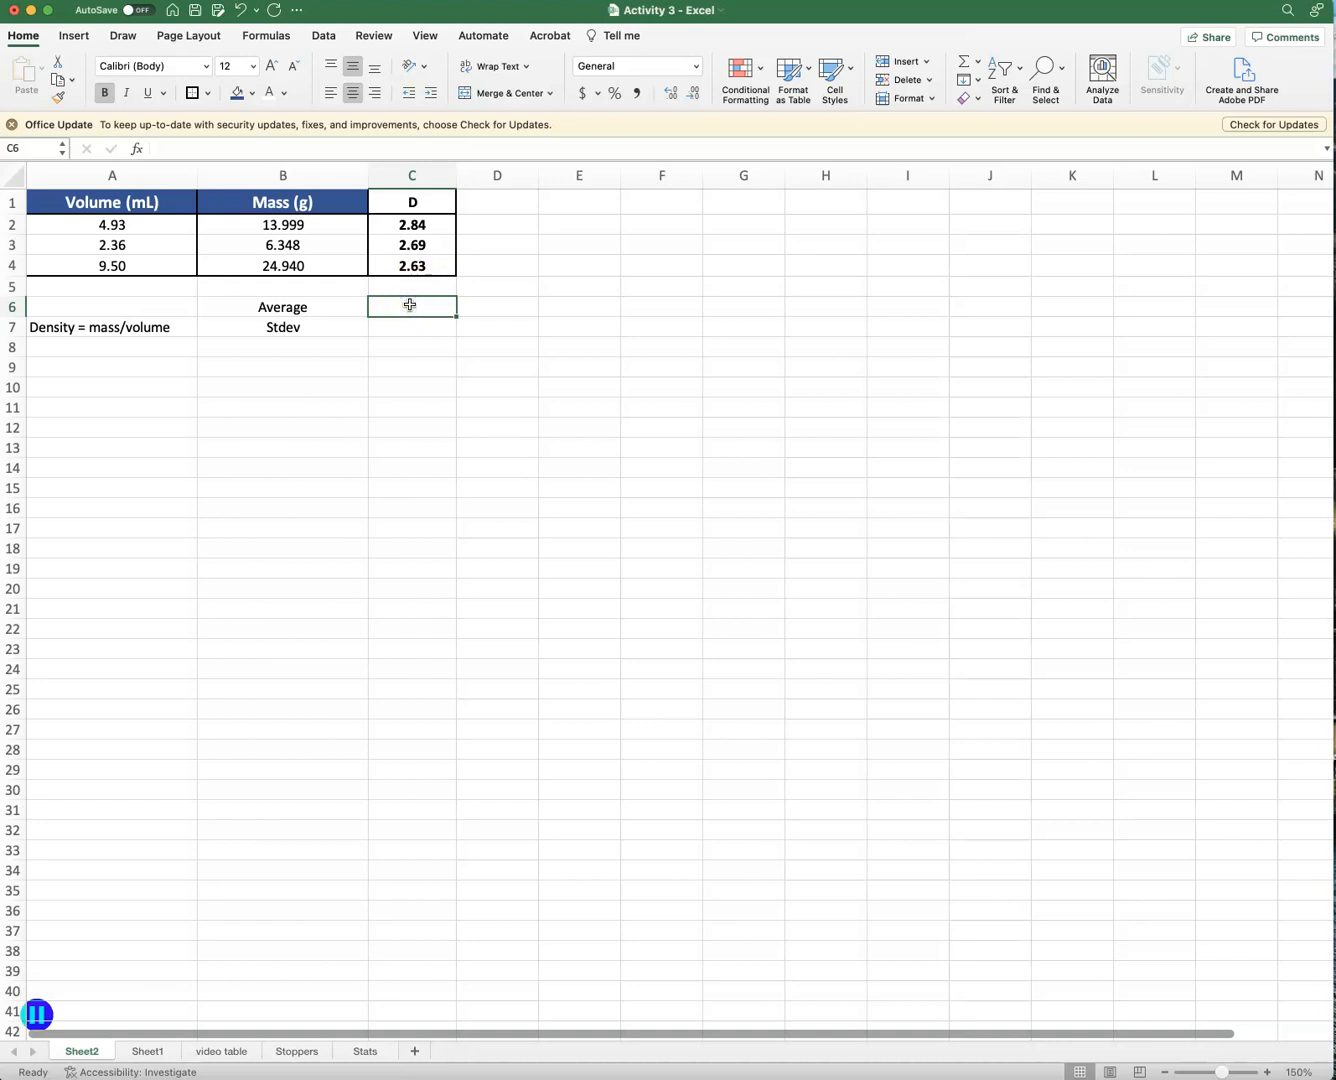
# Enter =AVERAGE(C2:C4) in C6, giving a mean density of 2.72.
pyautogui.doubleClick(412, 306)
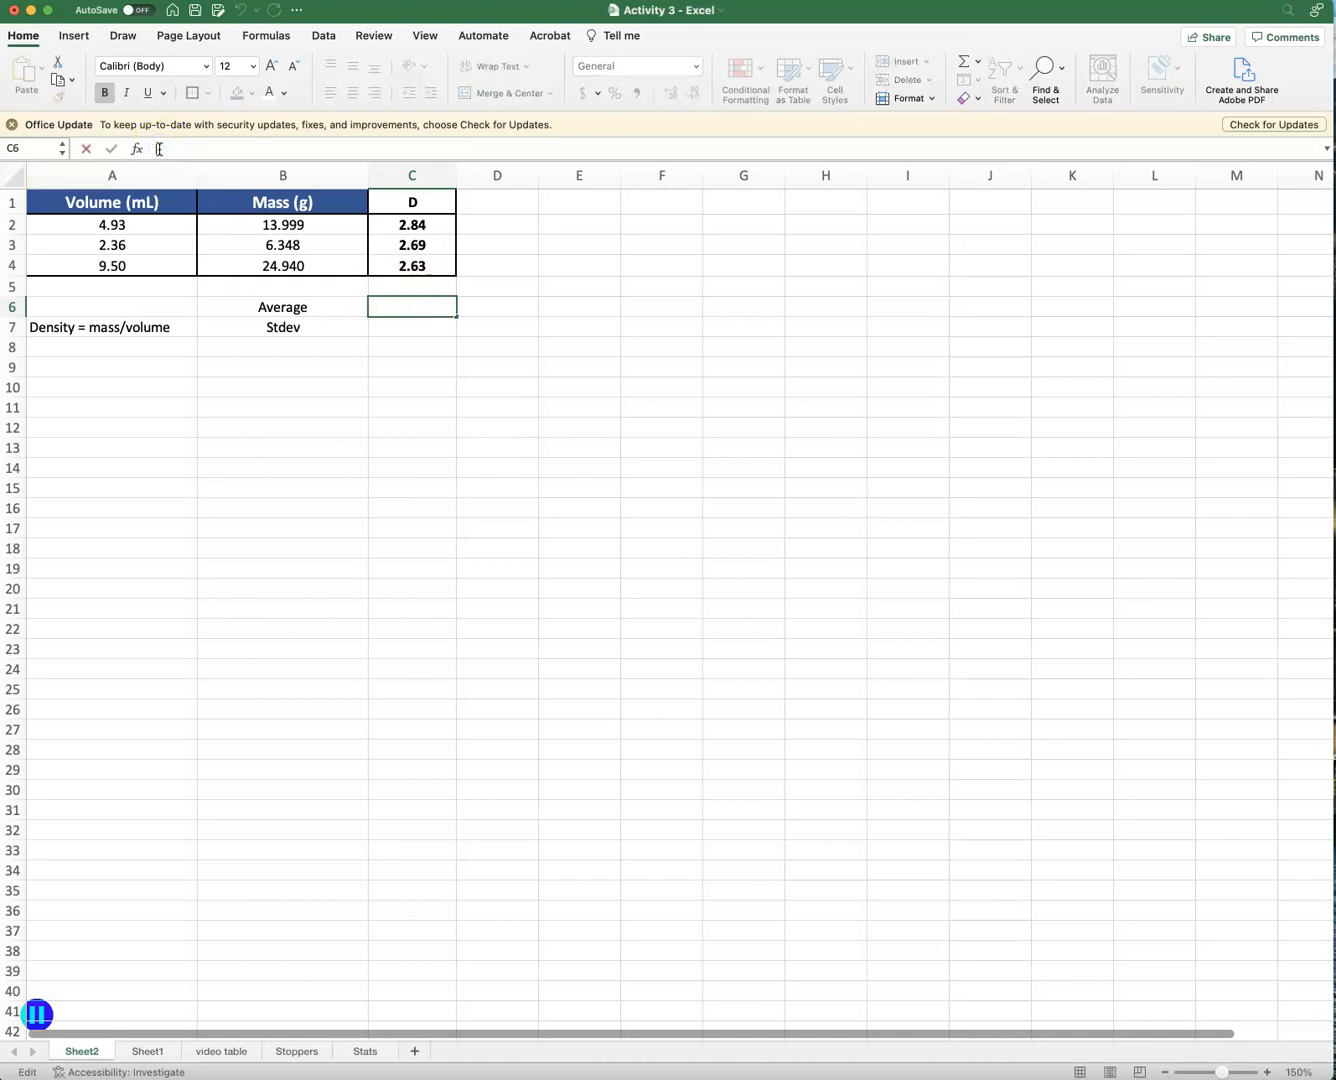
pyautogui.write('=')
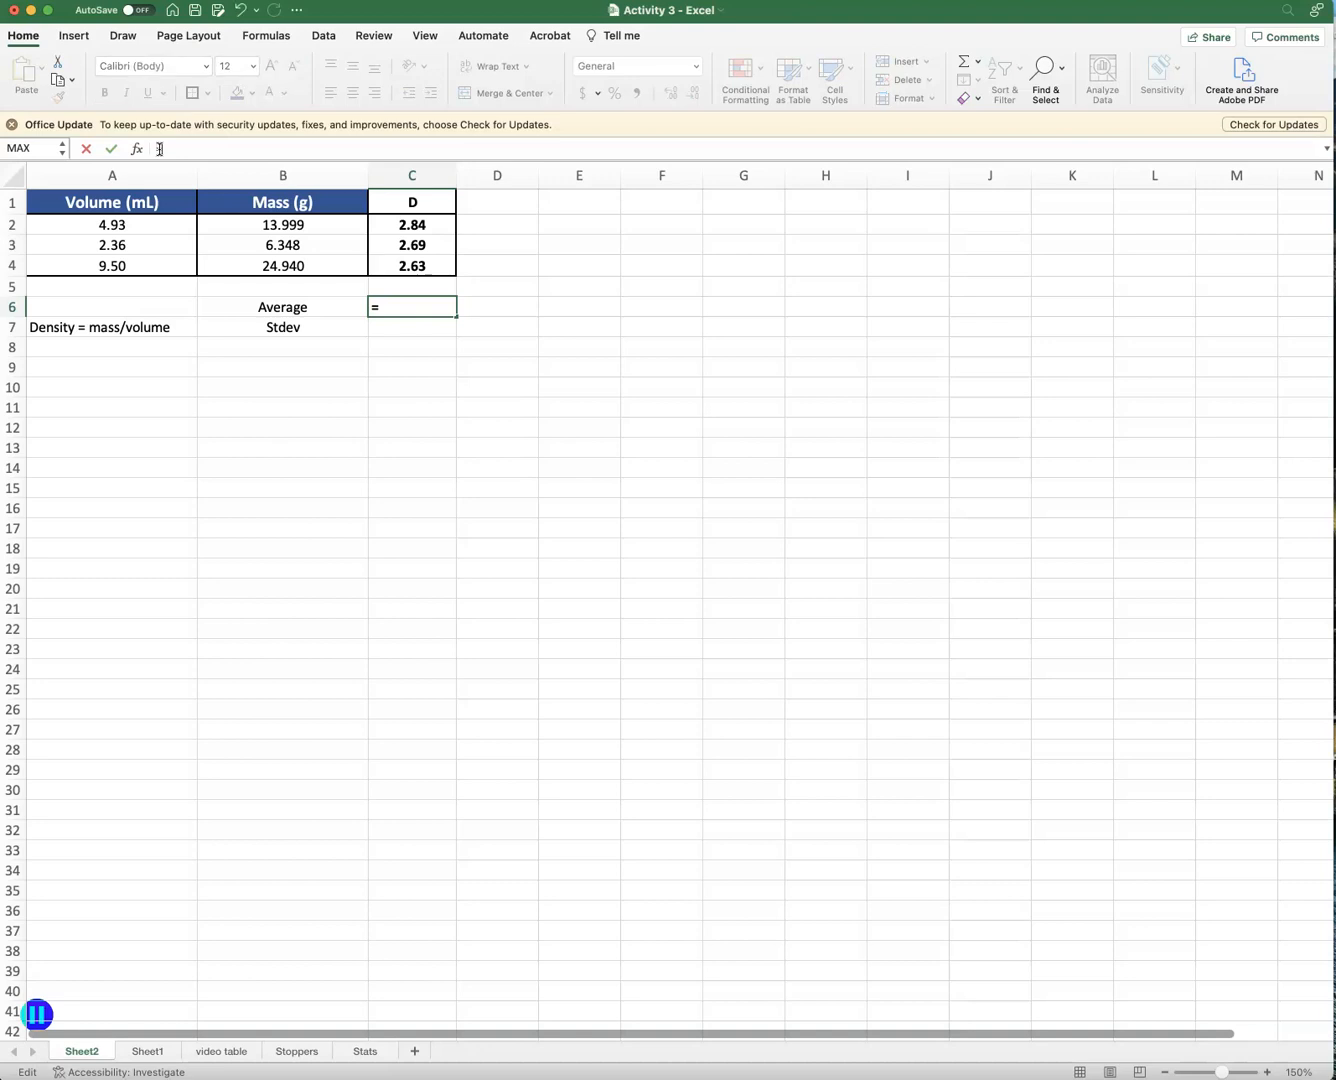
pyautogui.write('av')
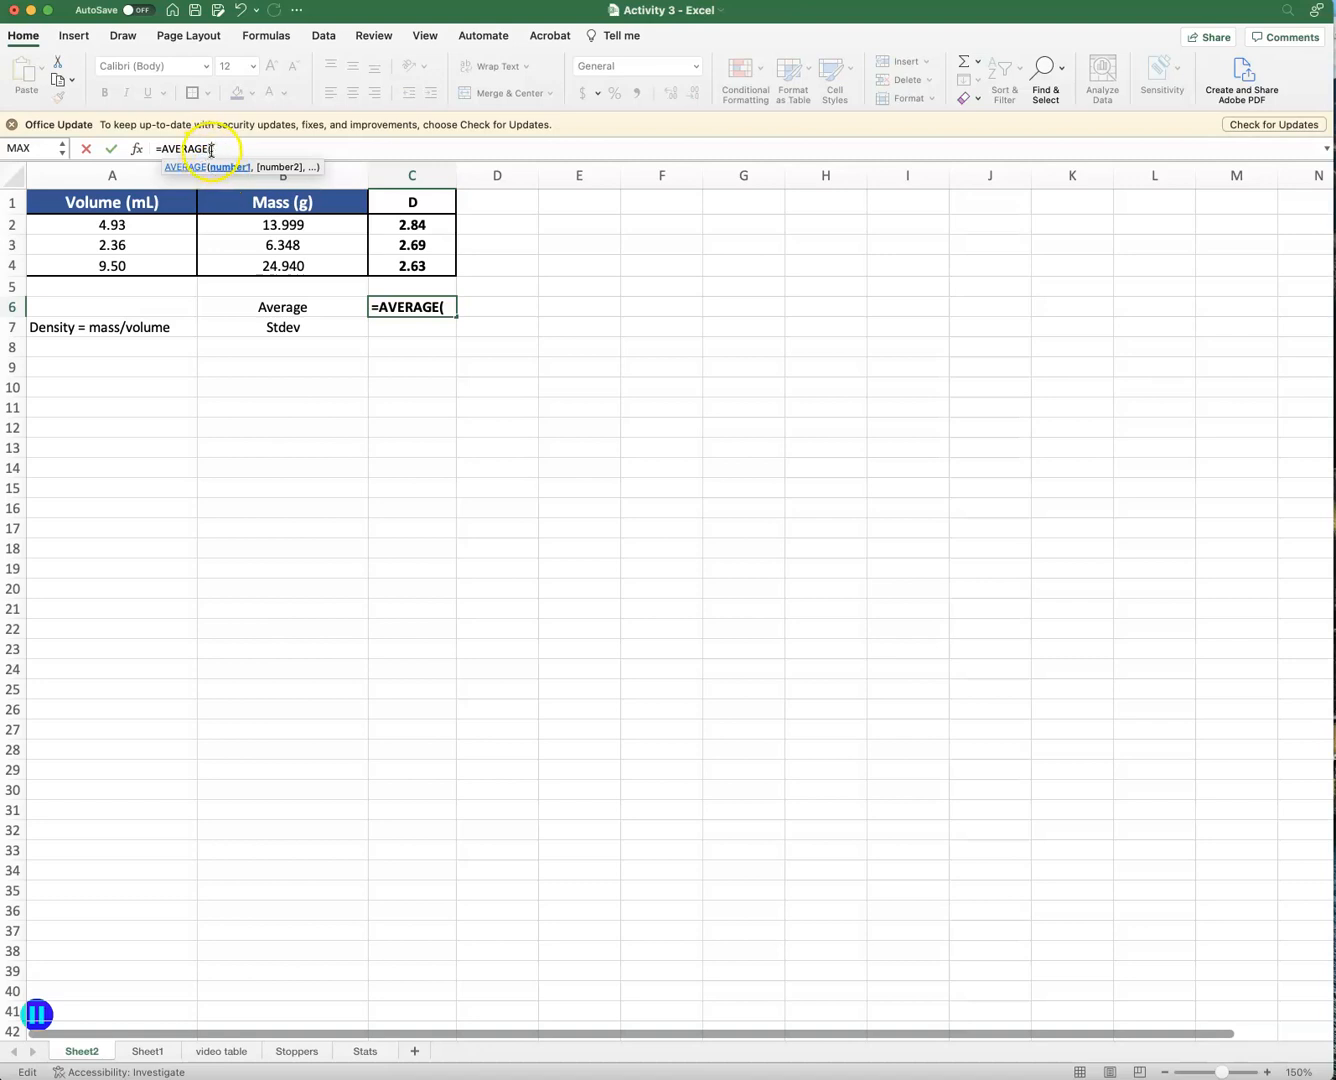
pyautogui.moveTo(412, 224); pyautogui.dragTo(412, 264)
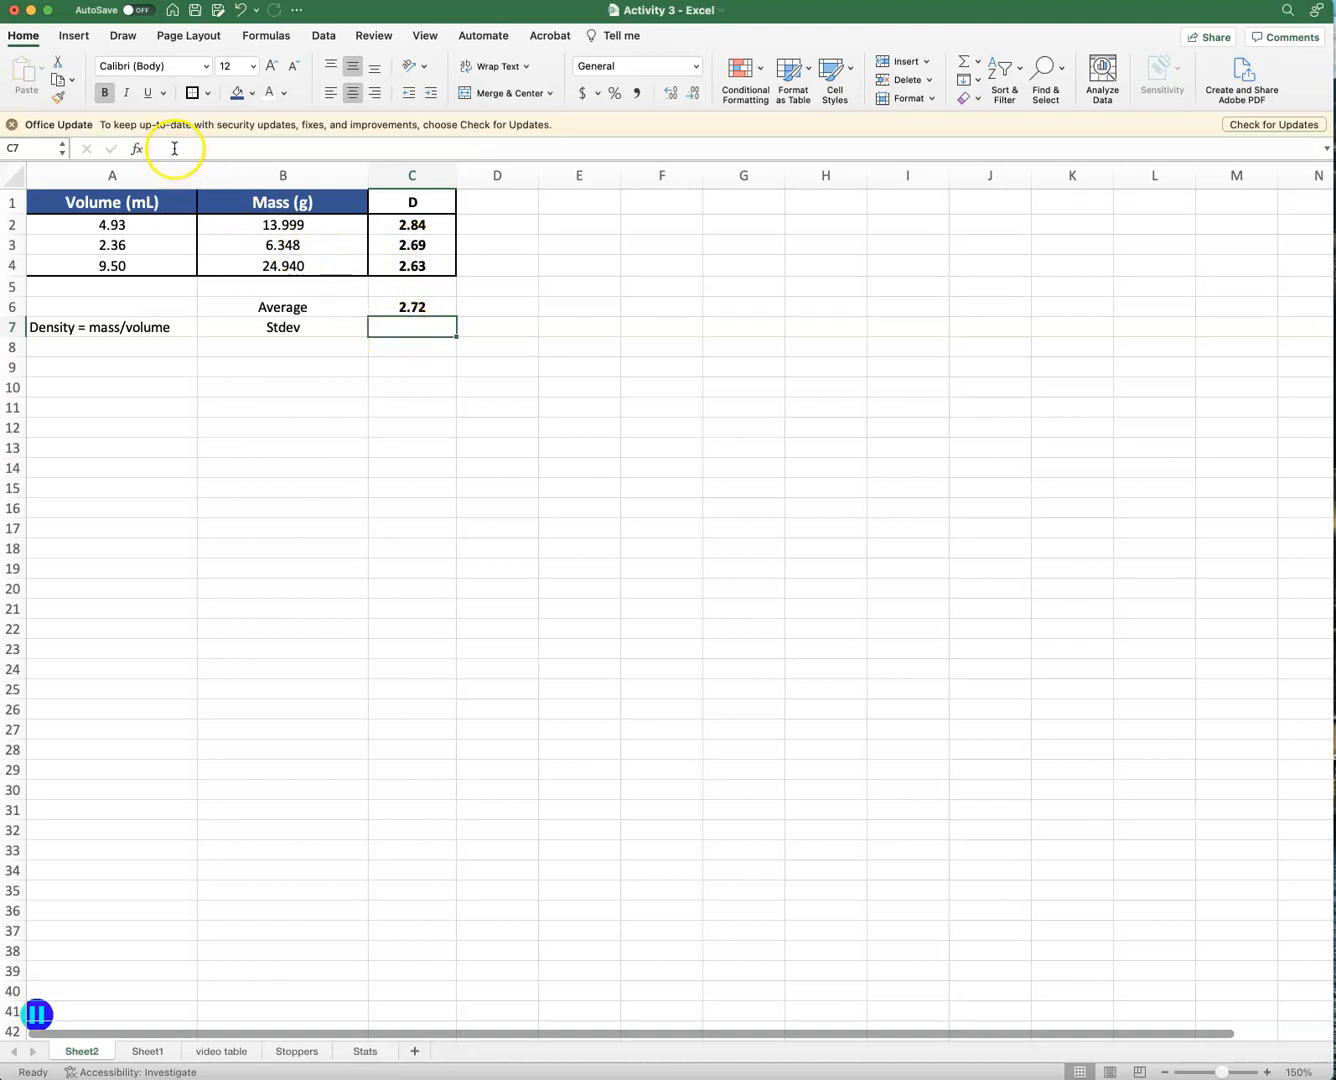
# Enter =STDEV(C2:C4) in C7 and show it to two decimals as 0.11.
pyautogui.write('=')
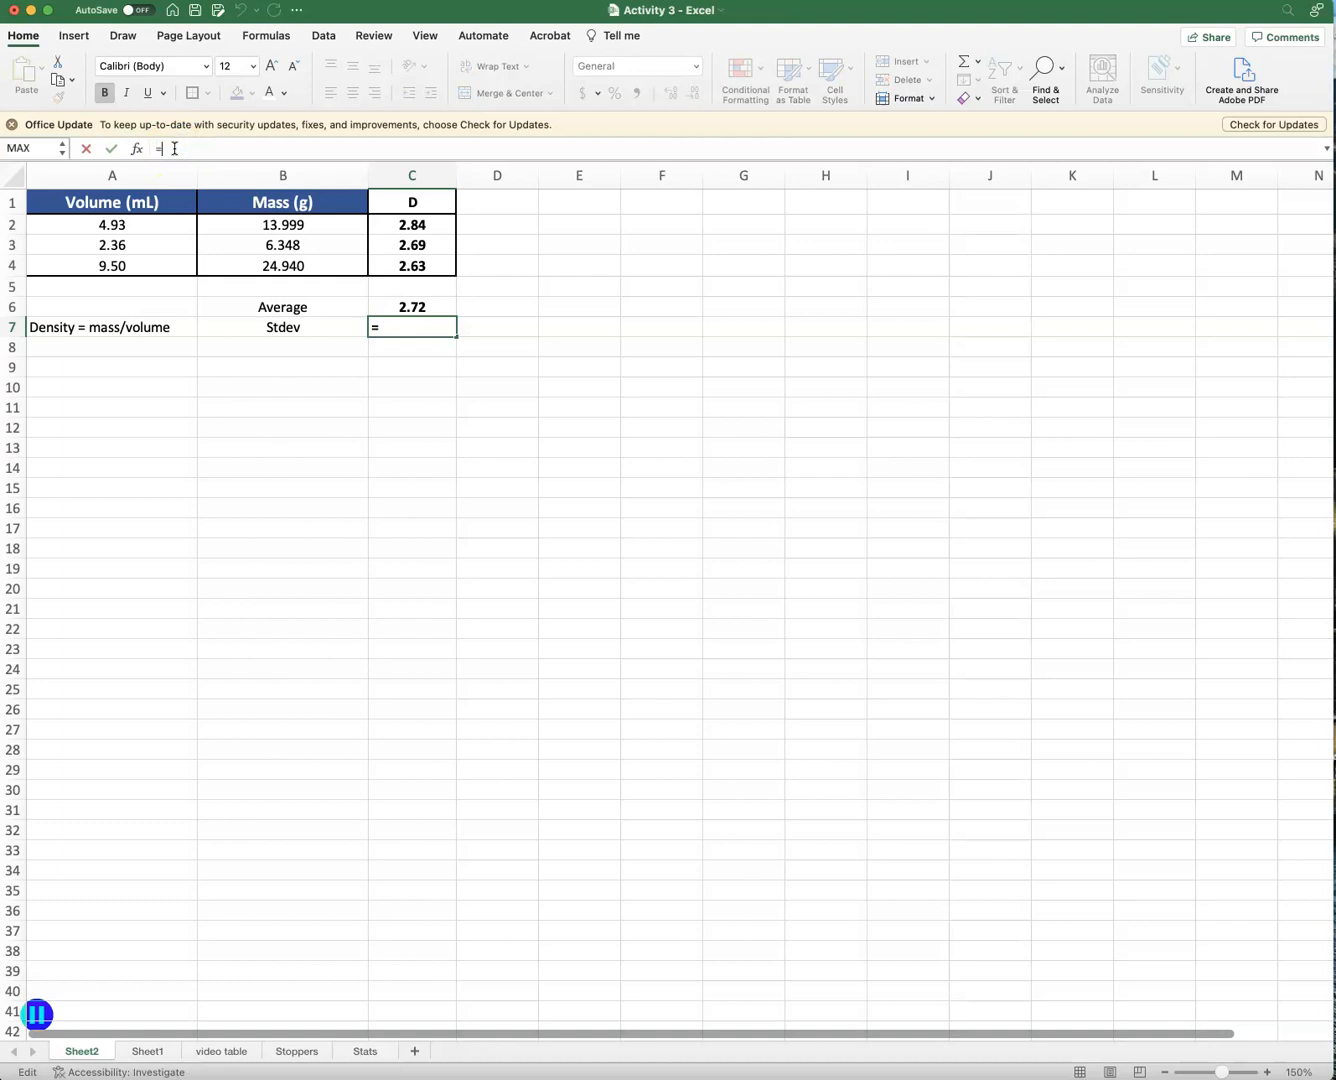
pyautogui.write('std')
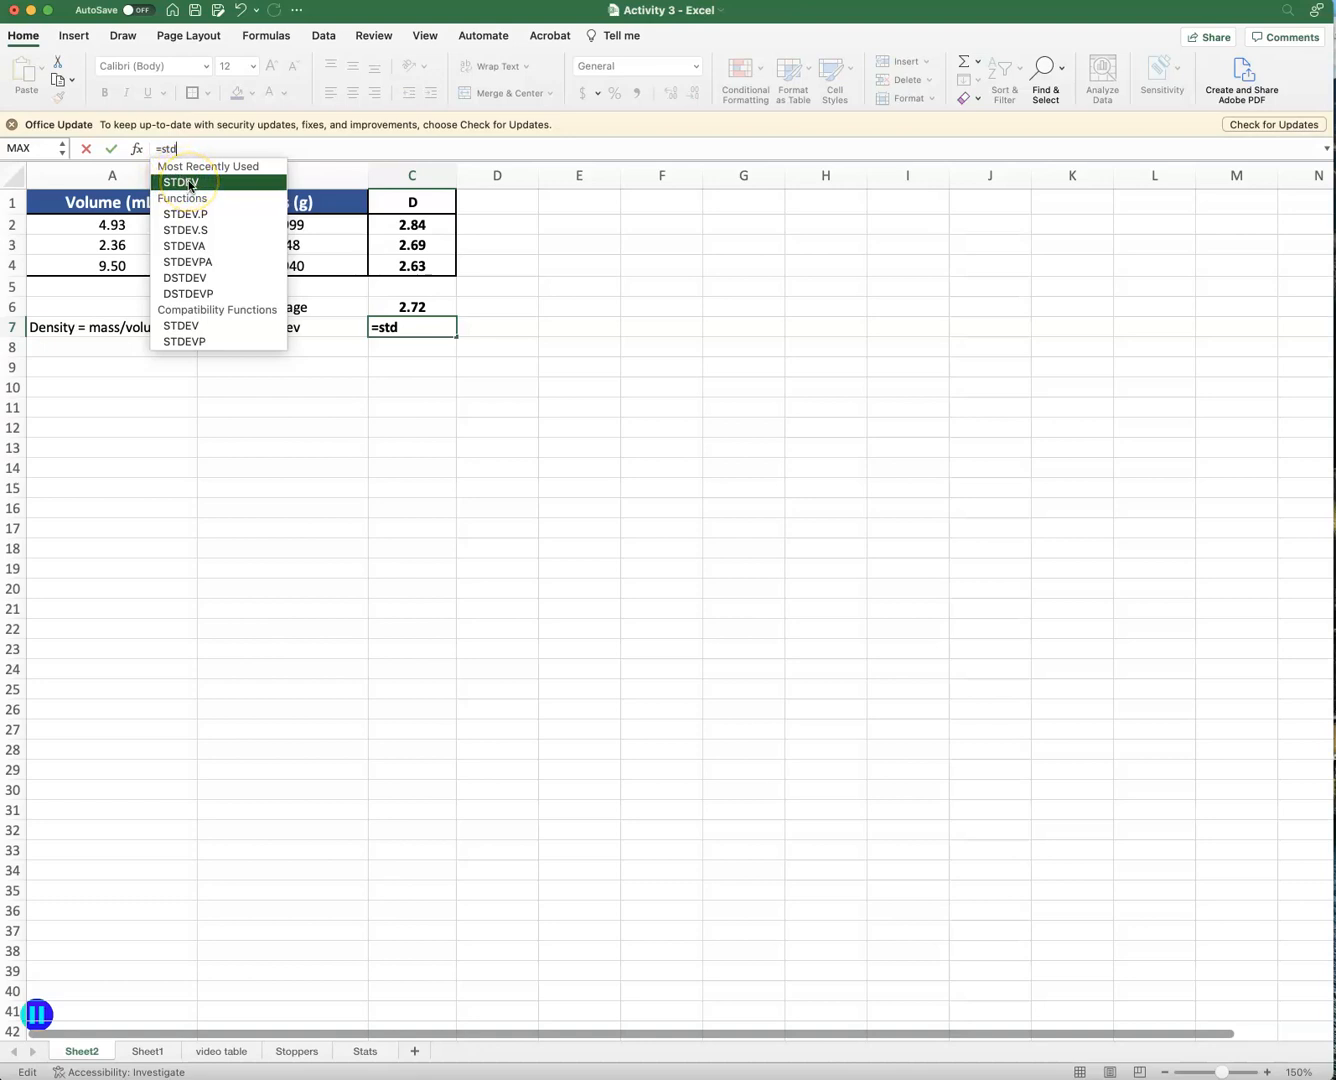
pyautogui.moveTo(200, 212)
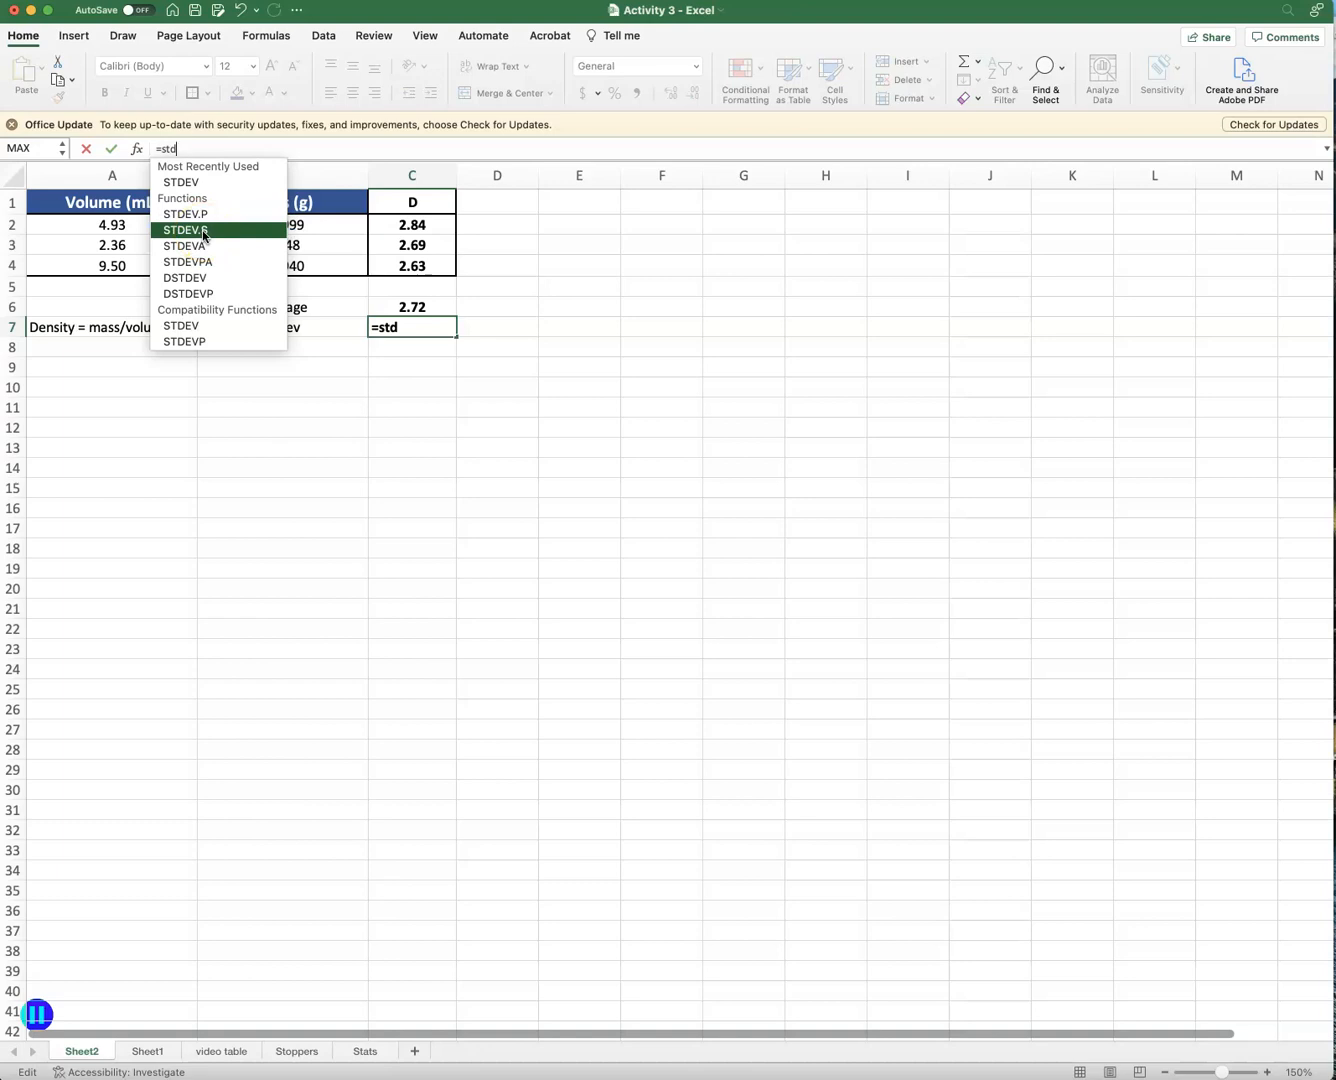
pyautogui.moveTo(180, 182)
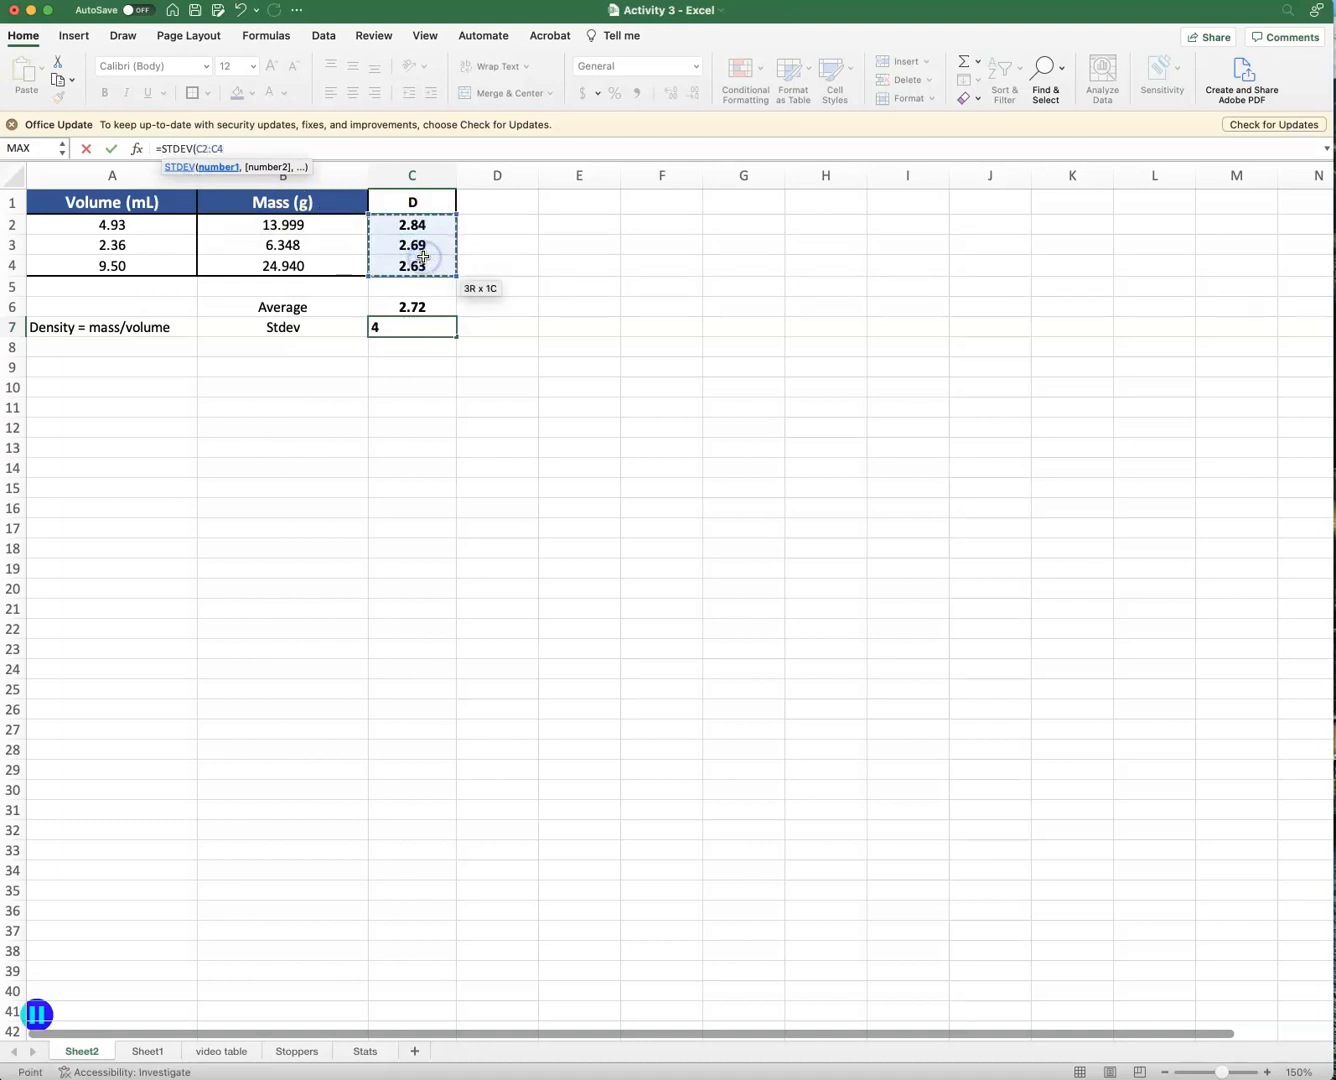
pyautogui.press('Enter')
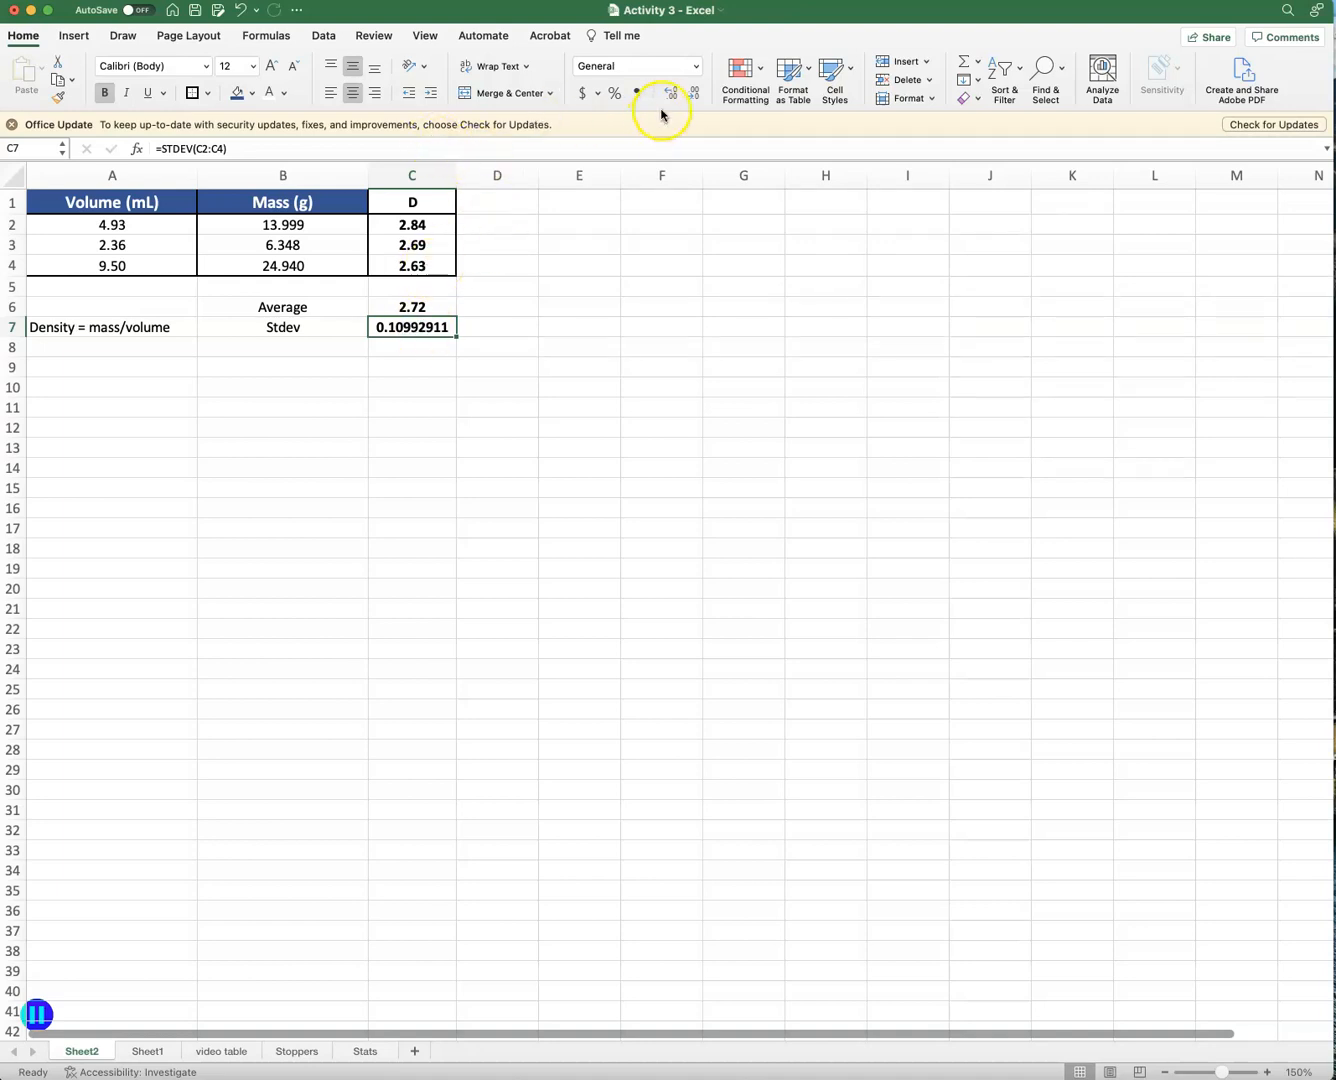
pyautogui.click(692, 92)
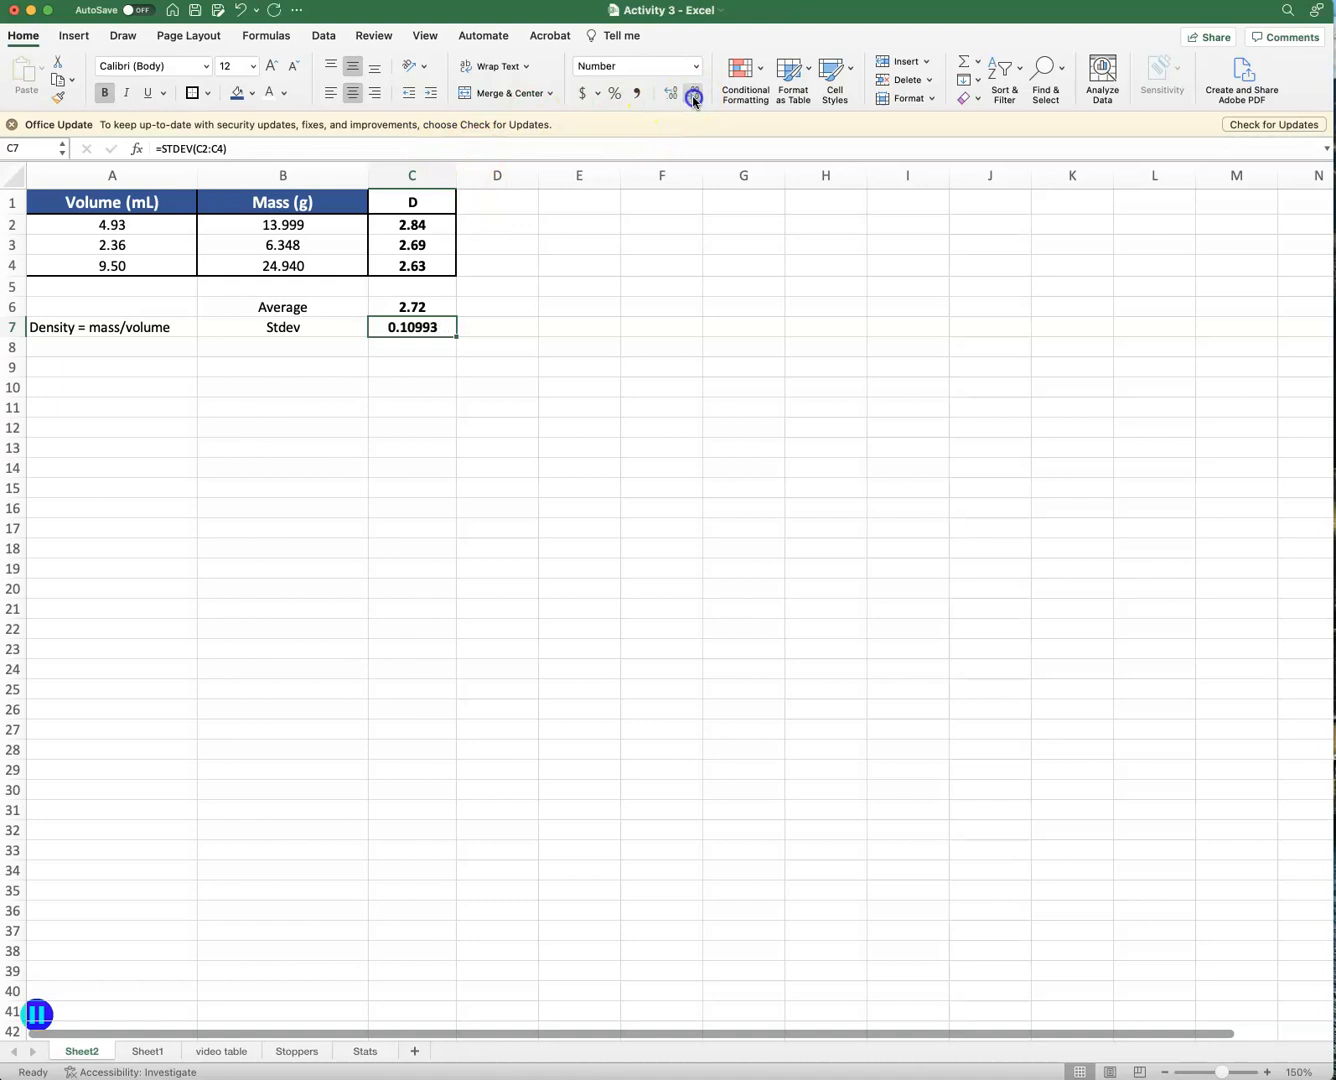
pyautogui.click(692, 92)
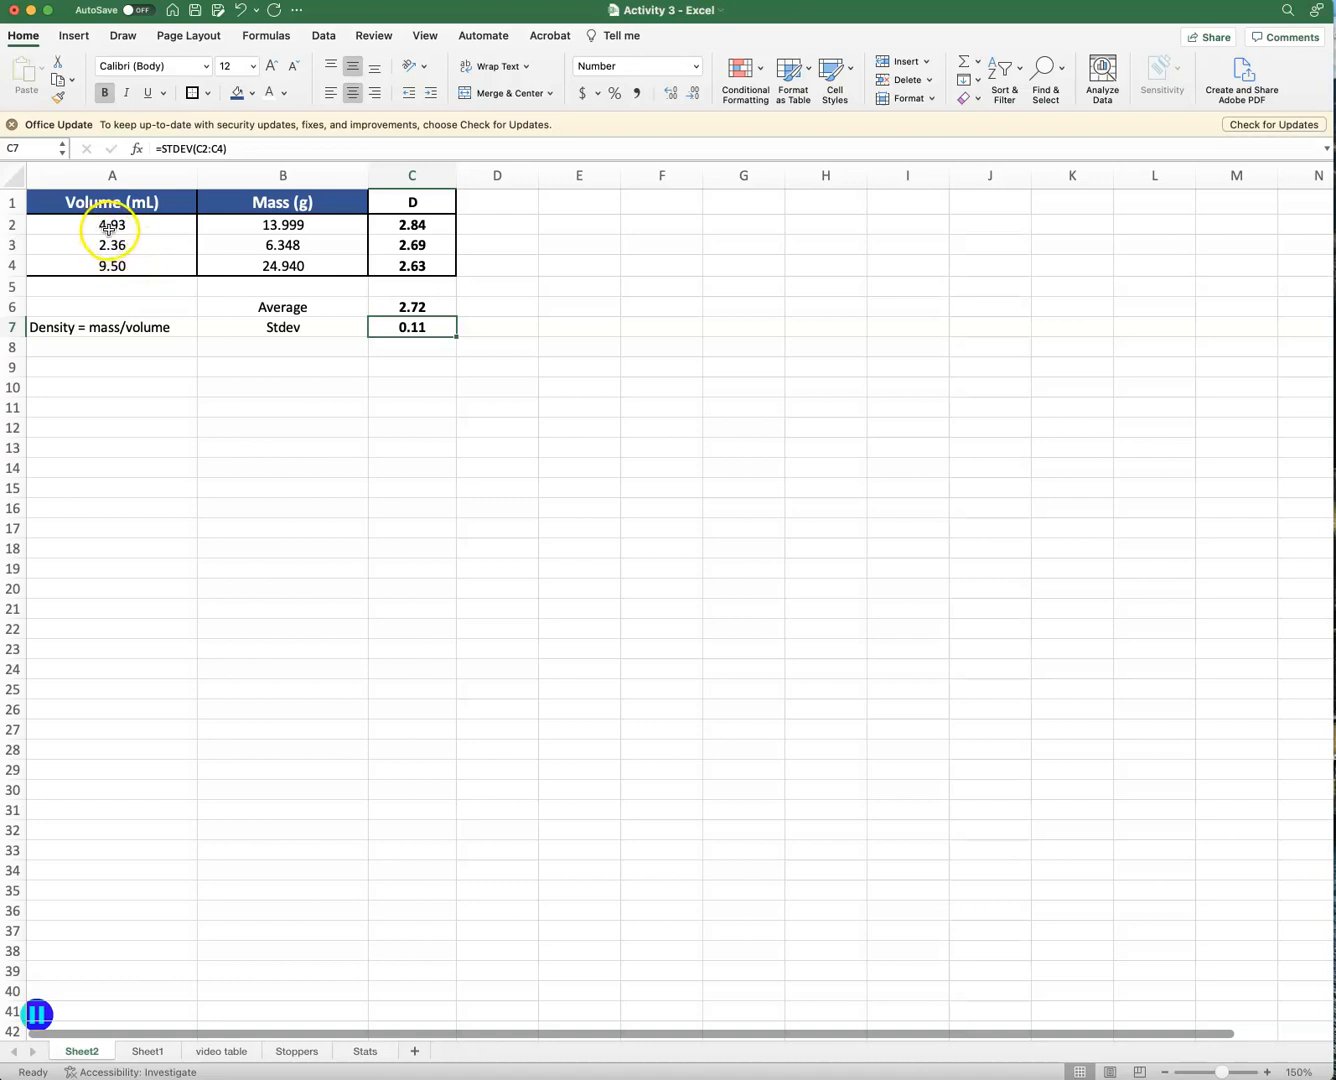
pyautogui.moveTo(144, 240)
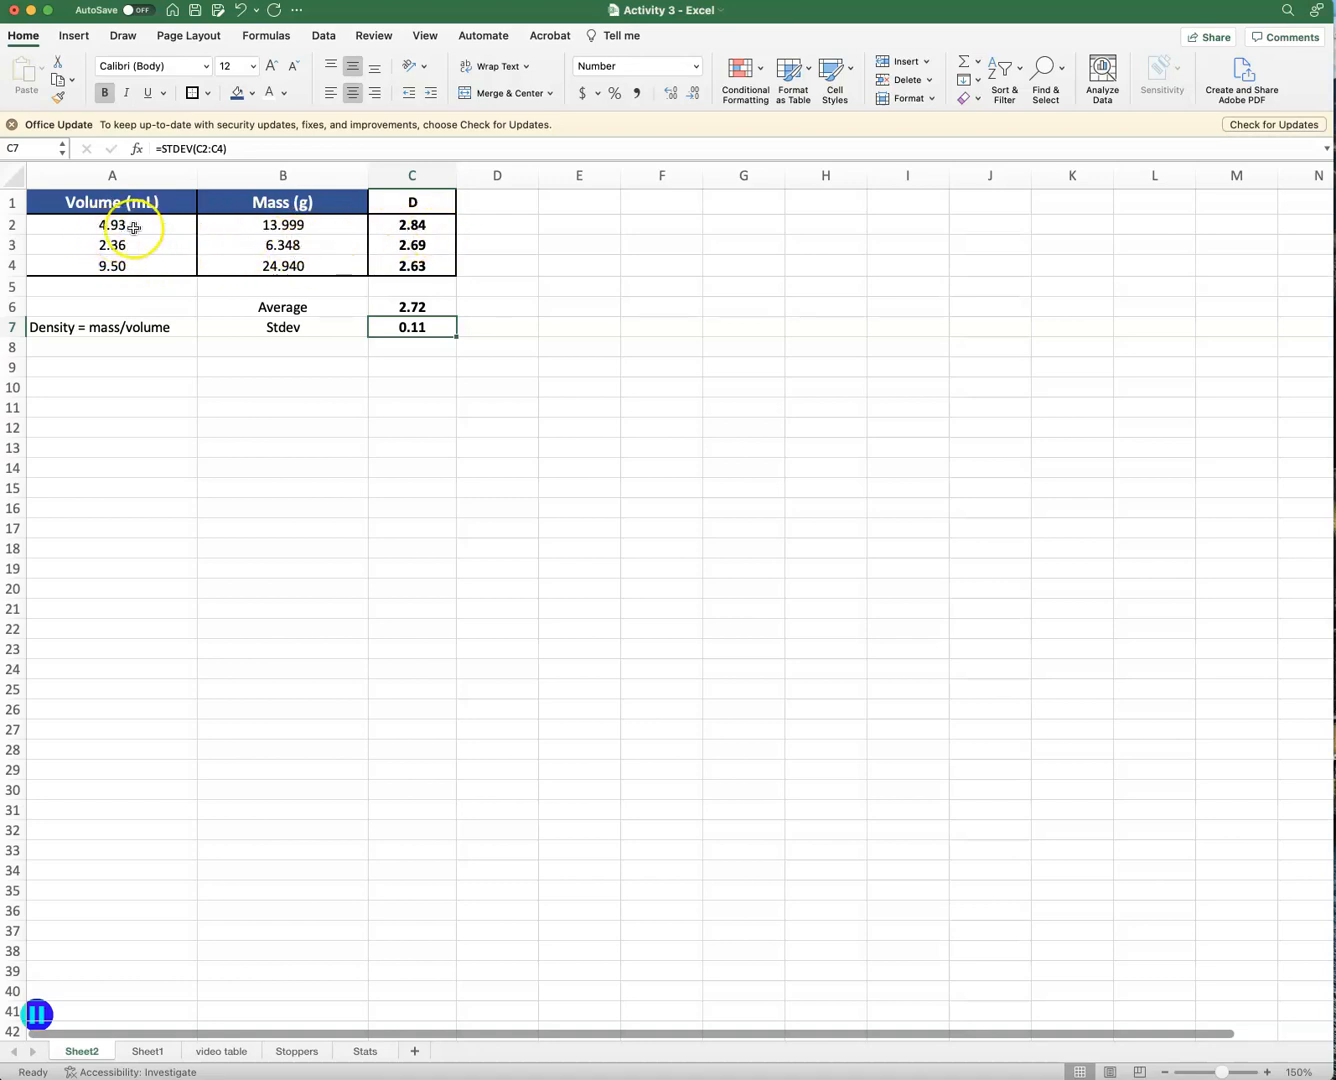
# Sort the table by volume smallest to largest, expanding the selection to whole rows.
pyautogui.moveTo(112, 224); pyautogui.dragTo(112, 266)
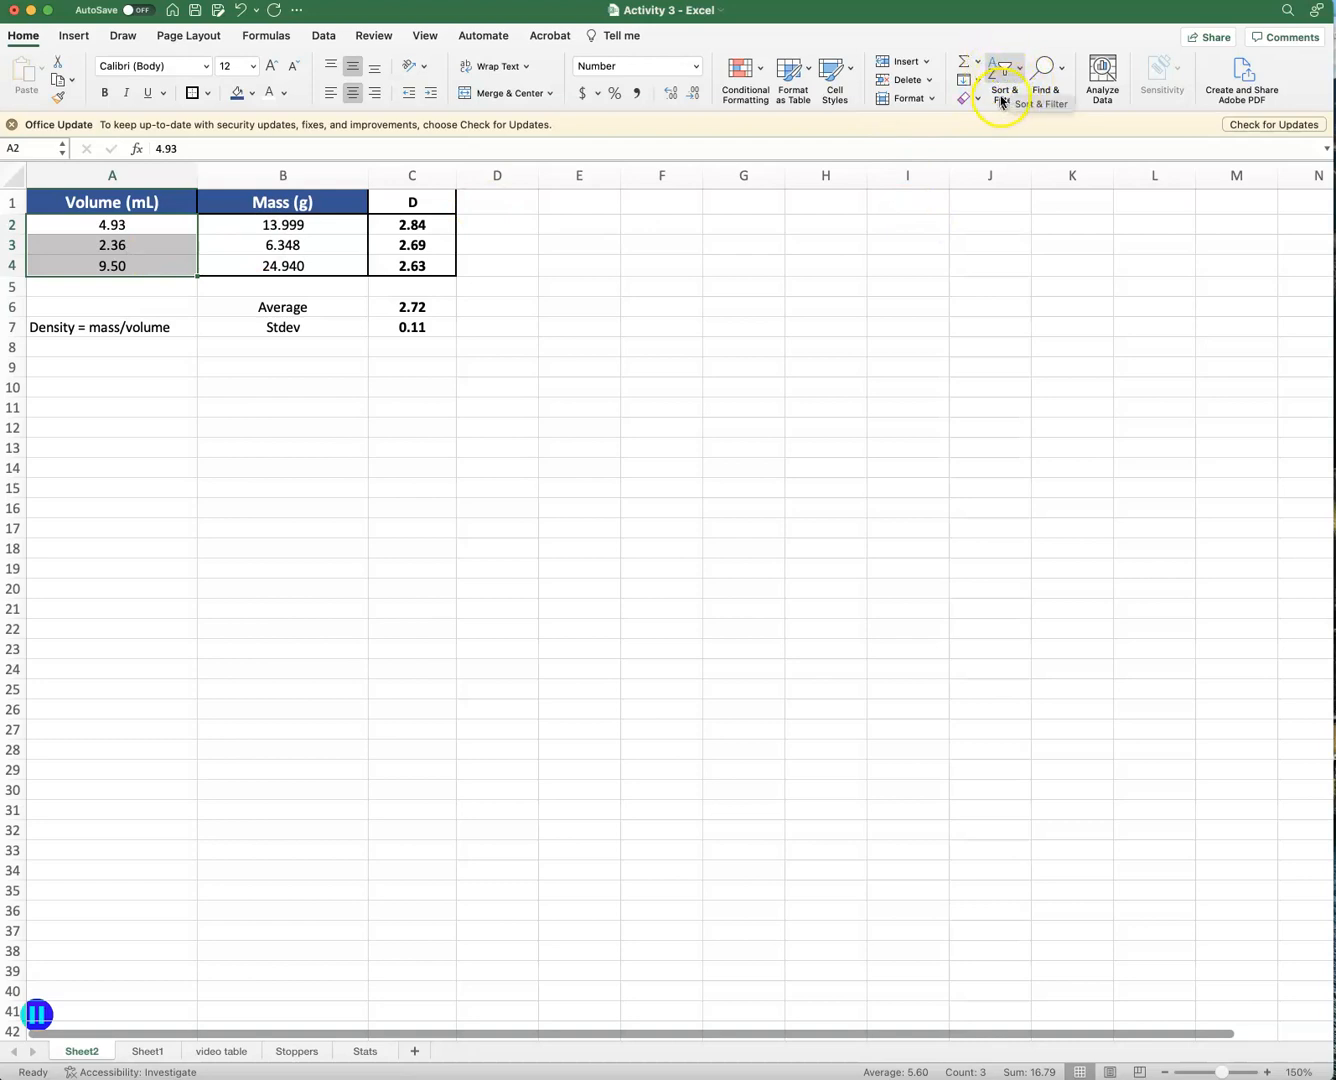
pyautogui.click(1000, 80)
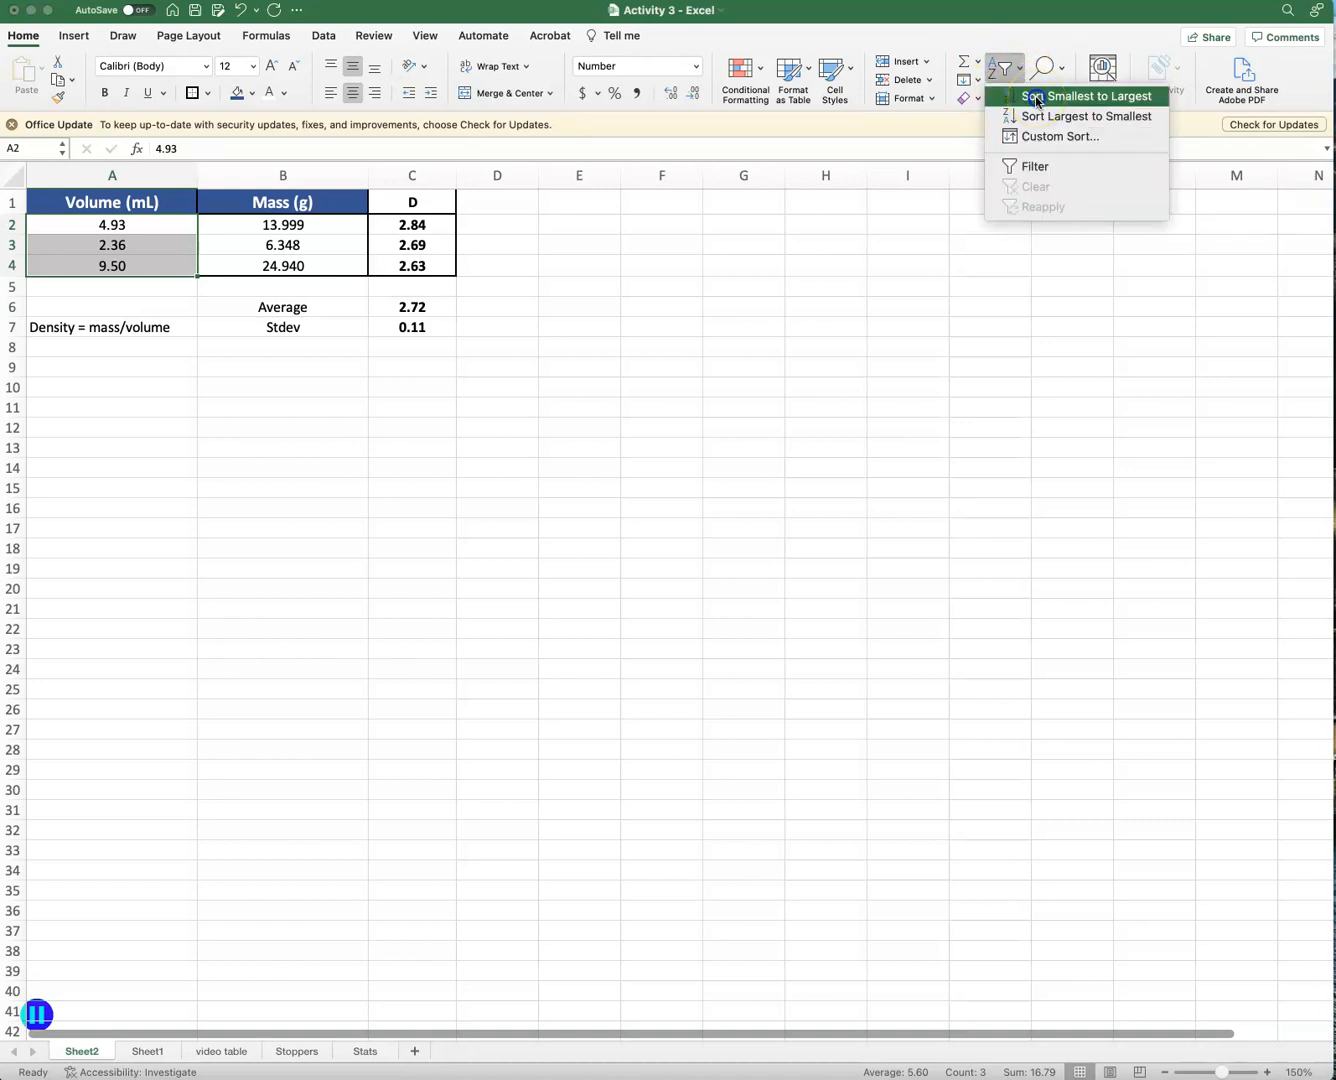
pyautogui.click(1088, 96)
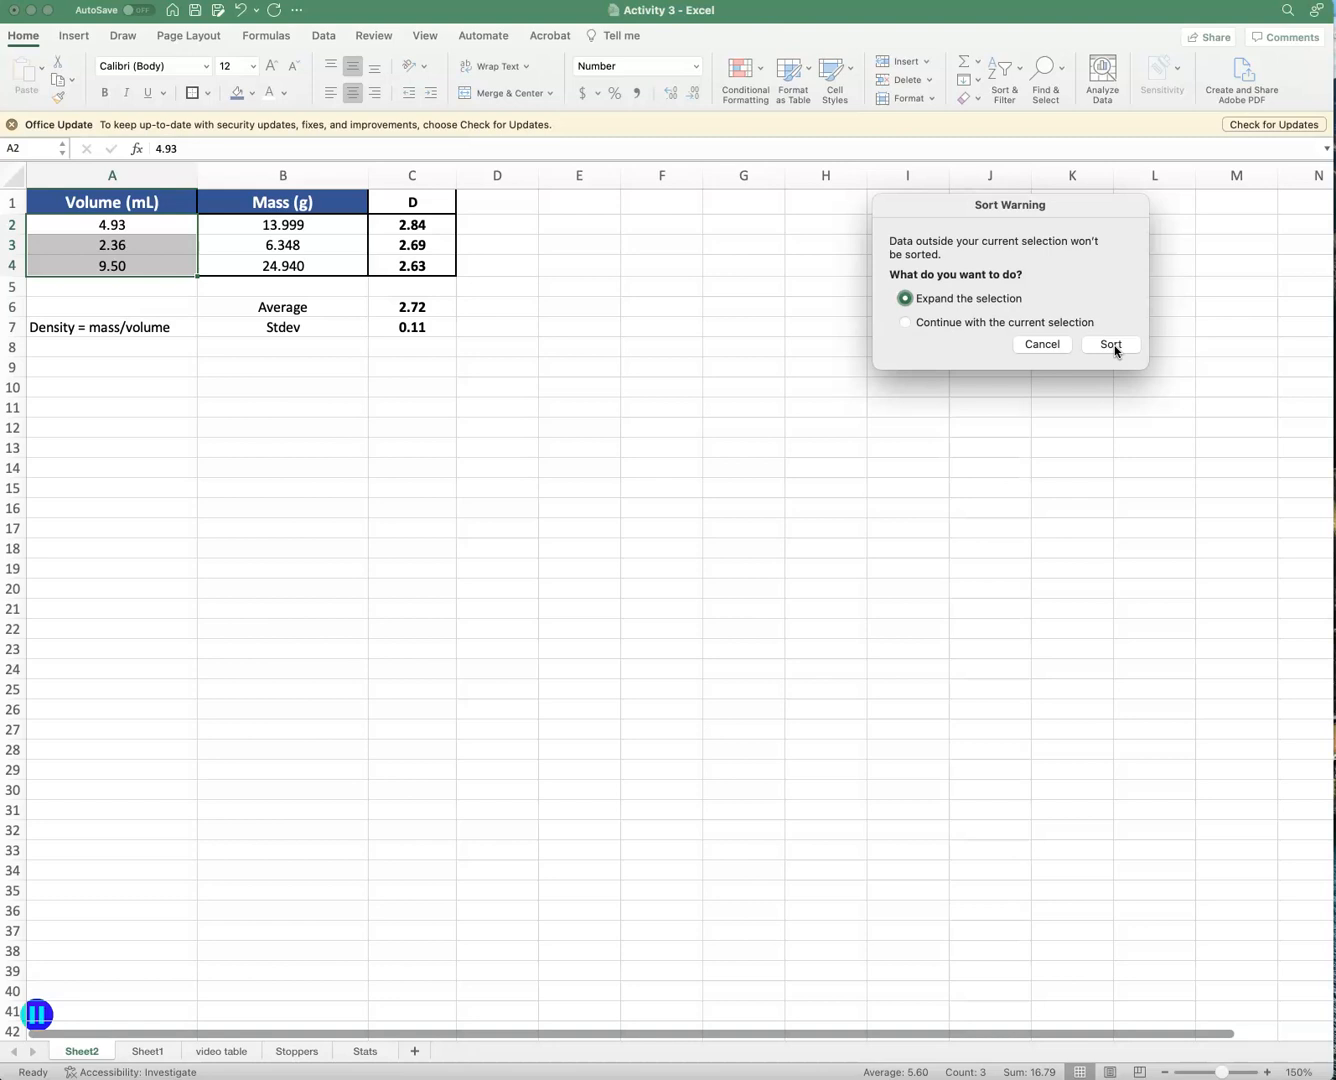
pyautogui.click(1110, 344)
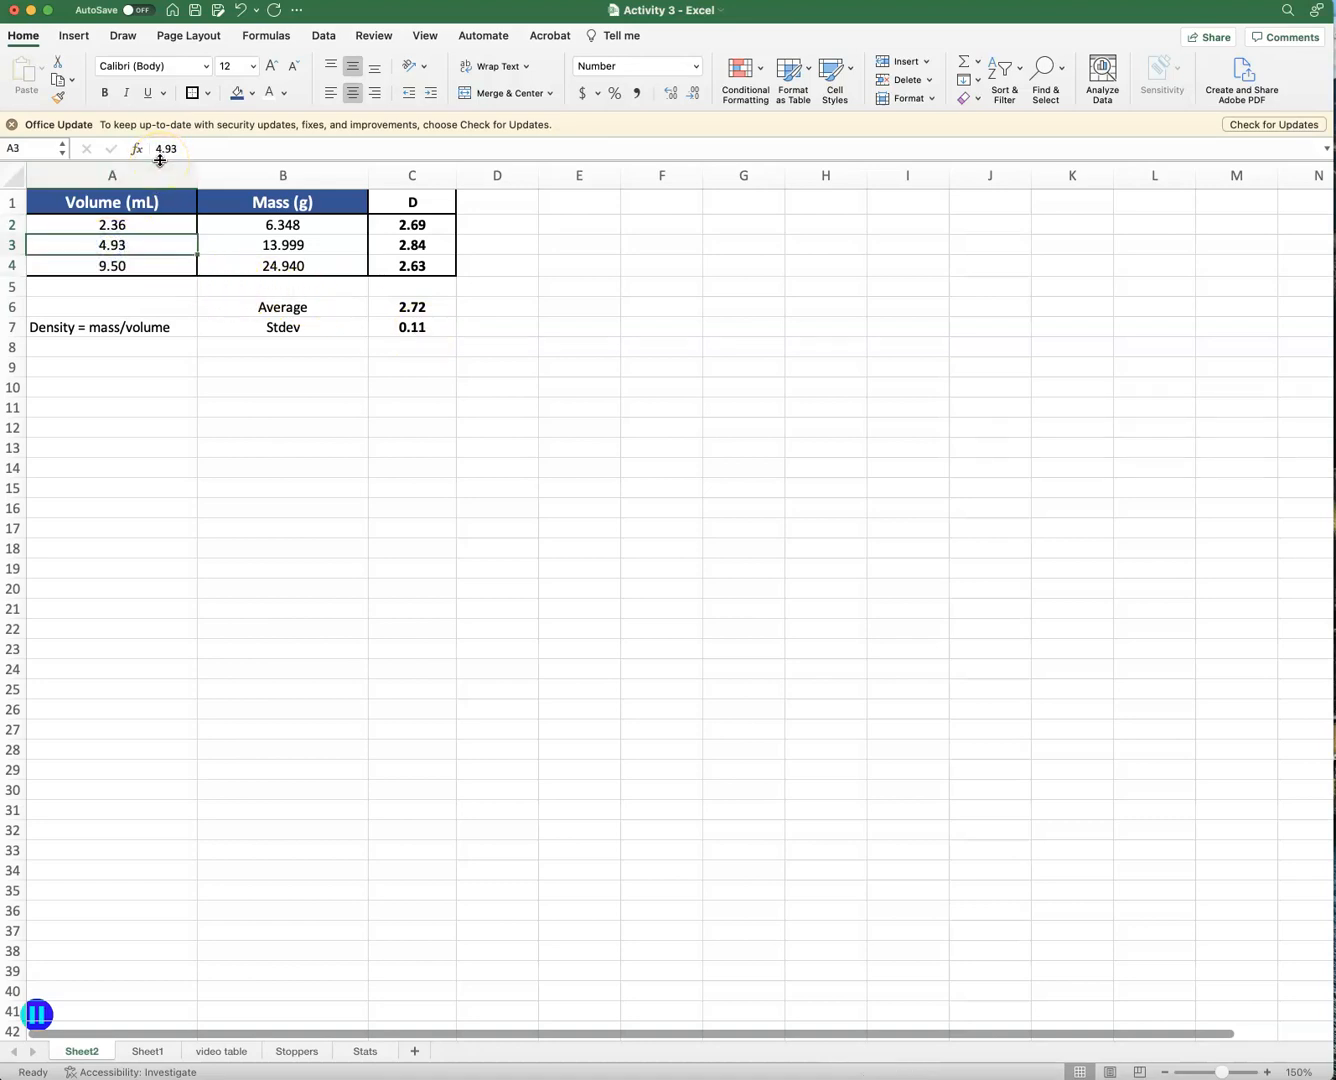
pyautogui.moveTo(164, 148)
pyautogui.write('5.93')
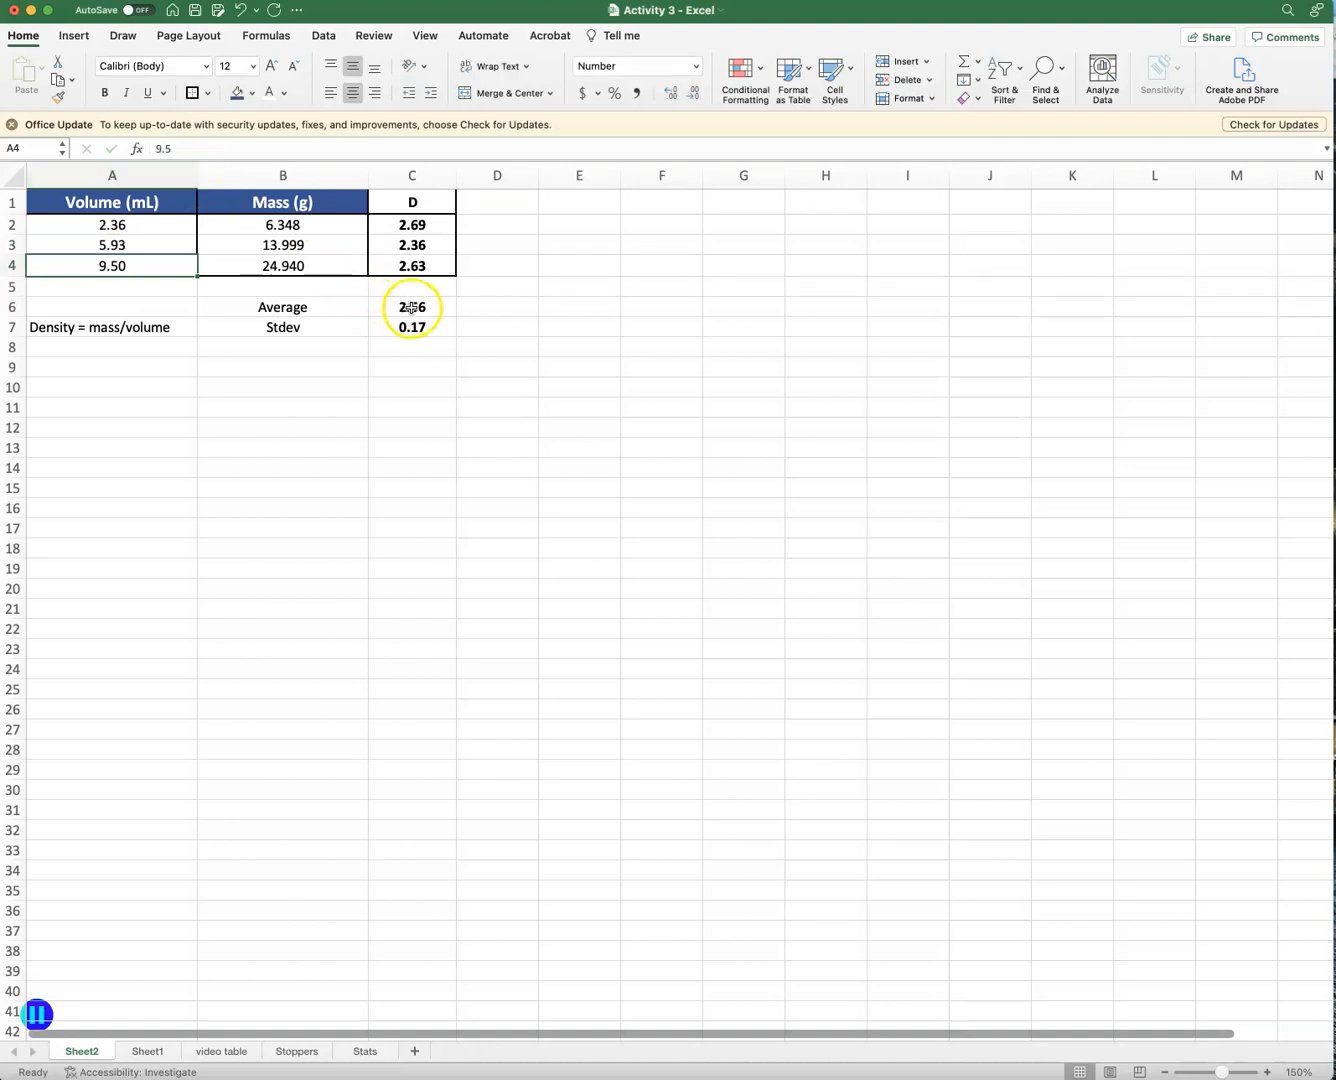
# Check that Stdev and Average update to 0.17 and 2.56 after the volume edit to 5.93.
pyautogui.click(412, 328)
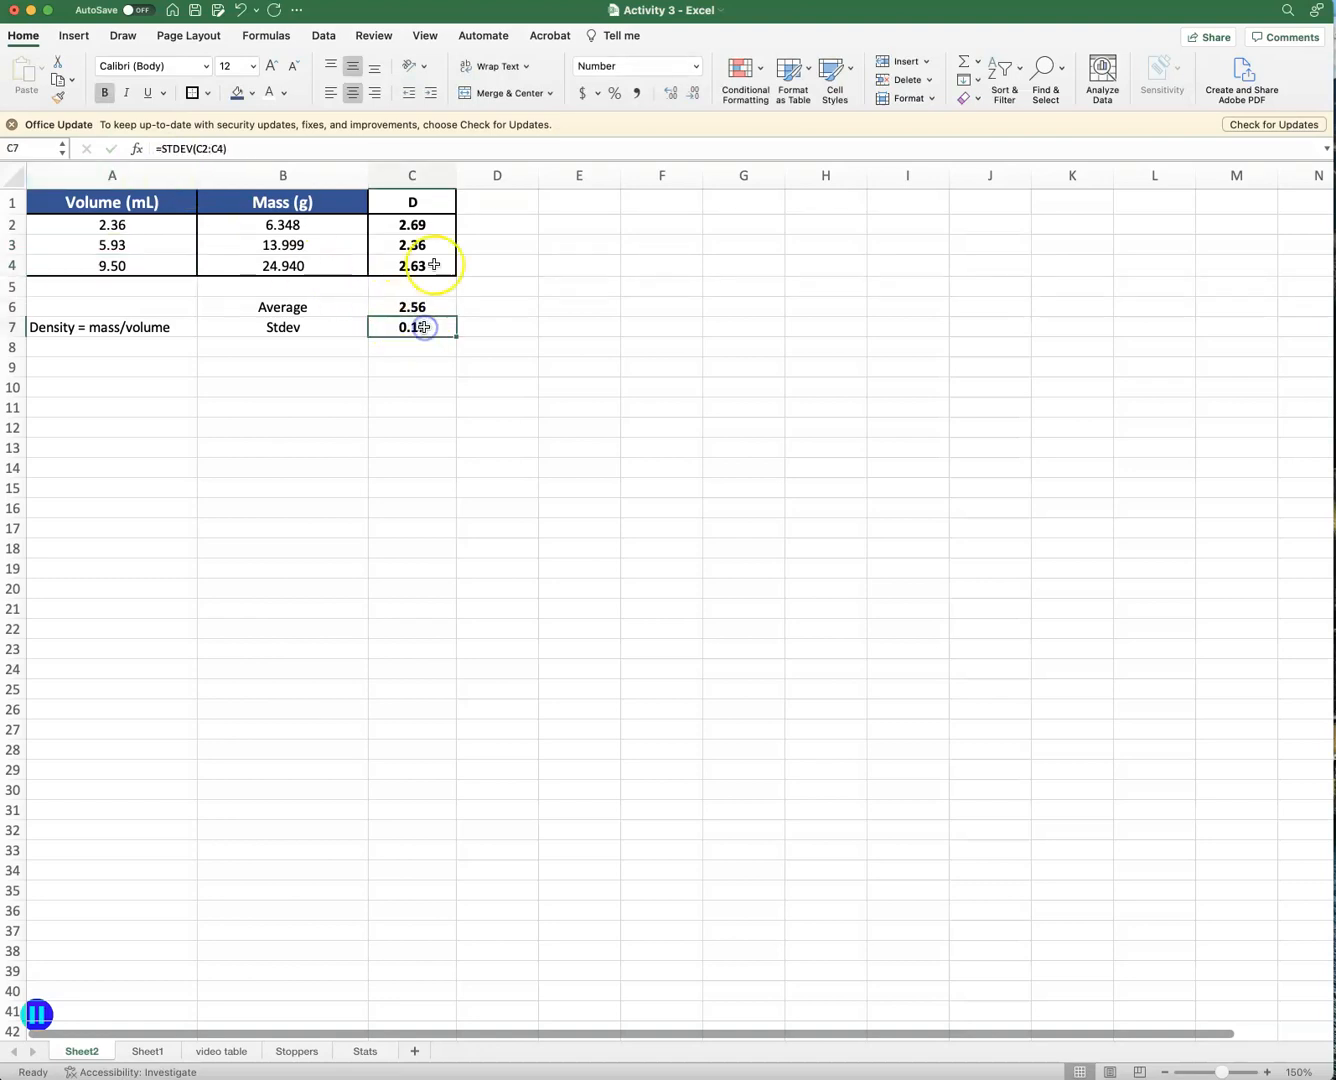
pyautogui.click(412, 306)
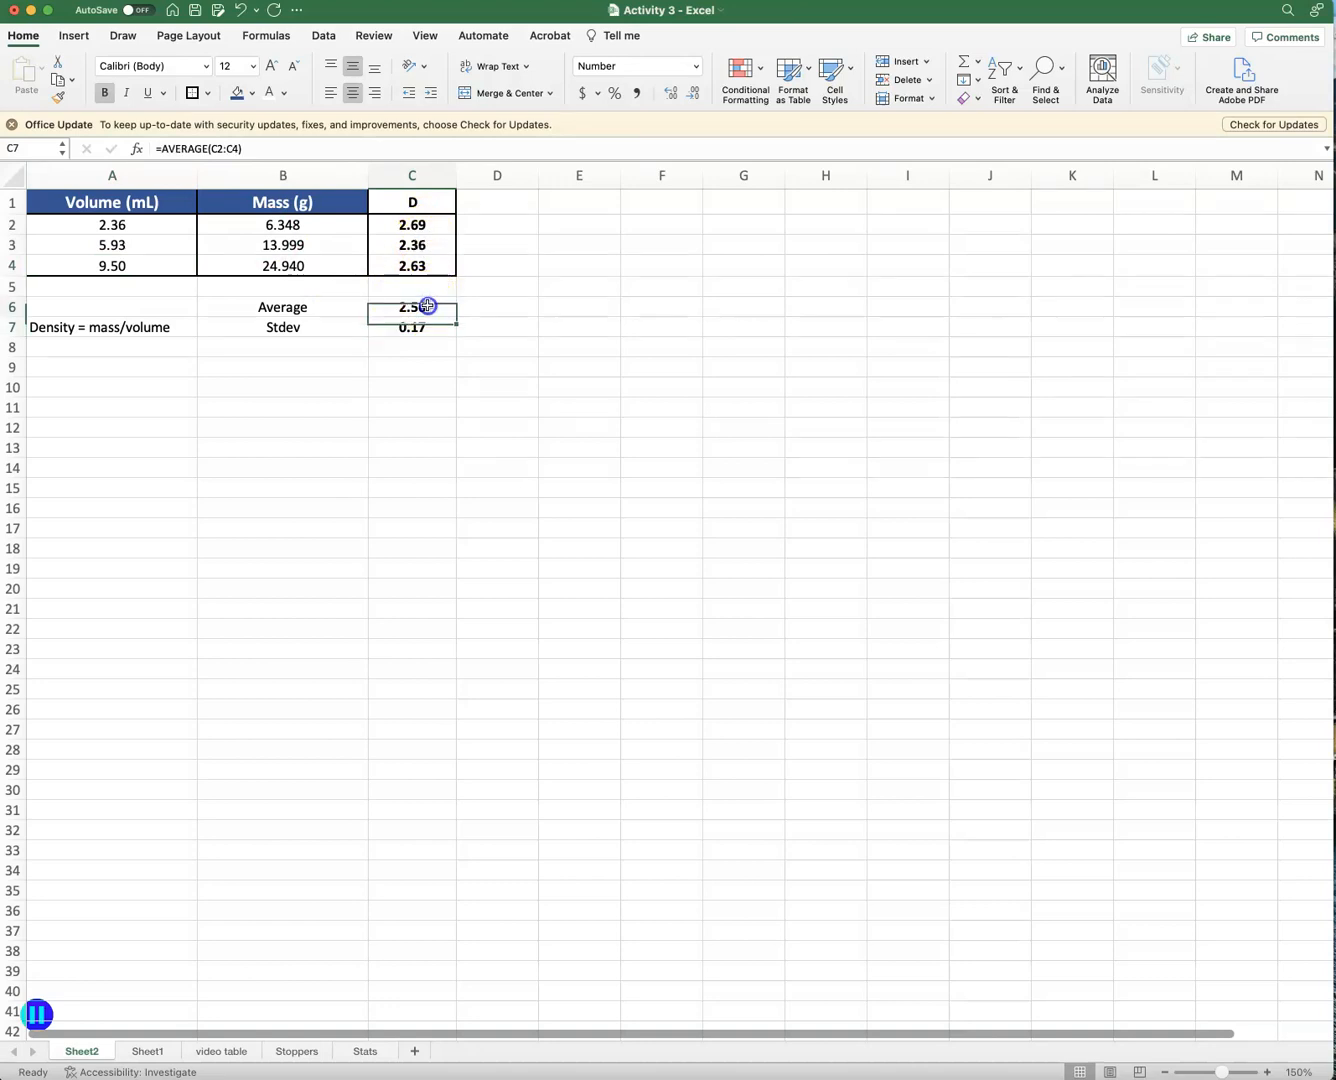
pyautogui.click(112, 244)
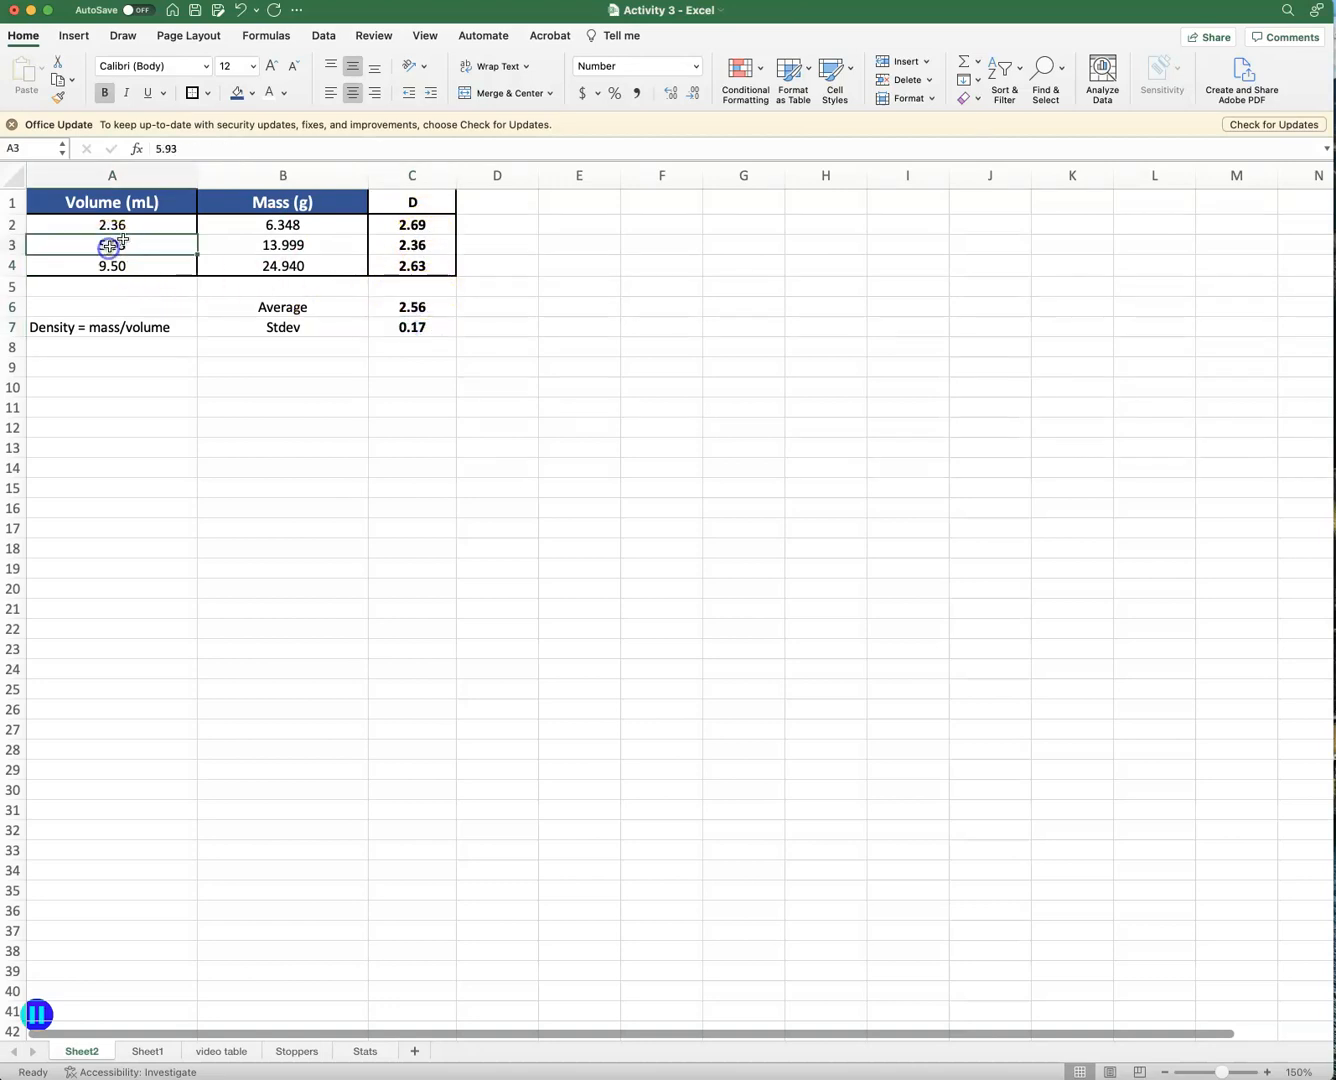